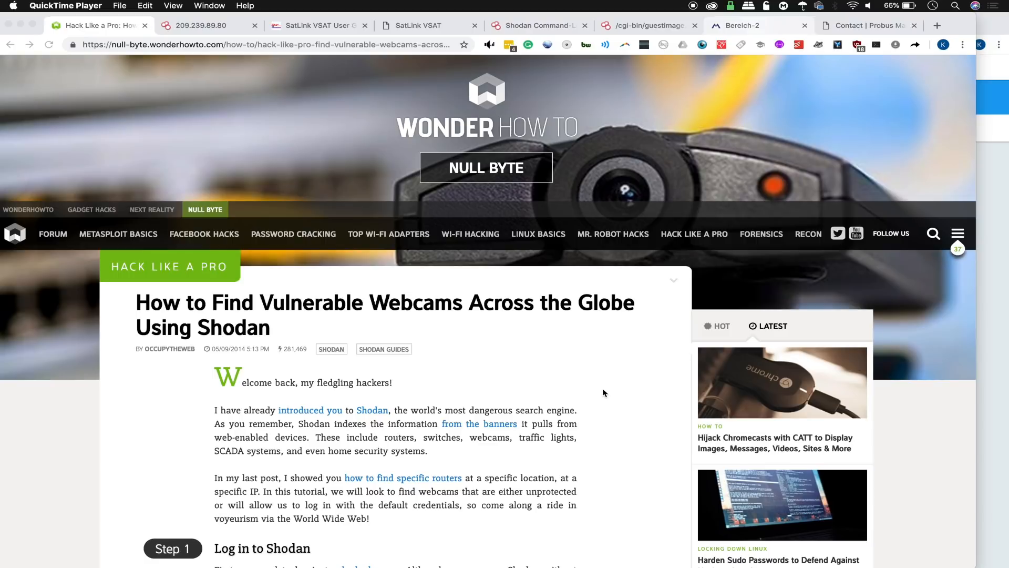
- Scroll the Null Byte Shodan webcam article to its Step 1 screenshot and show all open windows
scroll("down", 3)
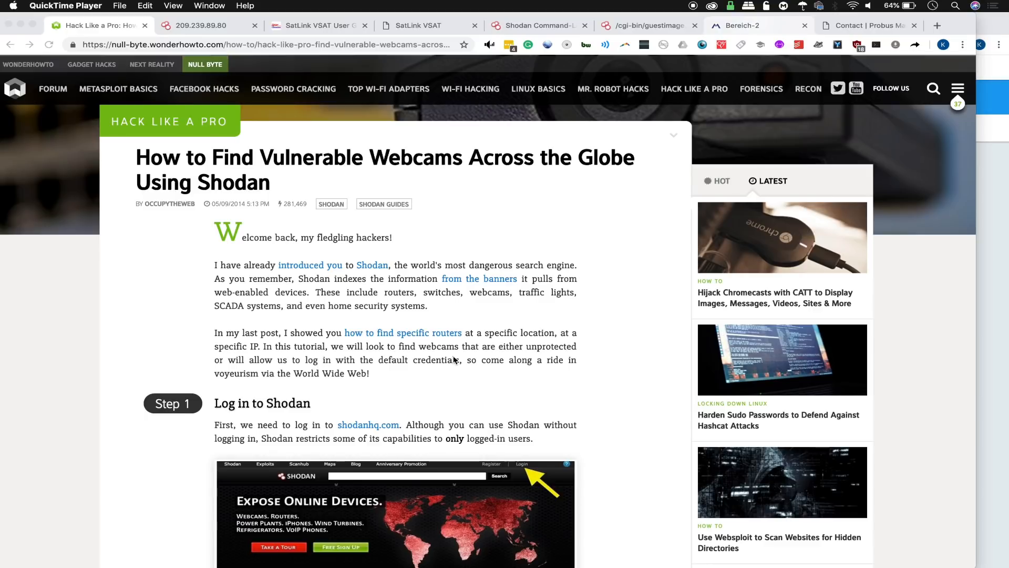
scroll("down", 3)
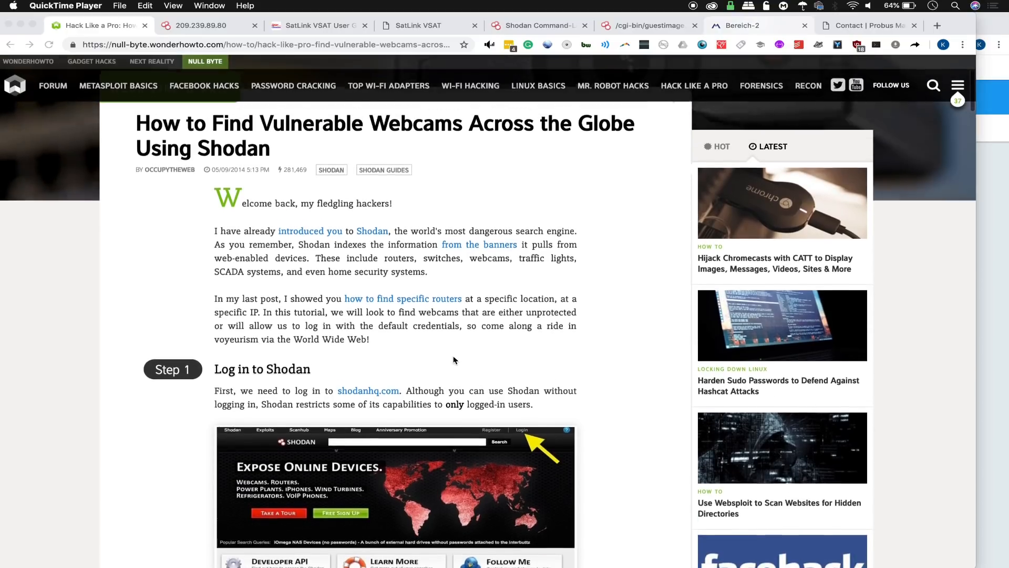
scroll("up", 3)
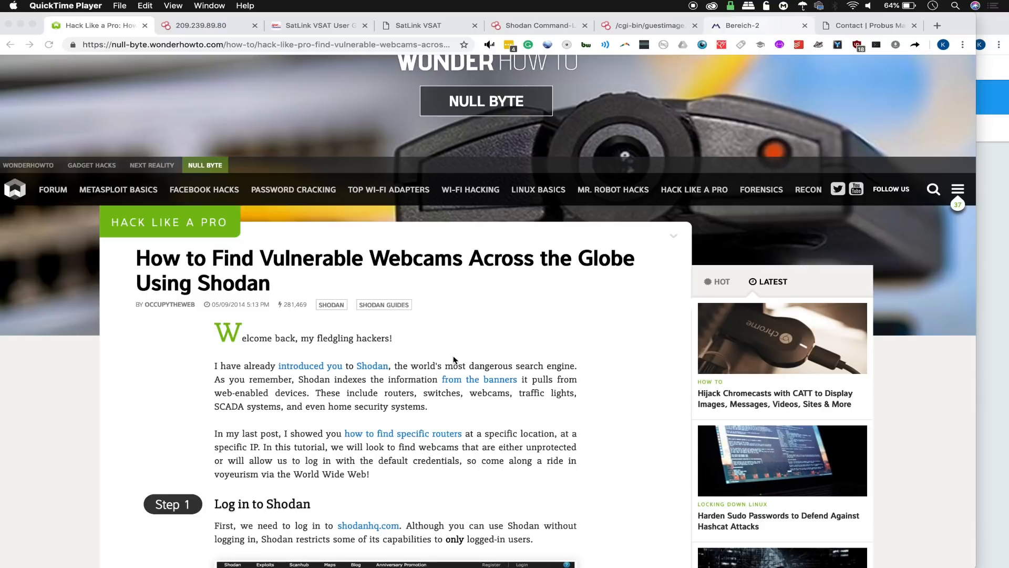
left_click(730, 6)
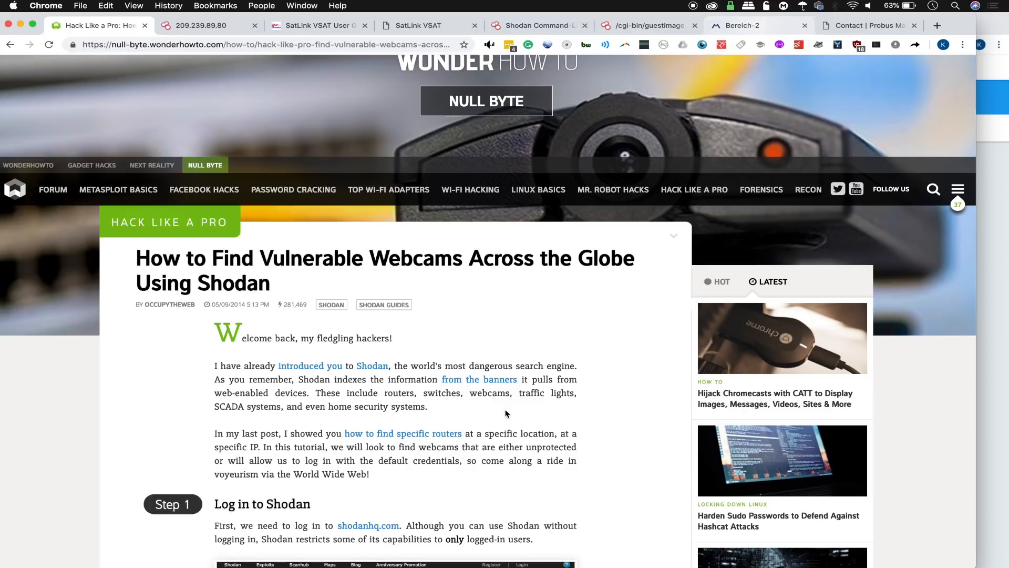
mouse_move(460, 408)
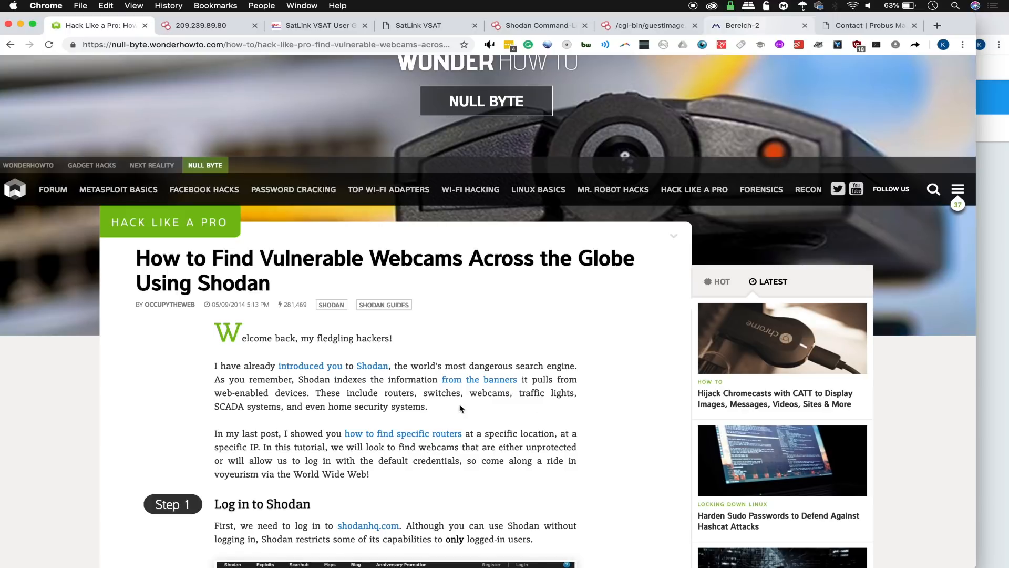
scroll("down", 3)
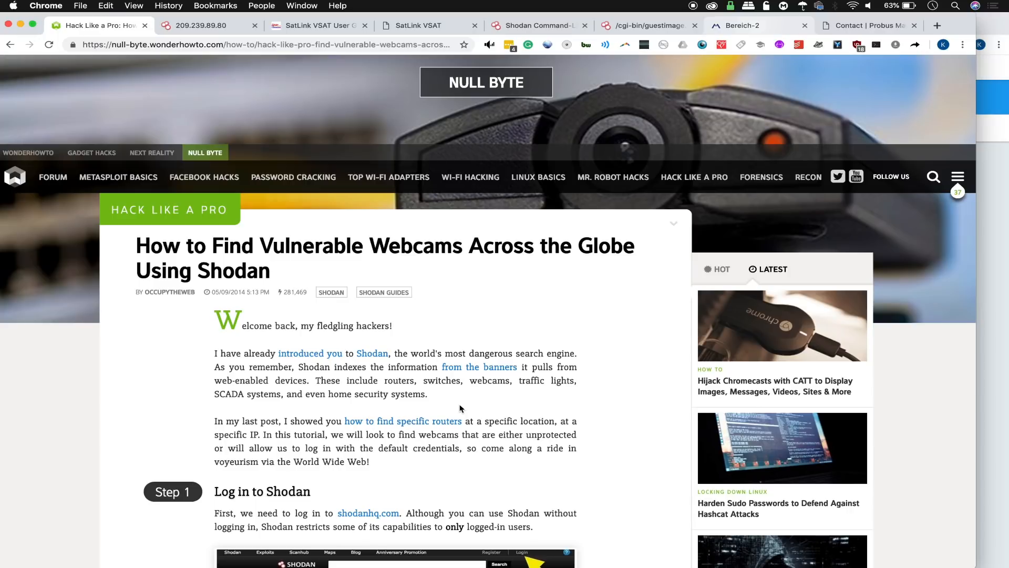
mouse_move(552, 322)
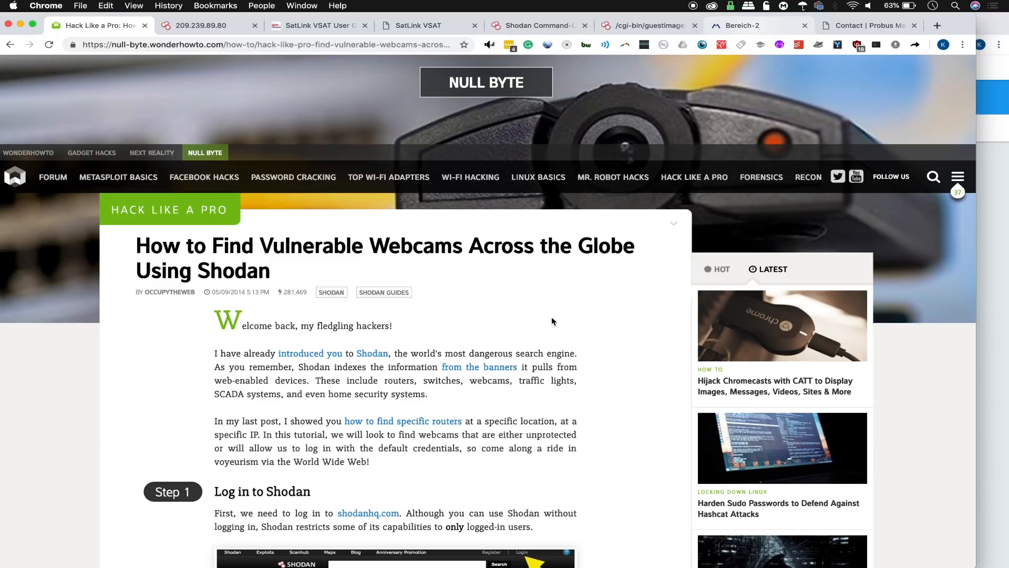
mouse_move(561, 277)
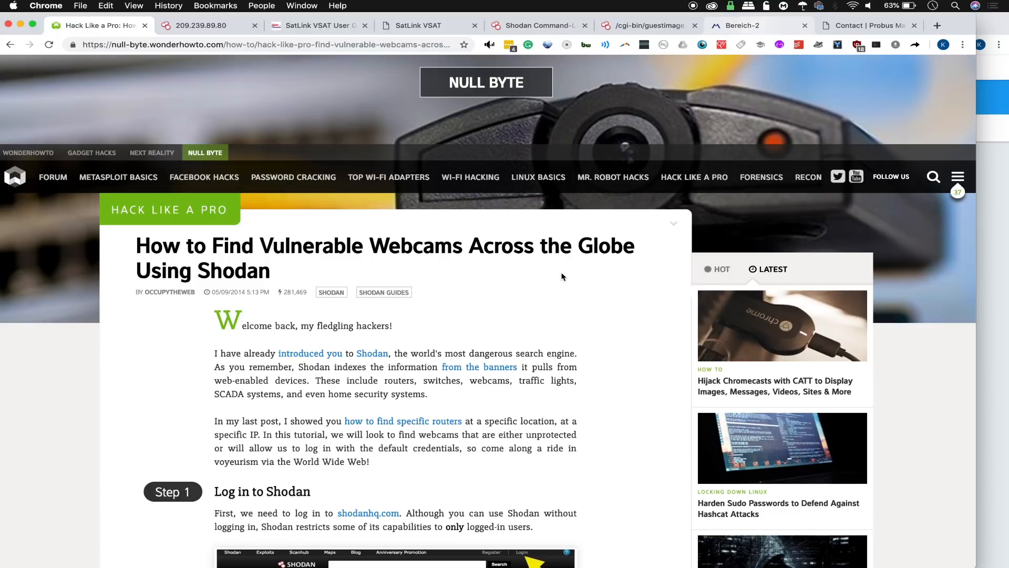
mouse_move(531, 293)
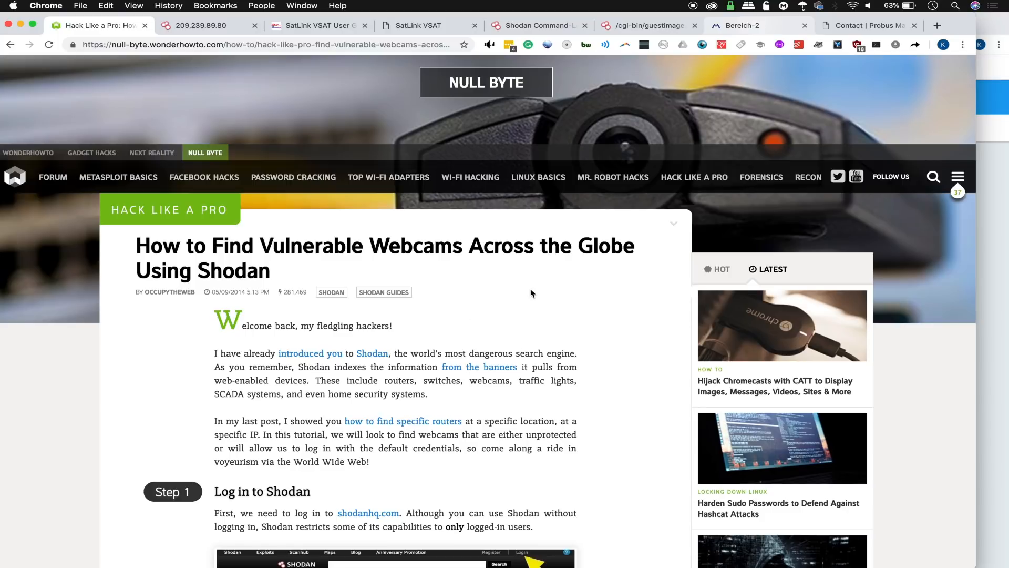
scroll("down", 3)
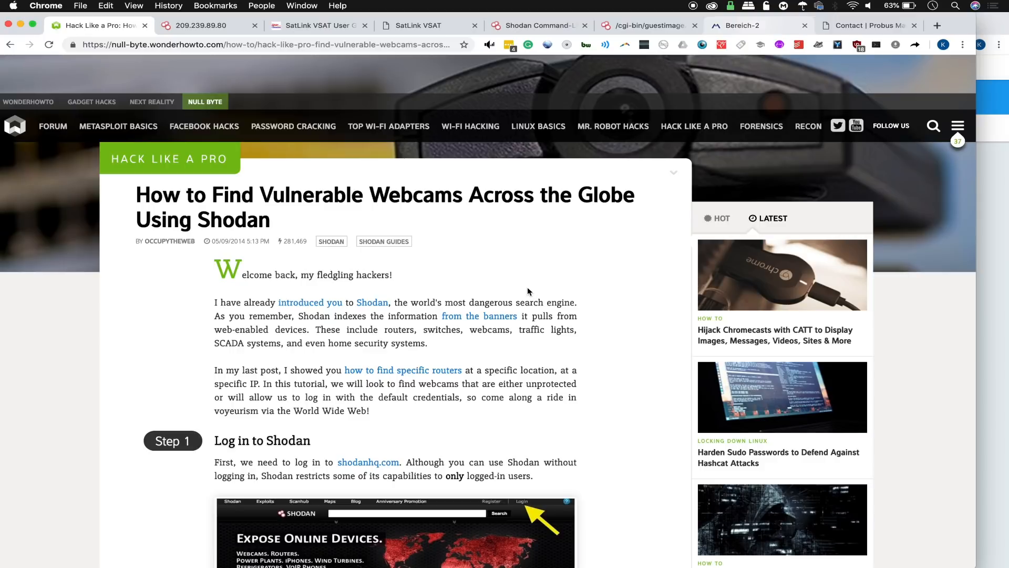
mouse_move(477, 257)
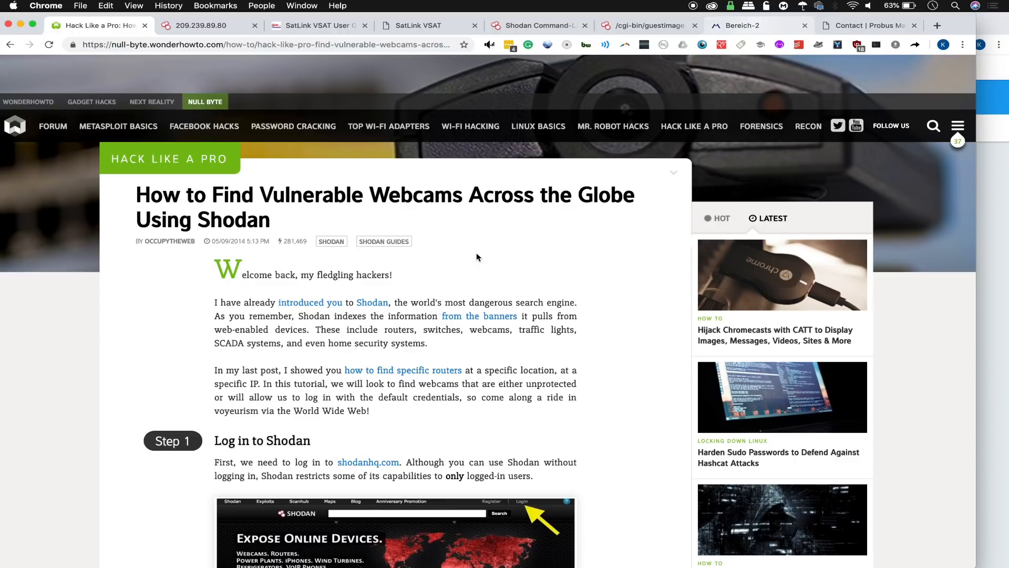
mouse_move(348, 154)
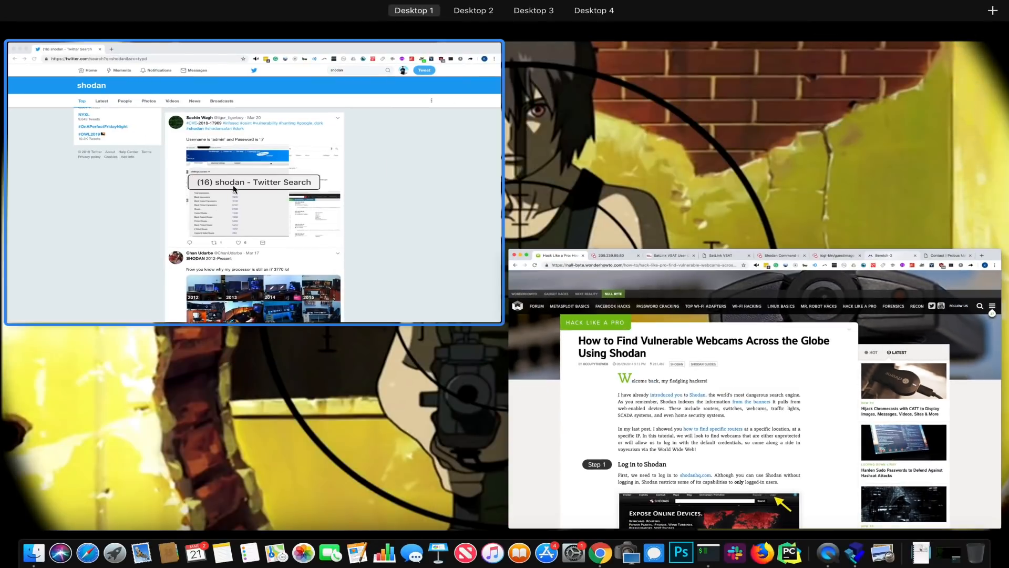
- Bring the Twitter search for shodan to the front from the window overview
left_click(254, 182)
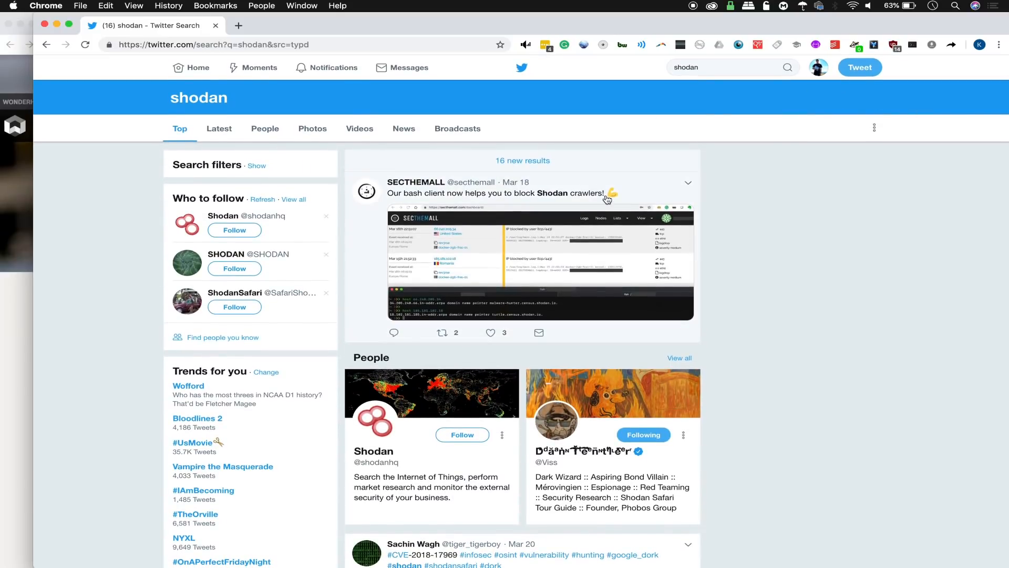
scroll("down", 3)
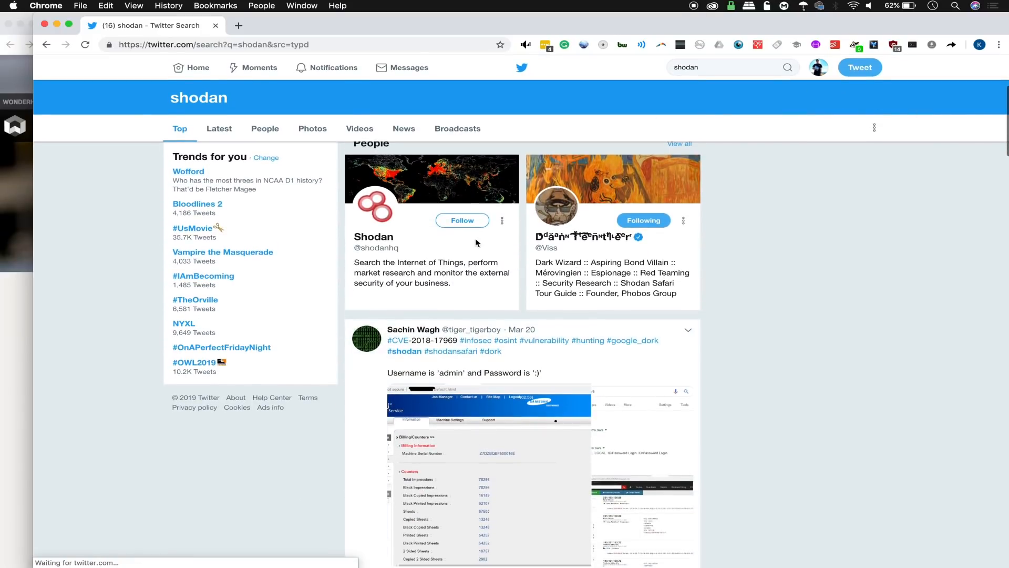
mouse_move(819, 67)
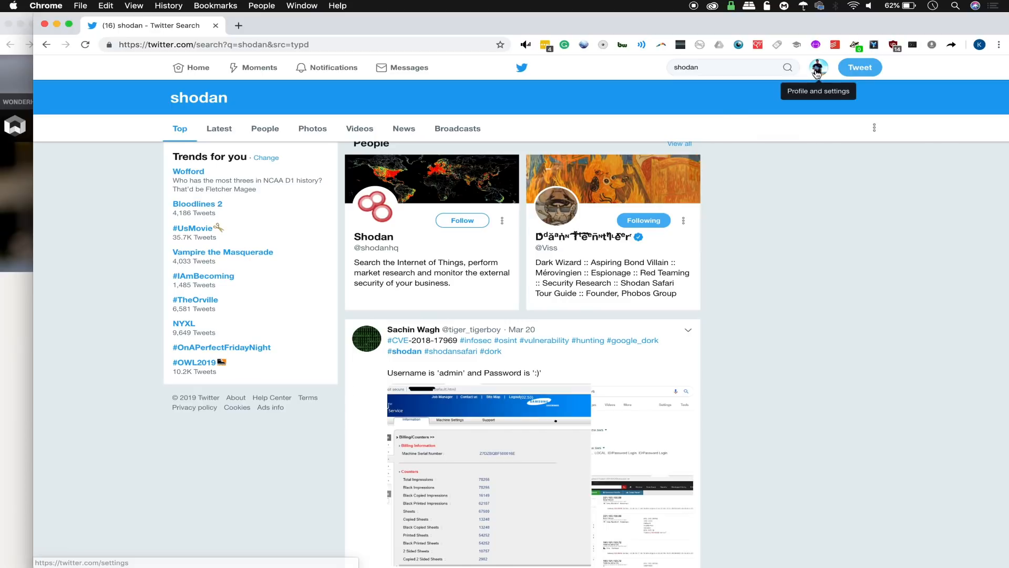
left_click(818, 67)
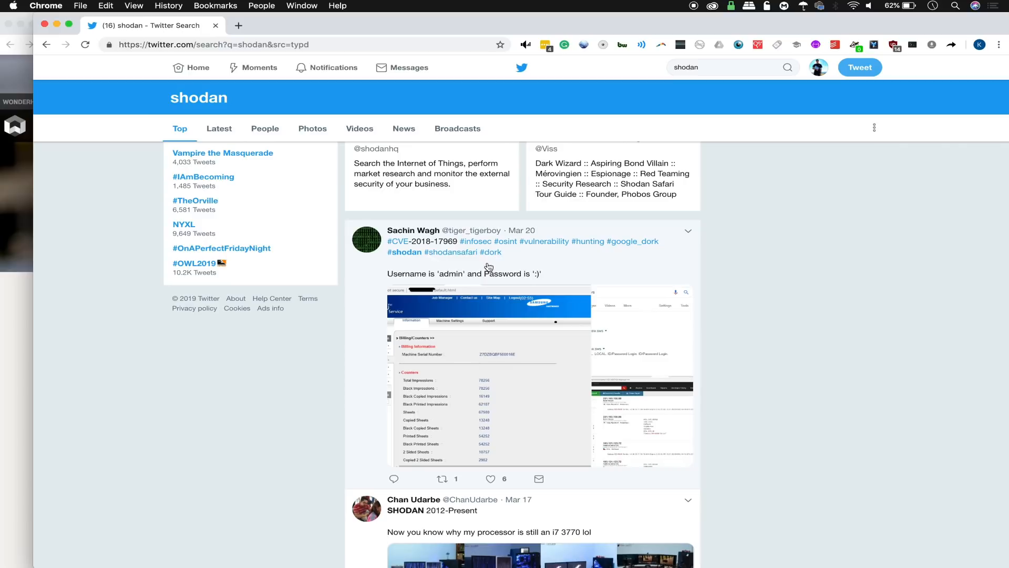
mouse_move(451, 251)
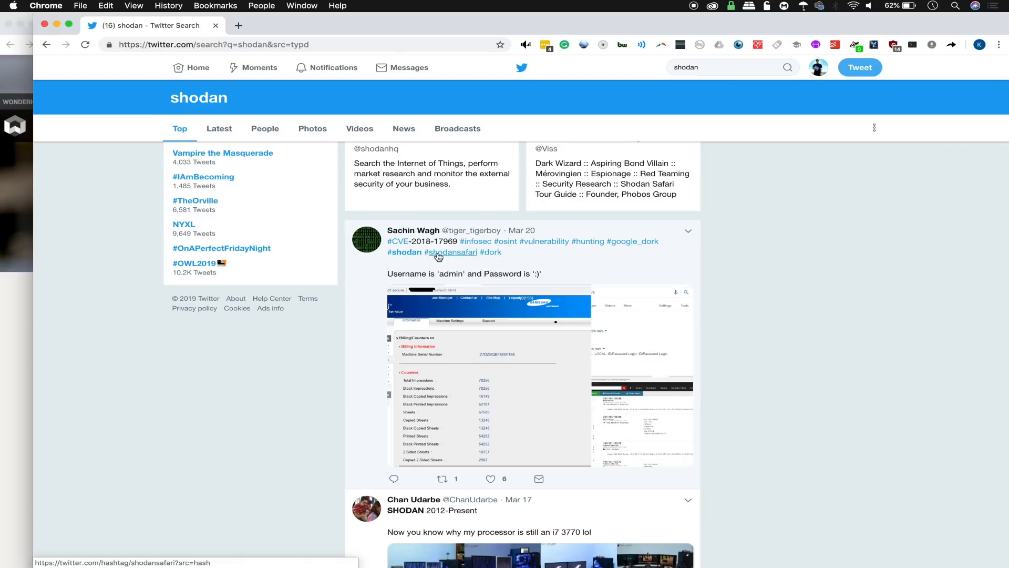
mouse_move(552, 265)
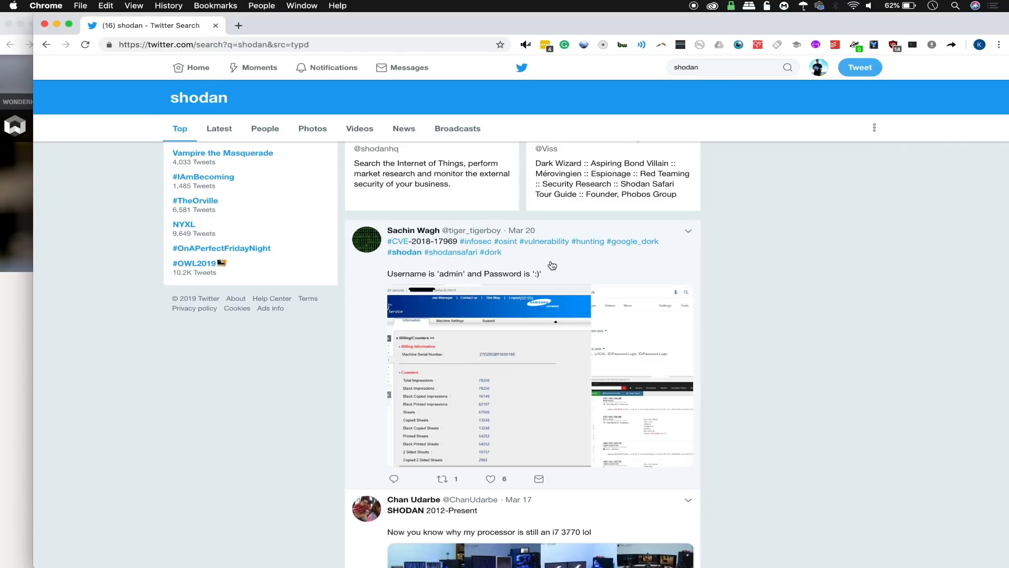
- Look through the shodan tweets and return to the Null Byte webcam article's introduction
scroll("down", 3)
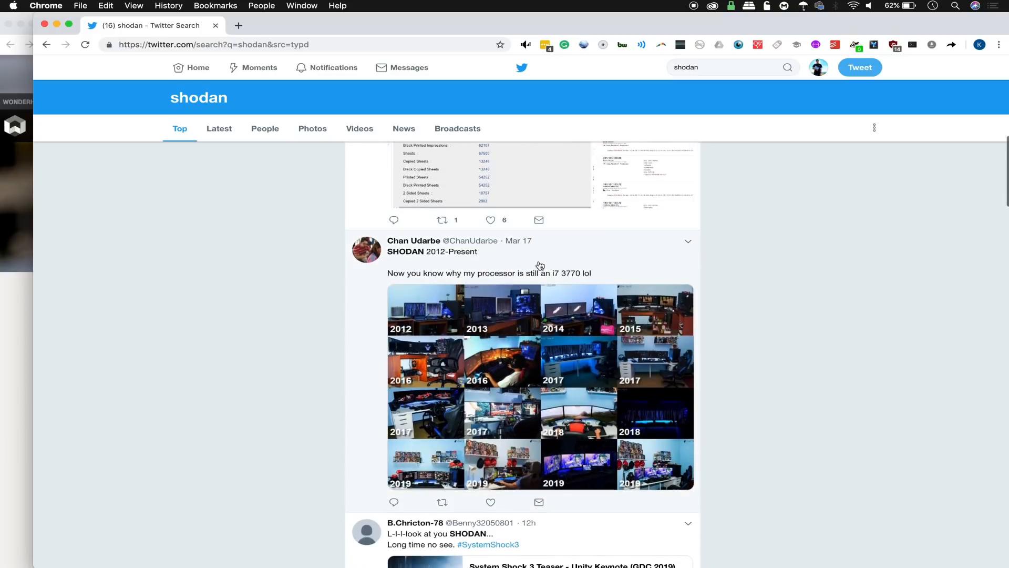
scroll("down", 3)
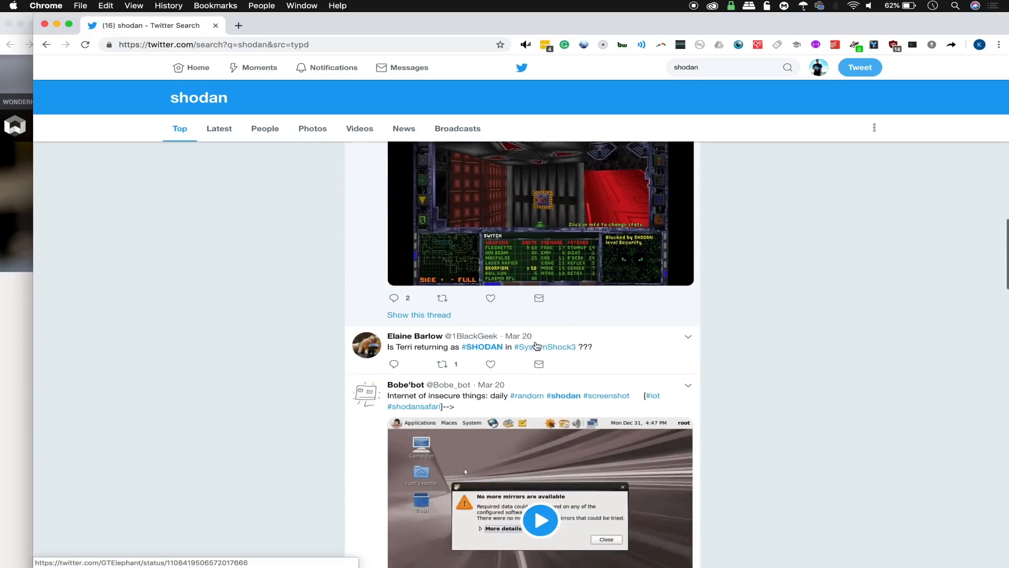
scroll("down", 3)
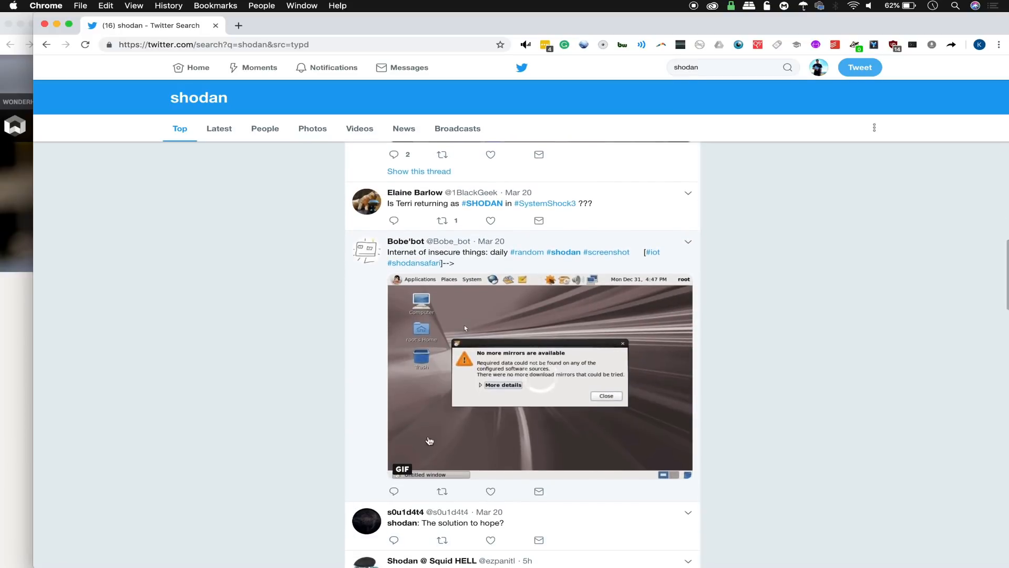
scroll("down", 3)
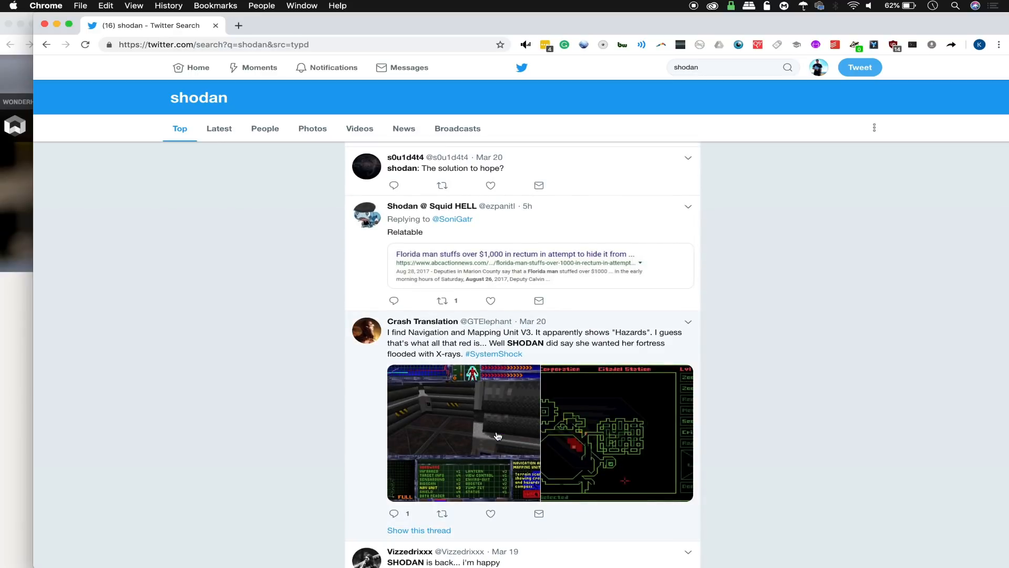
scroll("down", 3)
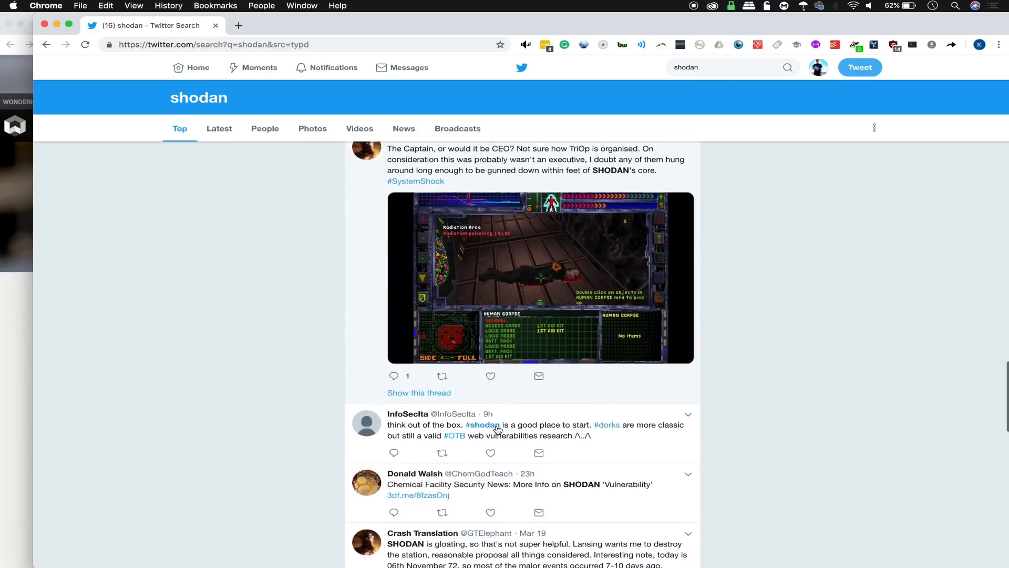
scroll("down", 3)
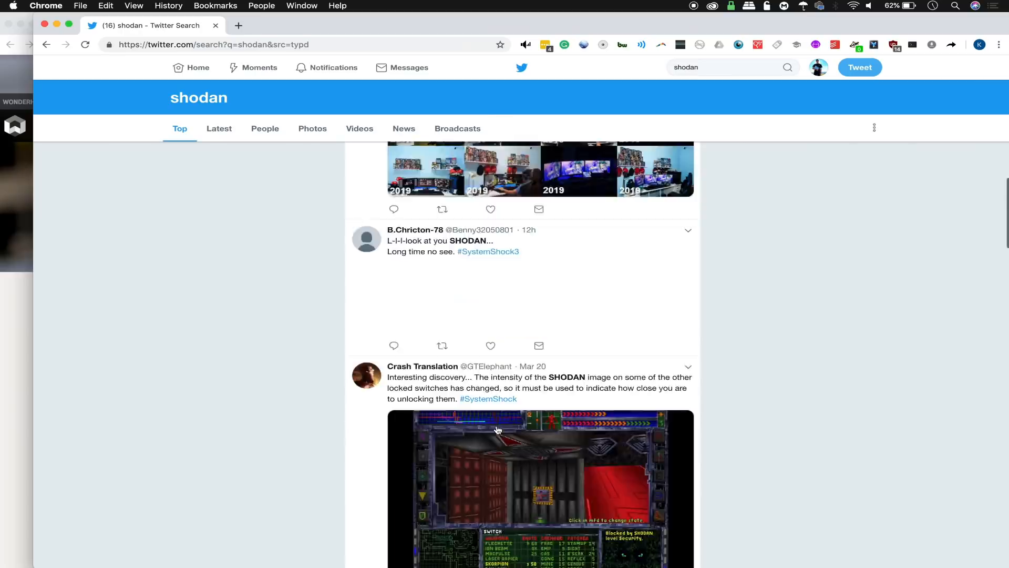
scroll("up", 3)
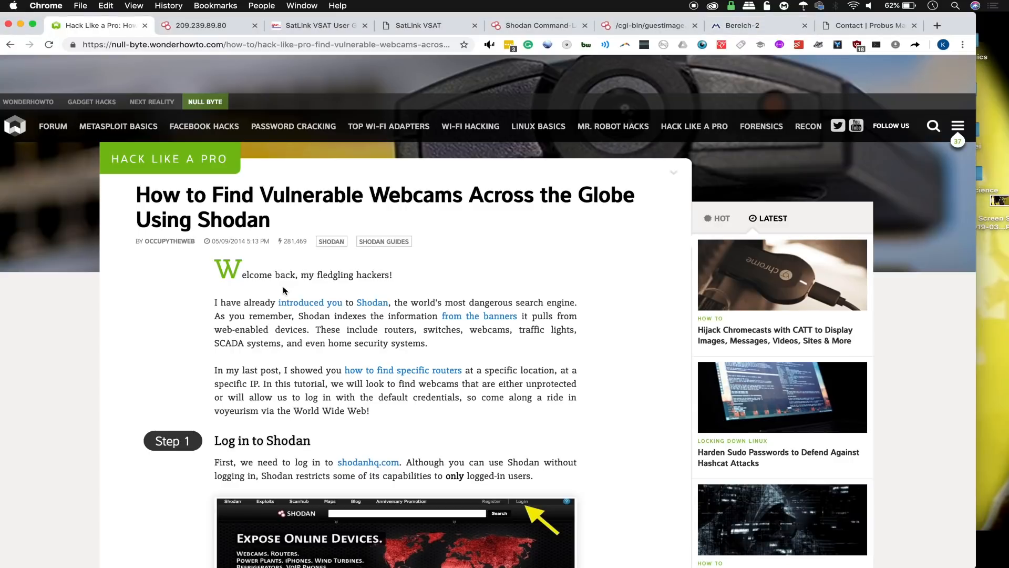
mouse_move(275, 203)
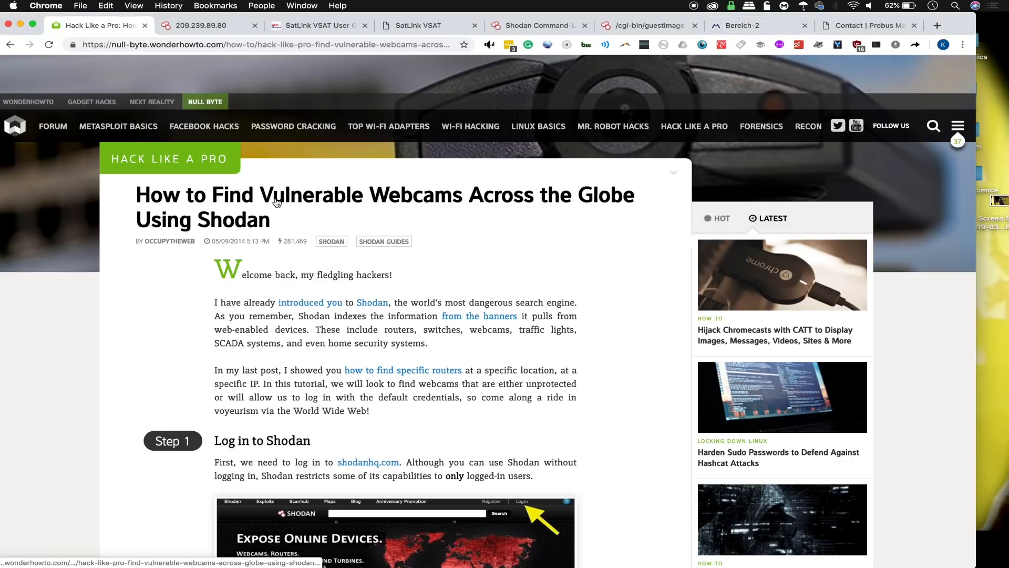
mouse_move(293, 125)
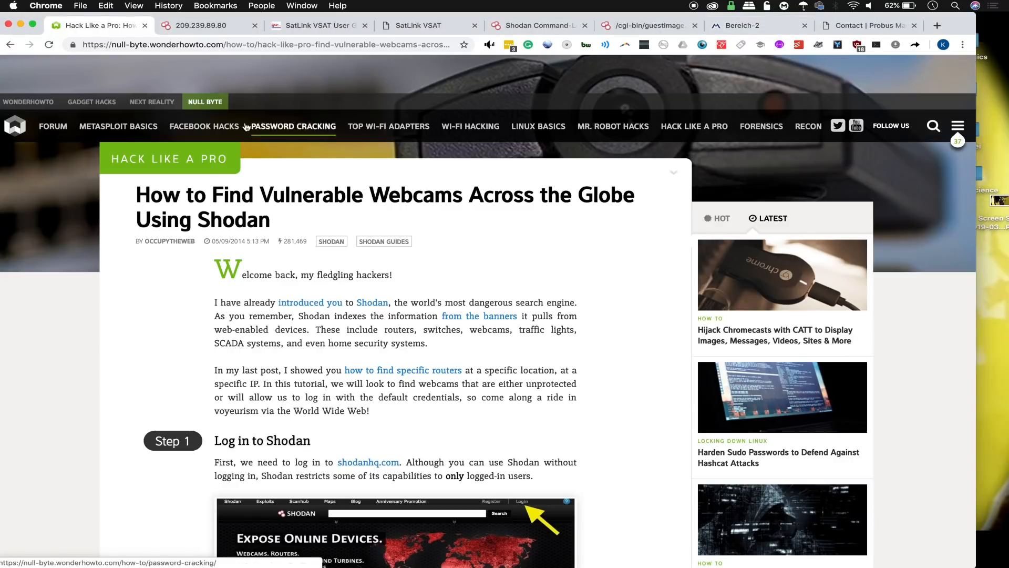
left_click(200, 26)
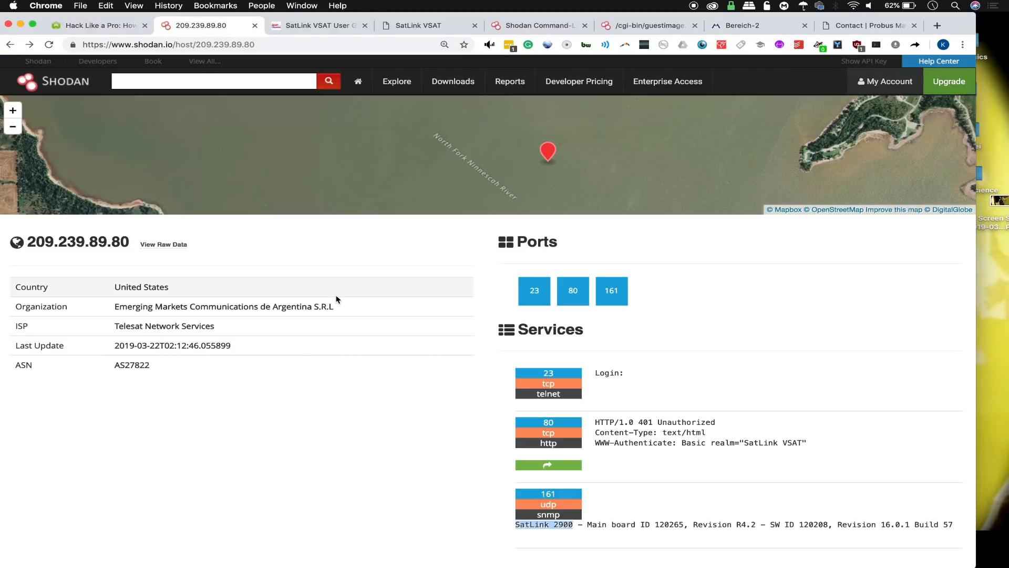
mouse_move(549, 205)
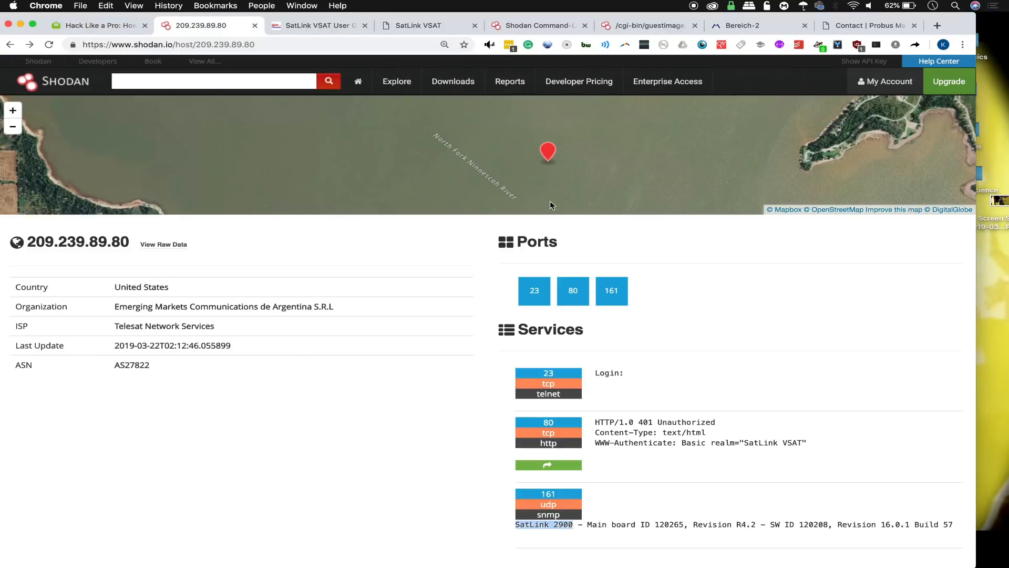
mouse_move(568, 154)
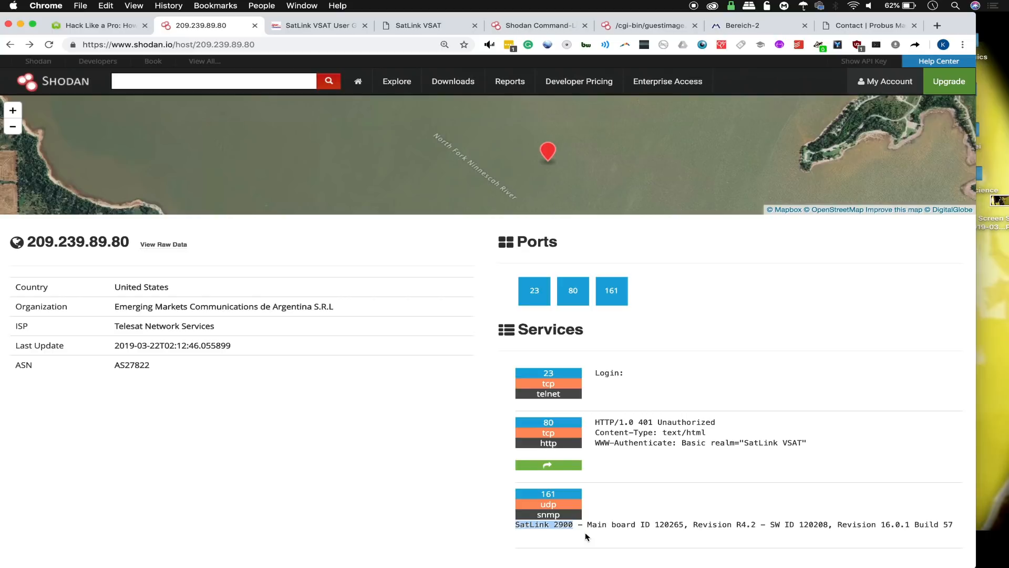
mouse_move(242, 368)
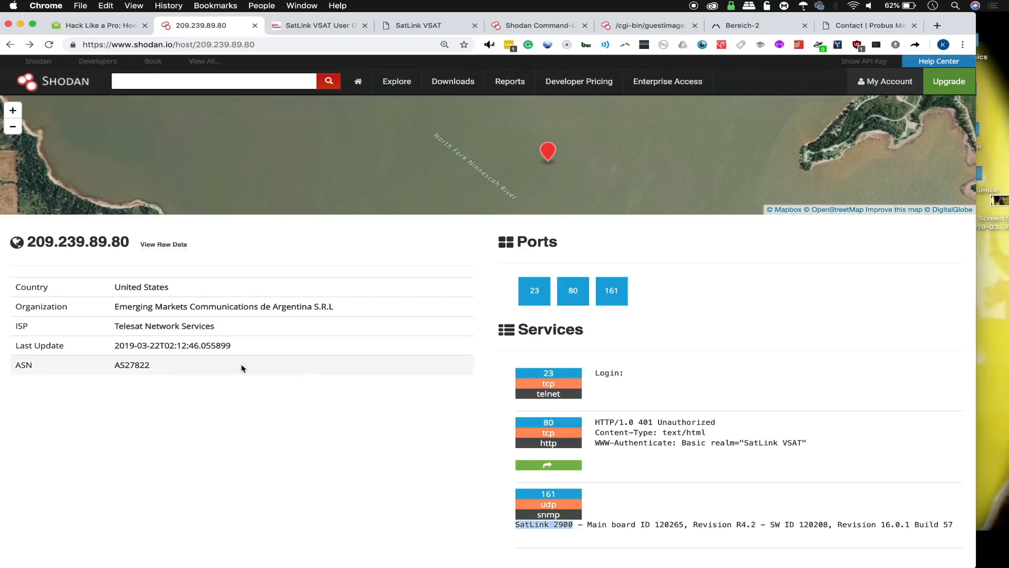
mouse_move(316, 455)
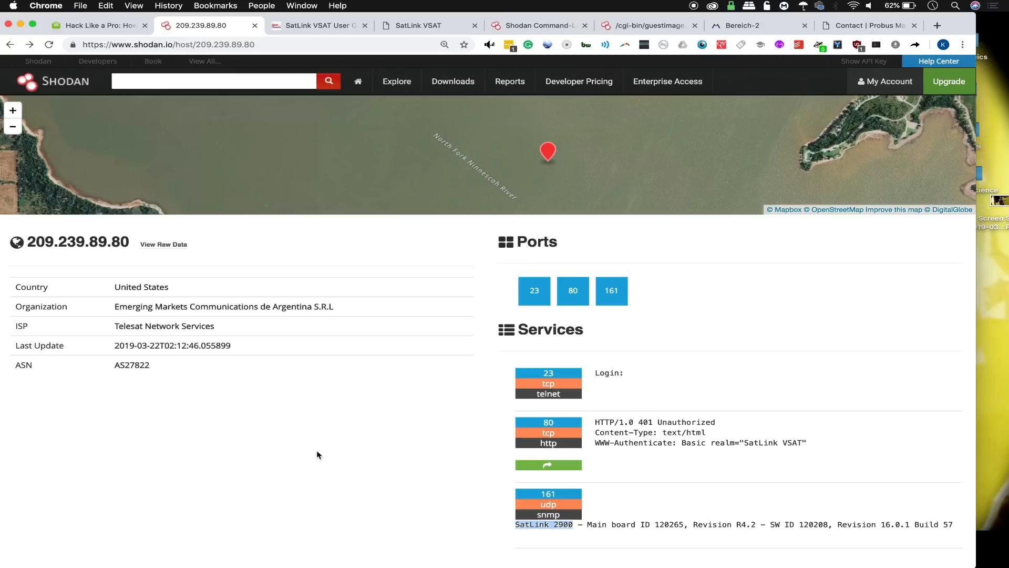
mouse_move(341, 334)
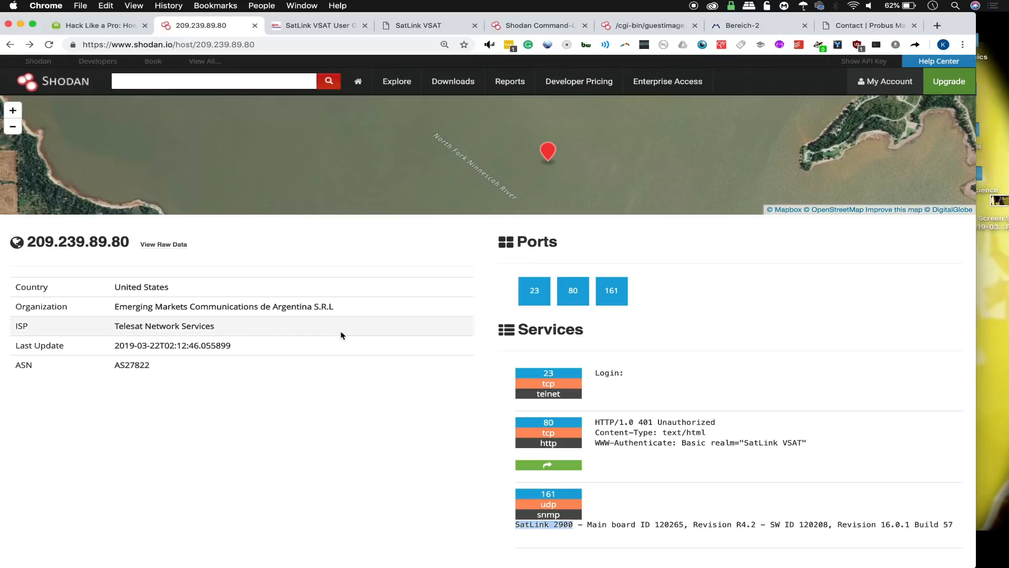
mouse_move(279, 276)
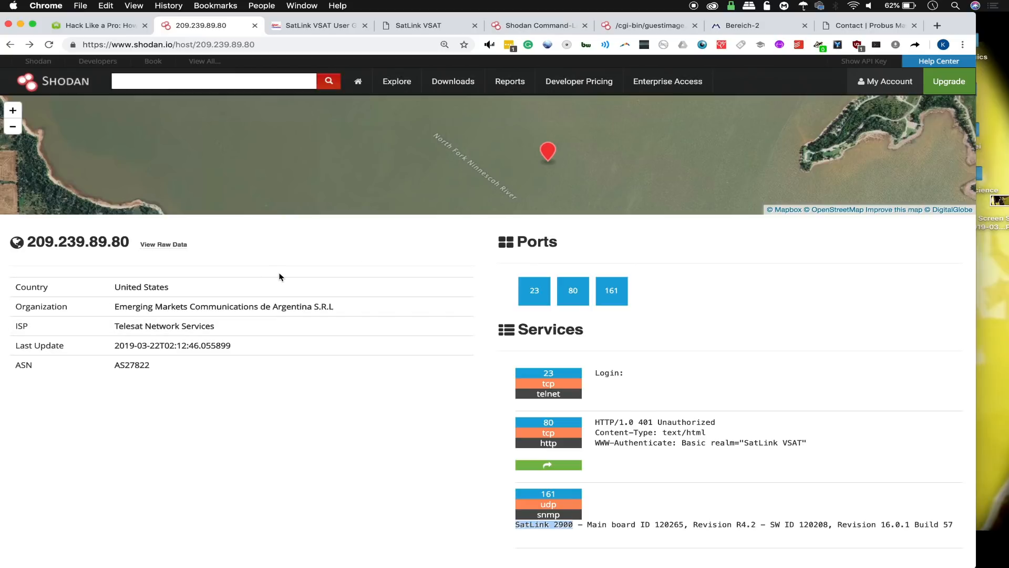
left_click(213, 81)
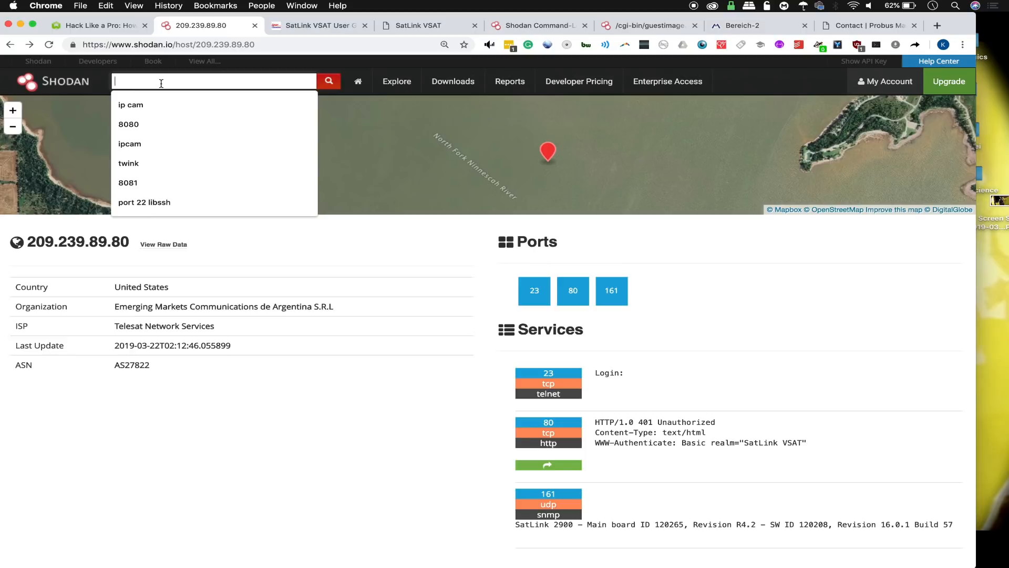
- Search Shodan for vsat and look over the results
type("vsat")
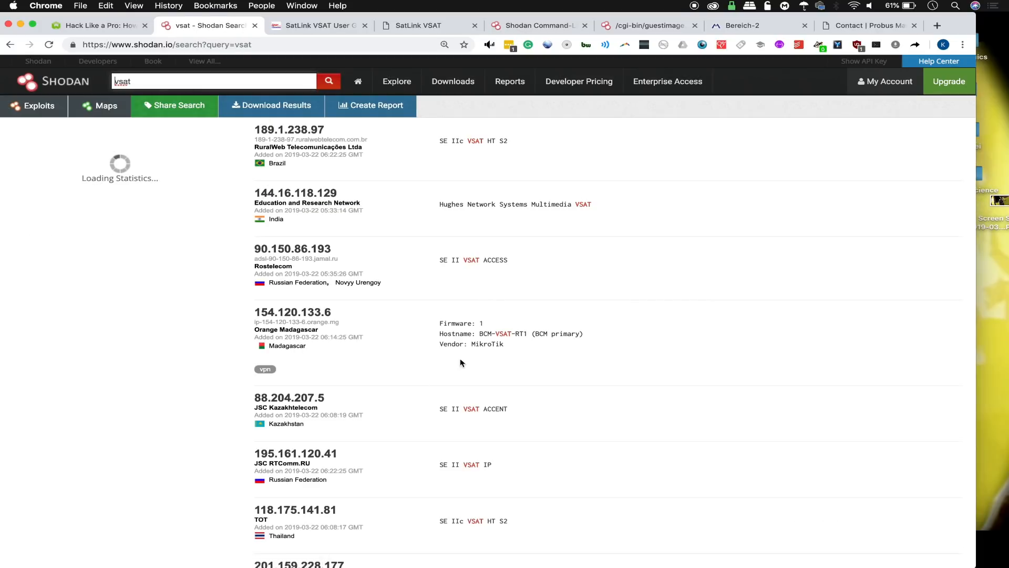
scroll("down", 3)
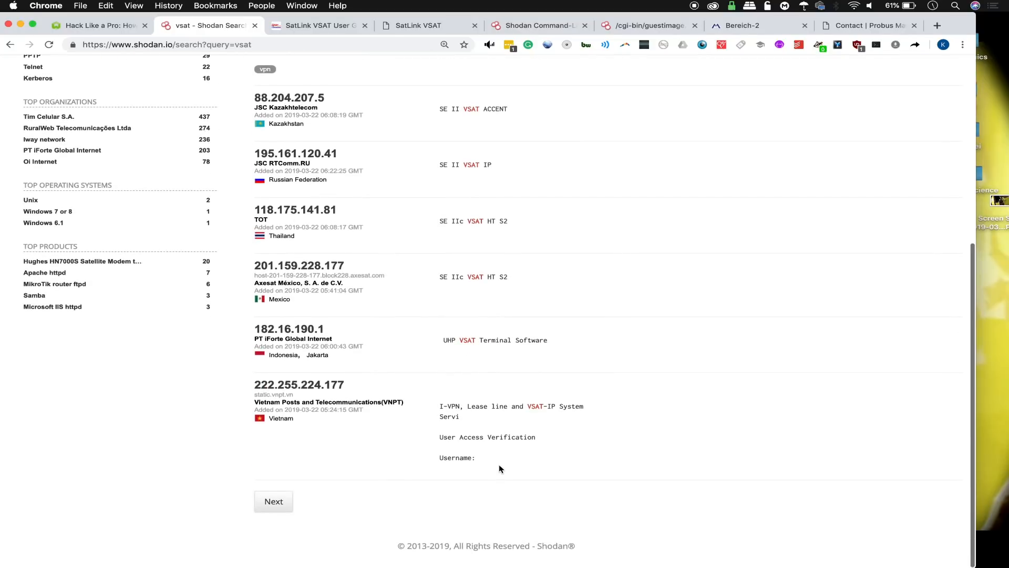
scroll("up", 3)
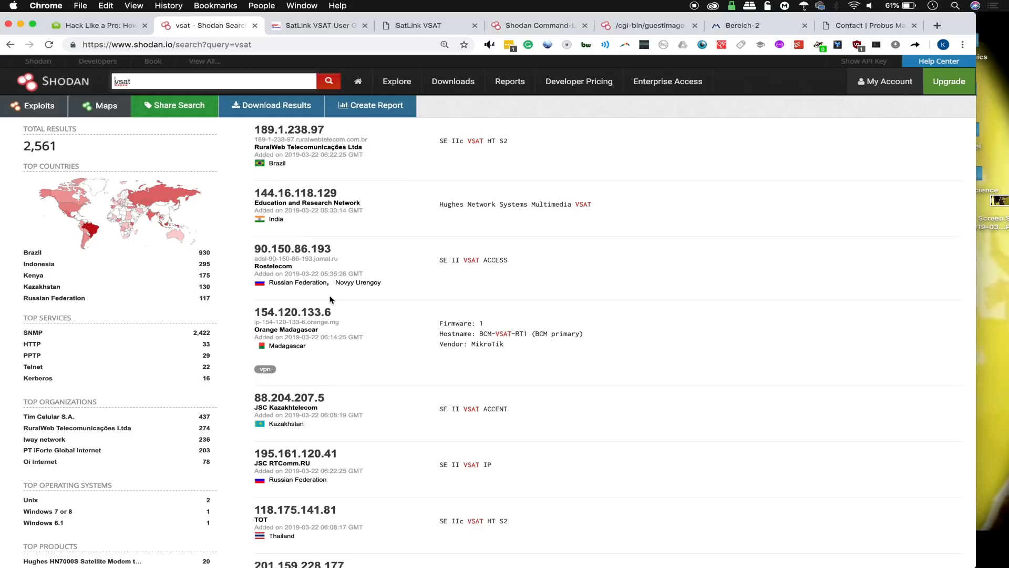
scroll("down", 3)
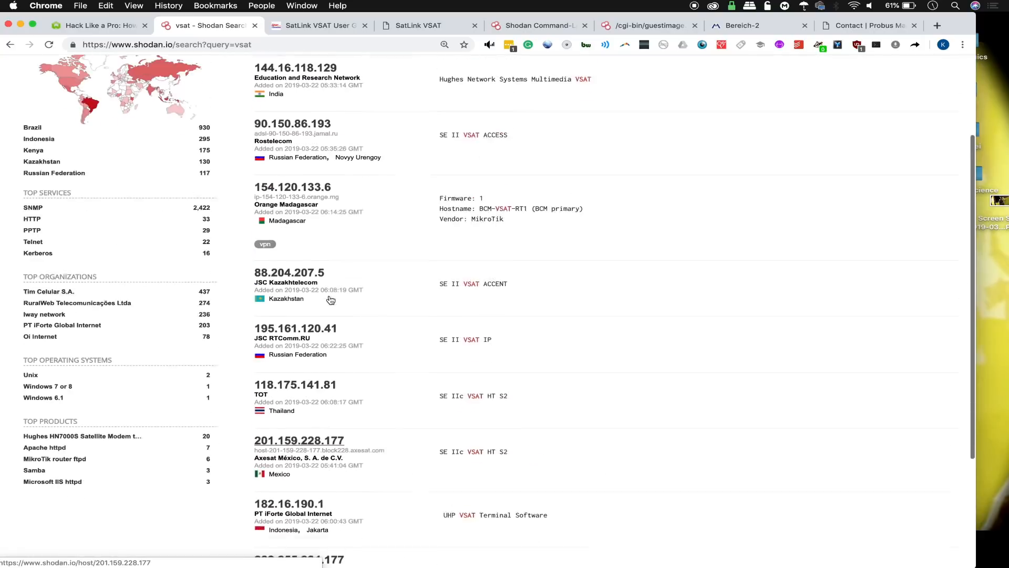
scroll("up", 3)
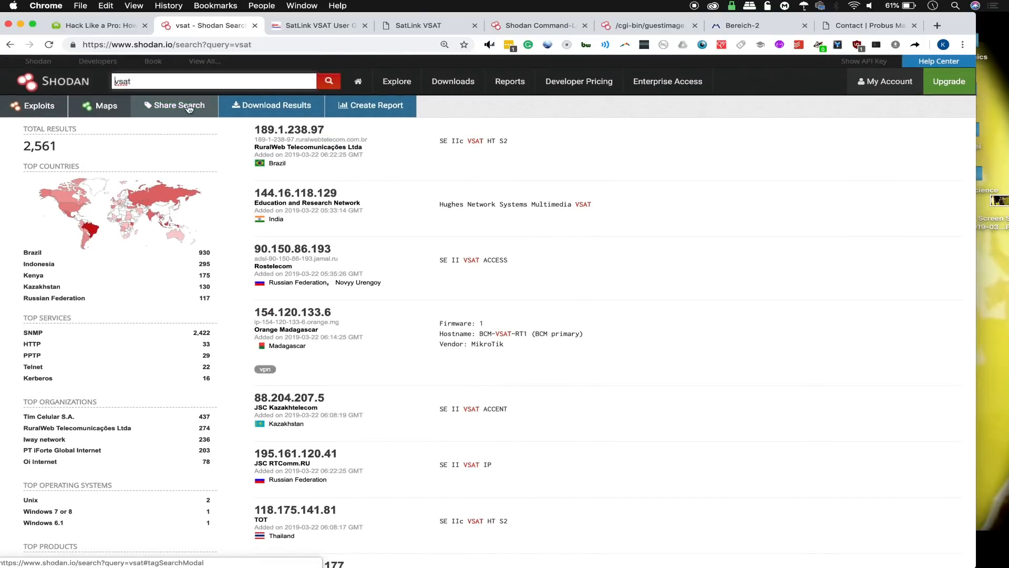
- Narrow the query to 'VSAT port:80', listing 34 SatLink VSAT devices answering 401 Unauthorized
left_click(212, 81)
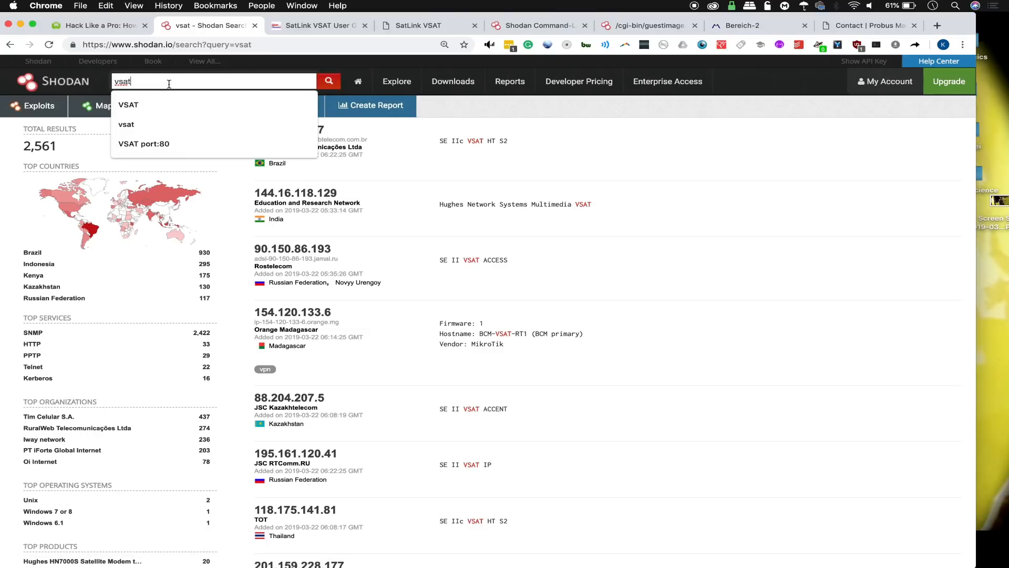
left_click(144, 144)
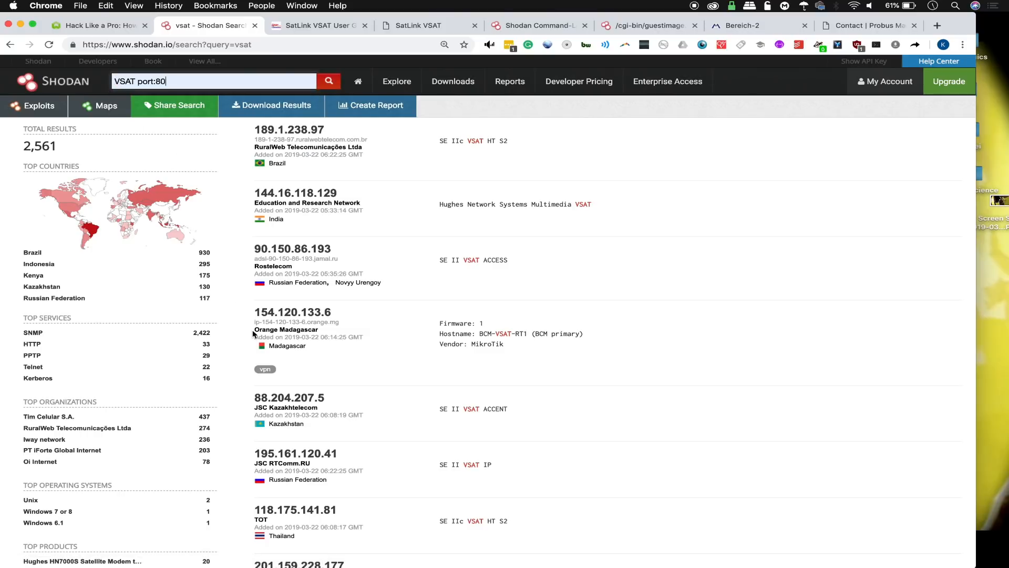
mouse_move(375, 176)
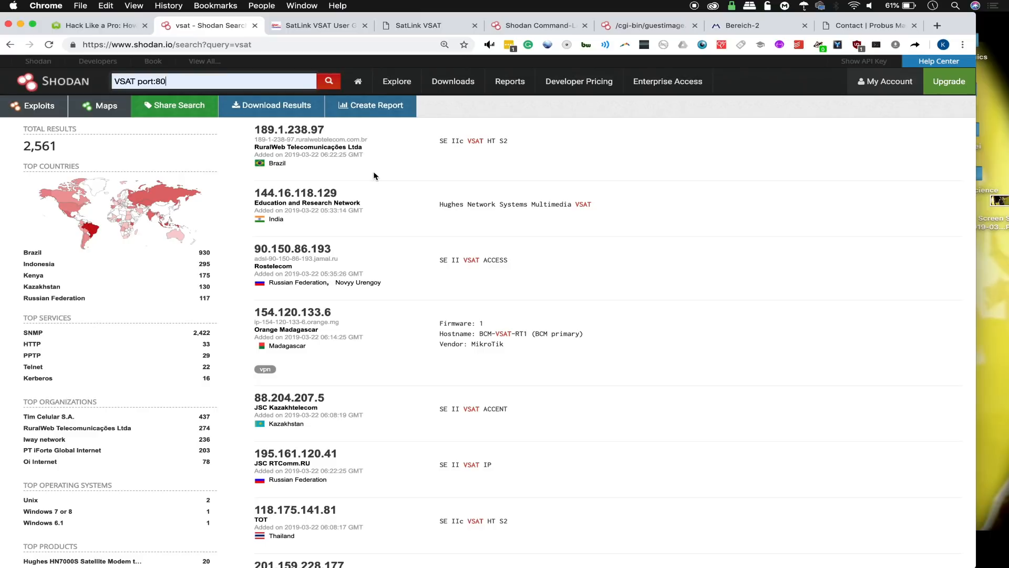
mouse_move(288, 12)
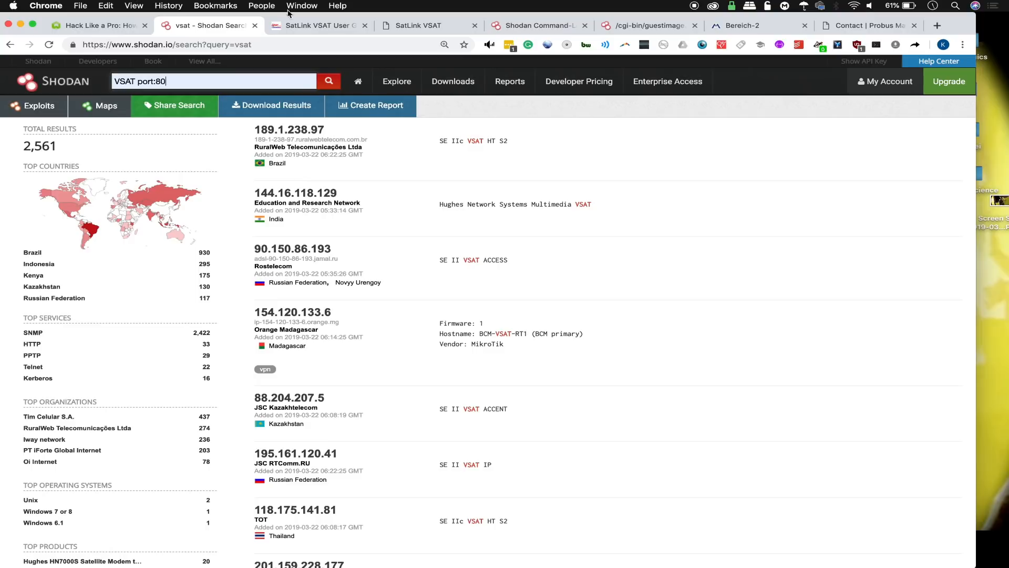
left_click(329, 81)
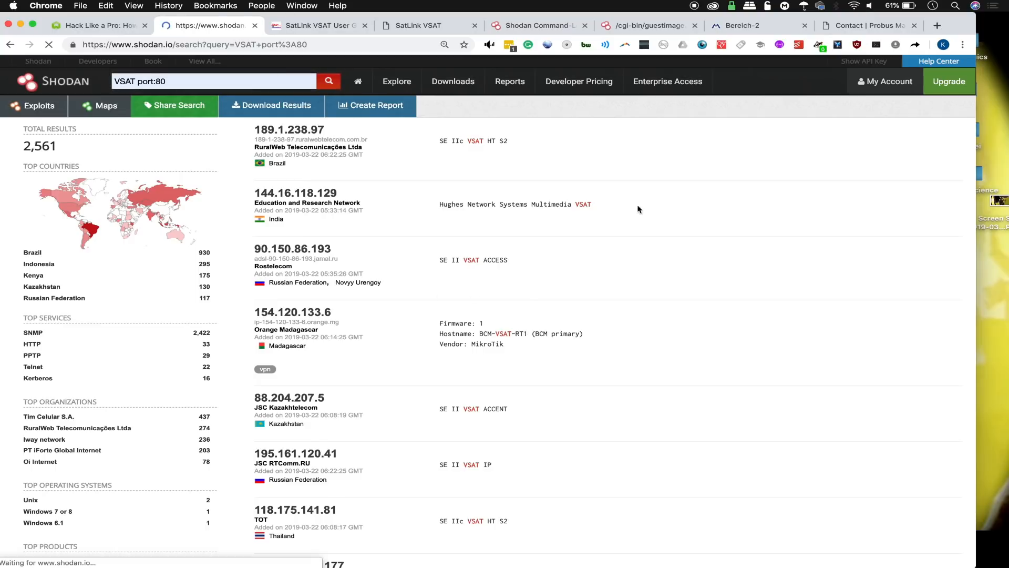
left_click(328, 81)
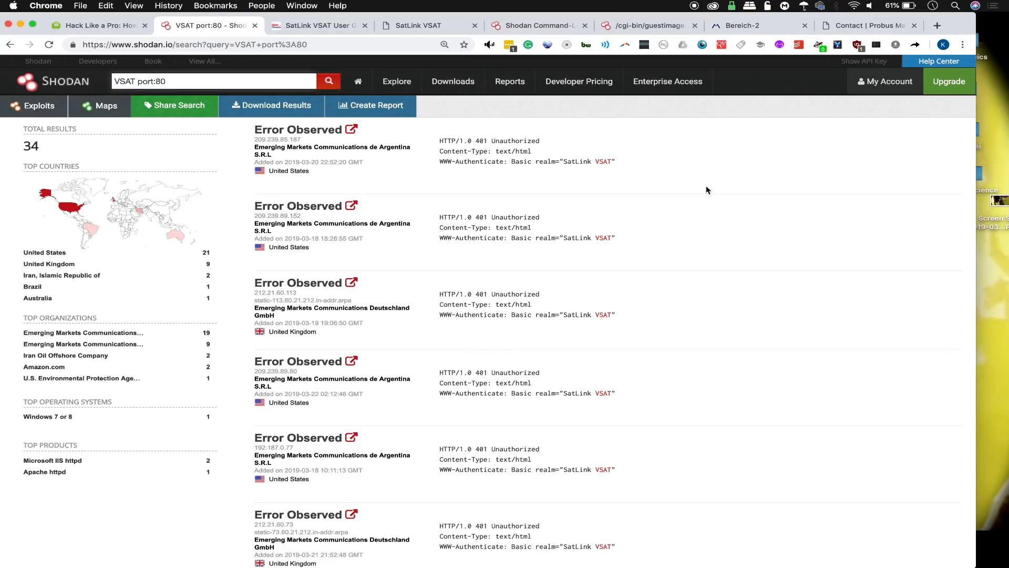
mouse_move(684, 217)
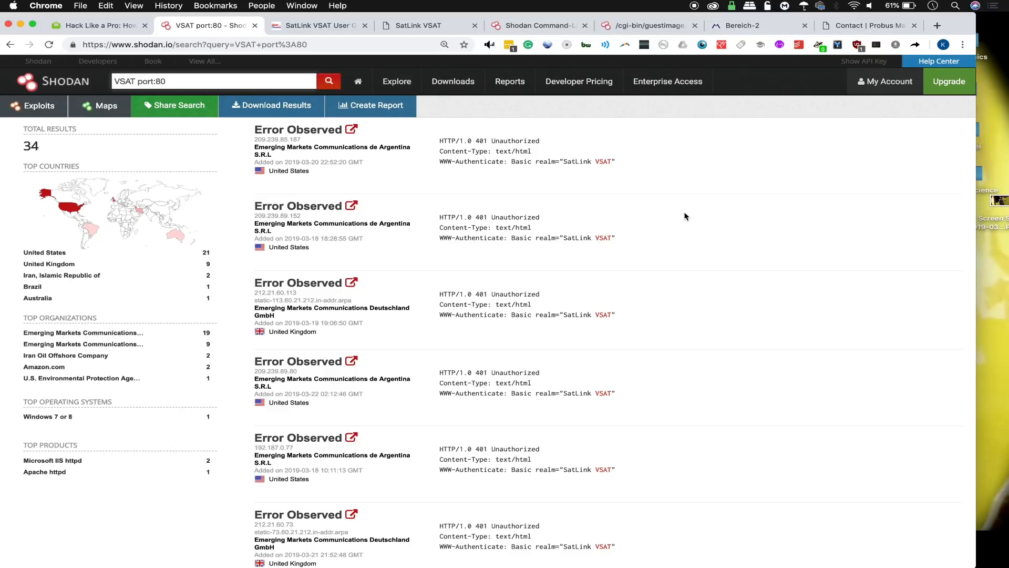
mouse_move(427, 209)
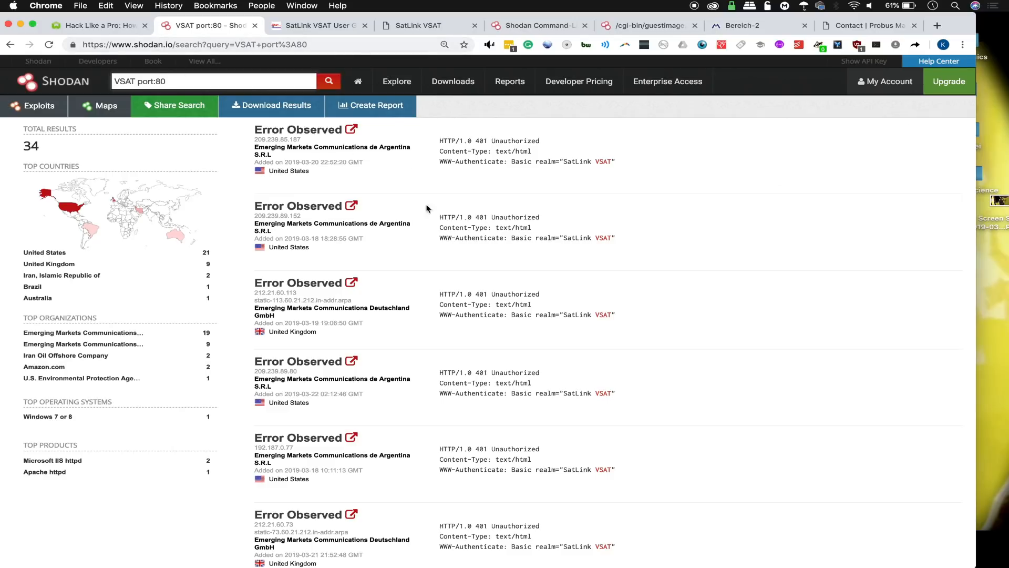
mouse_move(383, 207)
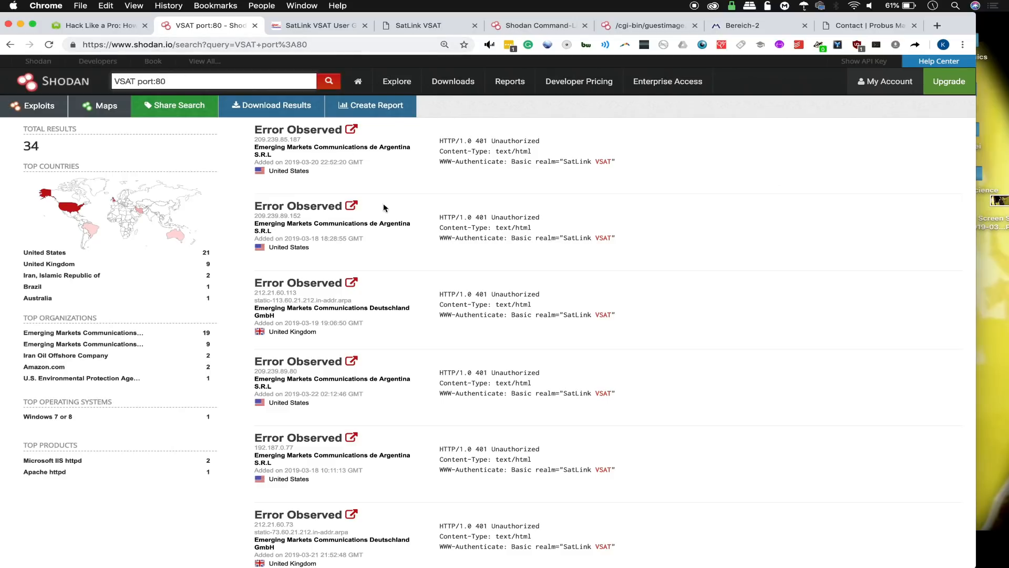
mouse_move(316, 209)
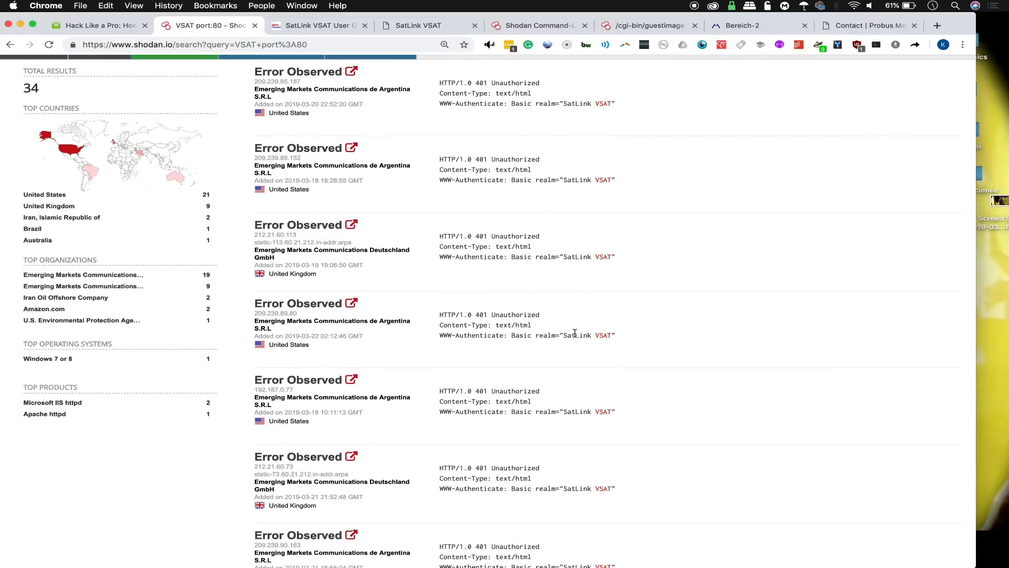
scroll("down", 3)
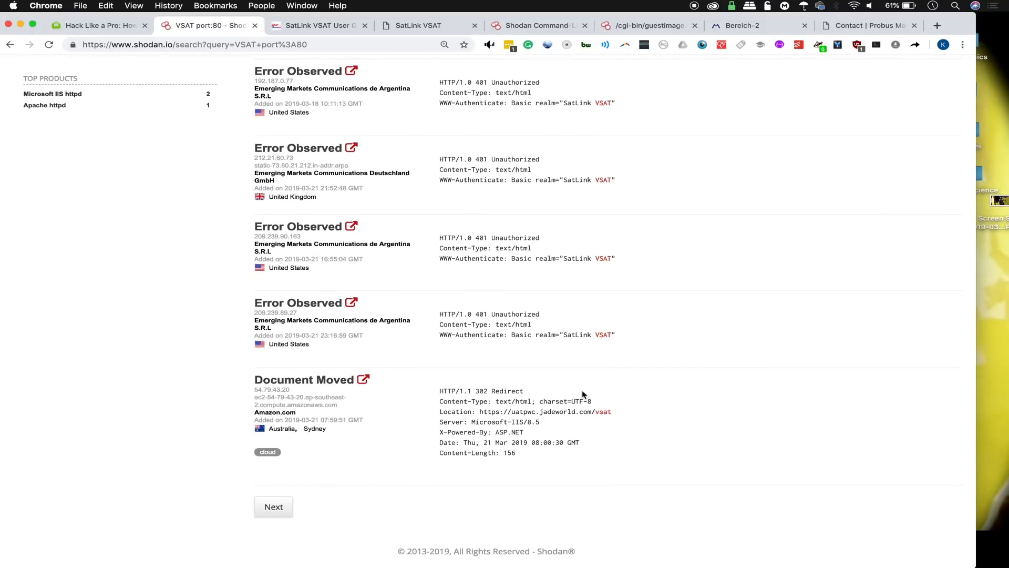
scroll("up", 3)
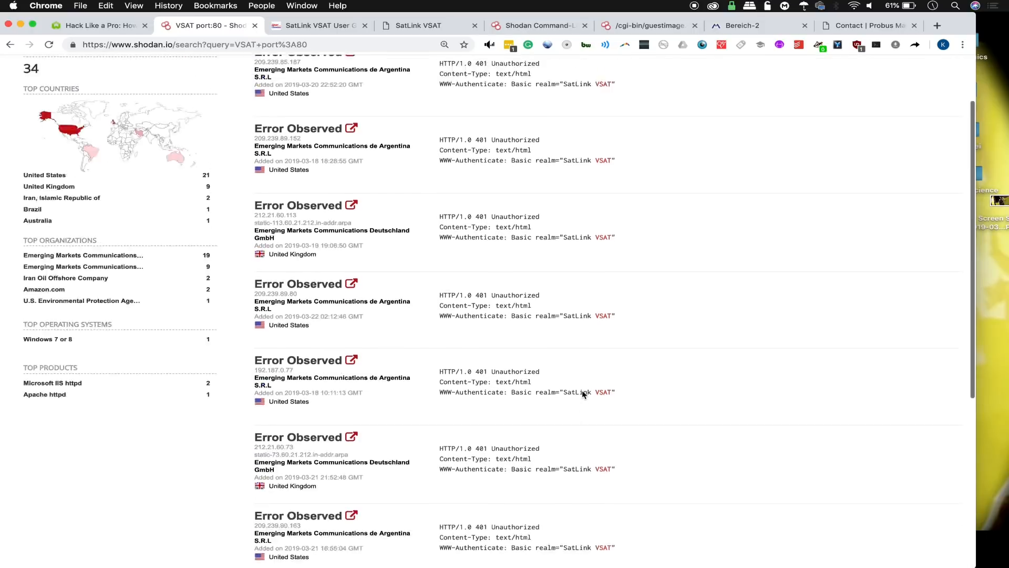
scroll("up", 3)
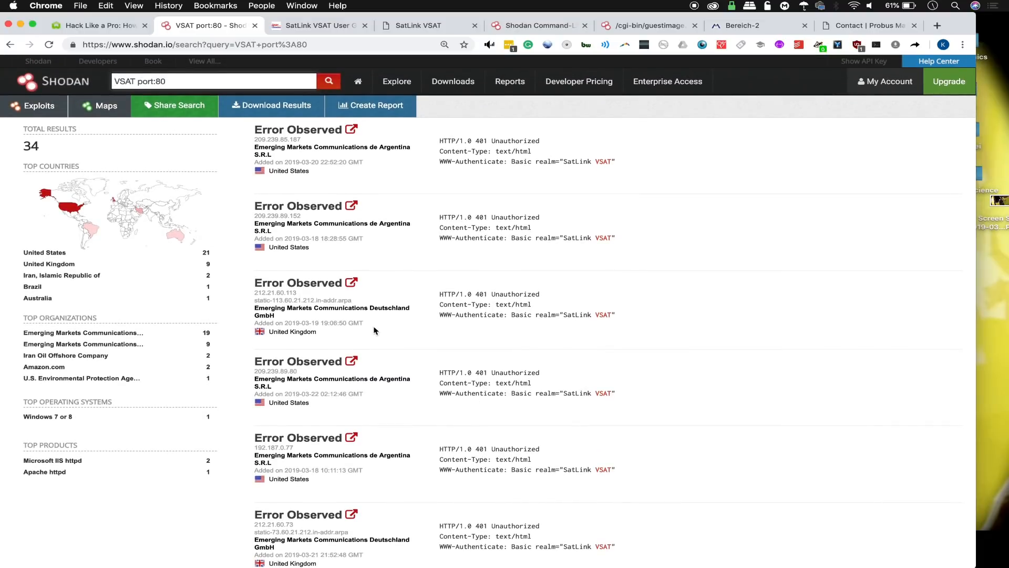
mouse_move(340, 236)
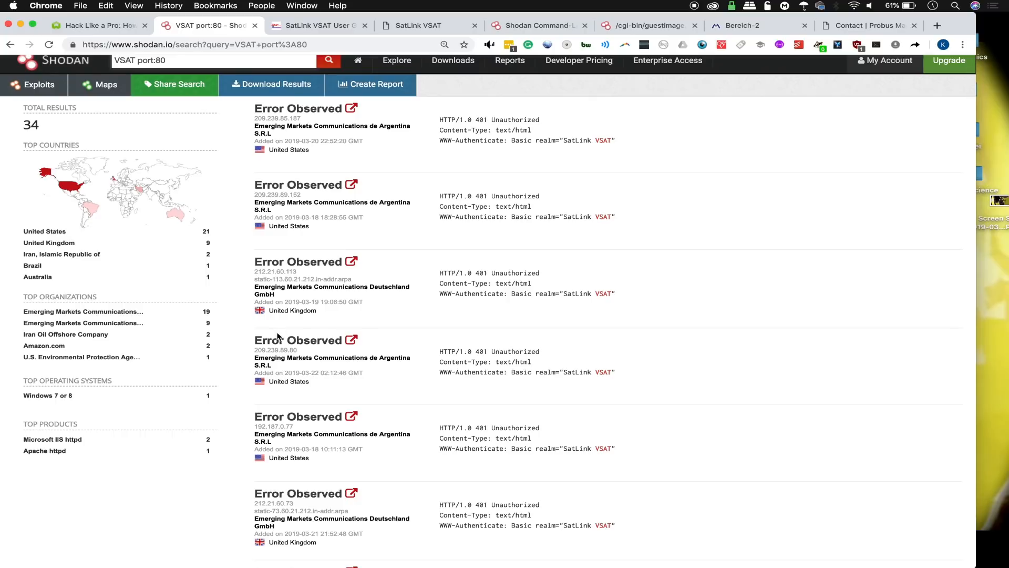
mouse_move(240, 337)
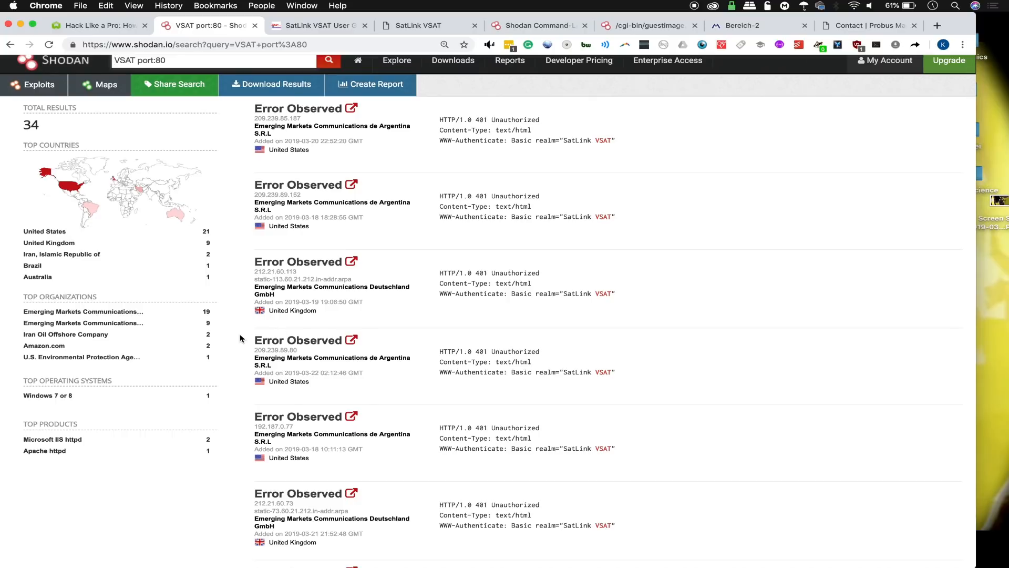
mouse_move(269, 372)
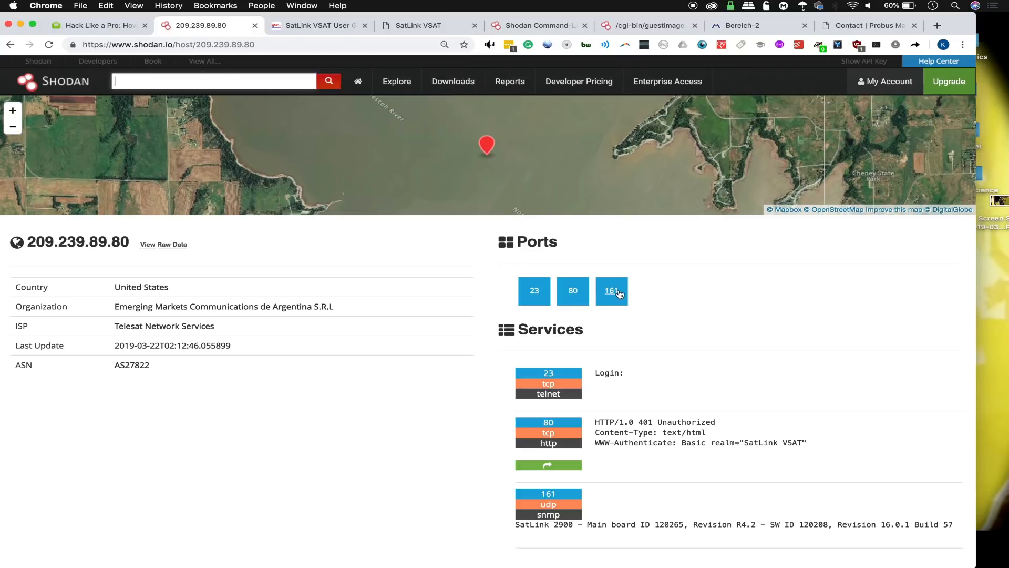
mouse_move(453, 366)
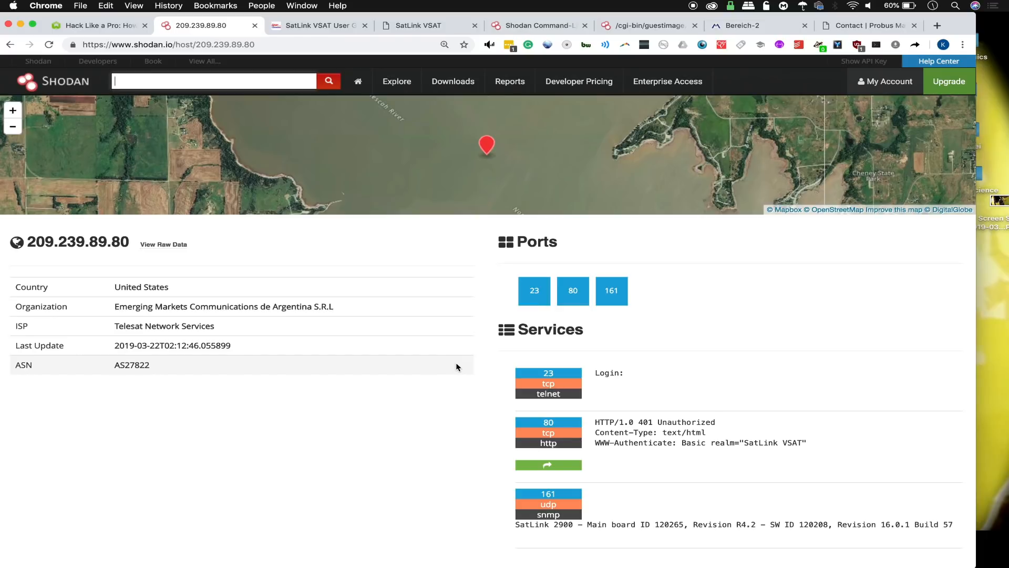
mouse_move(611, 292)
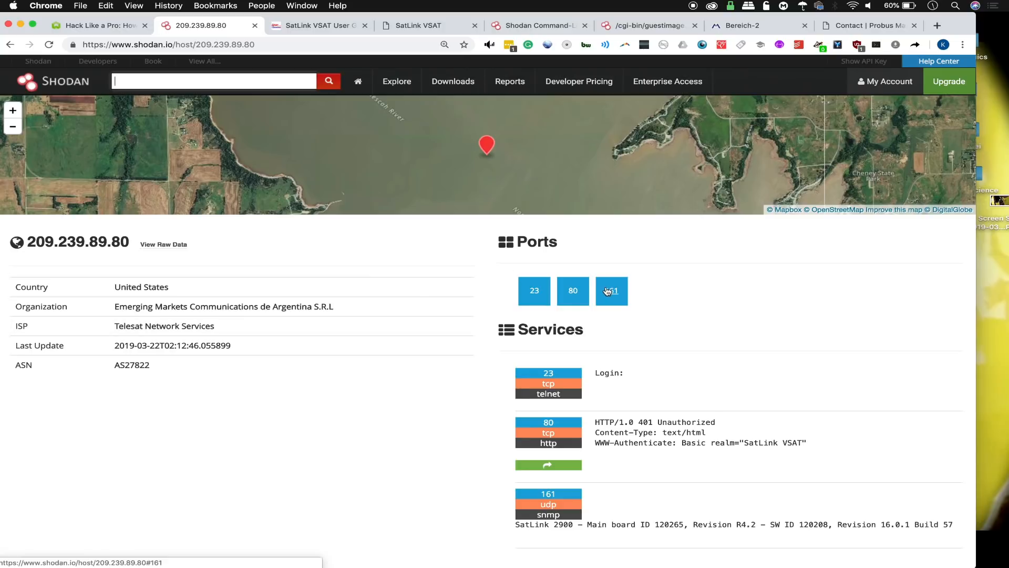
scroll("up", 3)
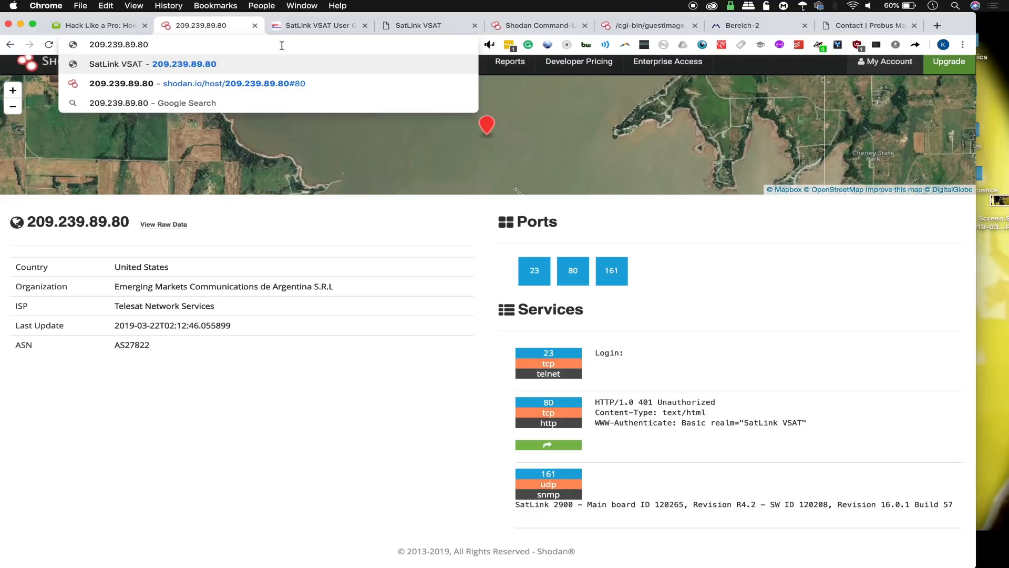
key("Return")
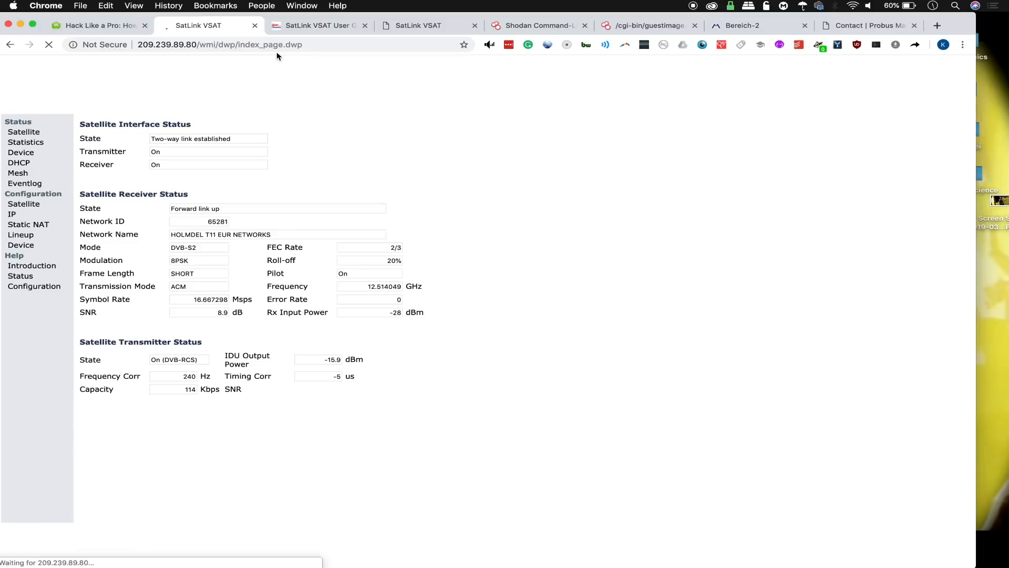
mouse_move(252, 85)
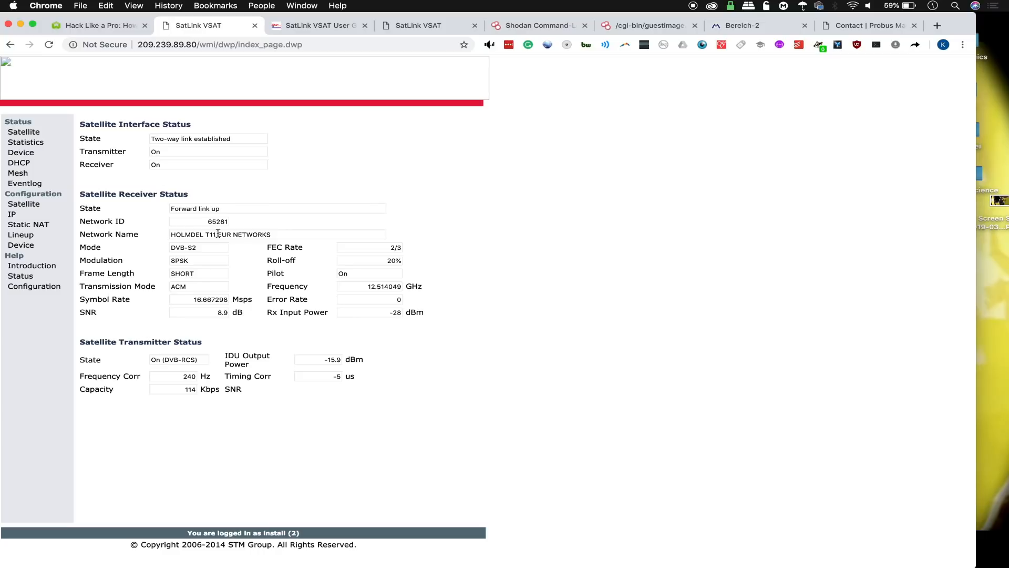
mouse_move(19, 162)
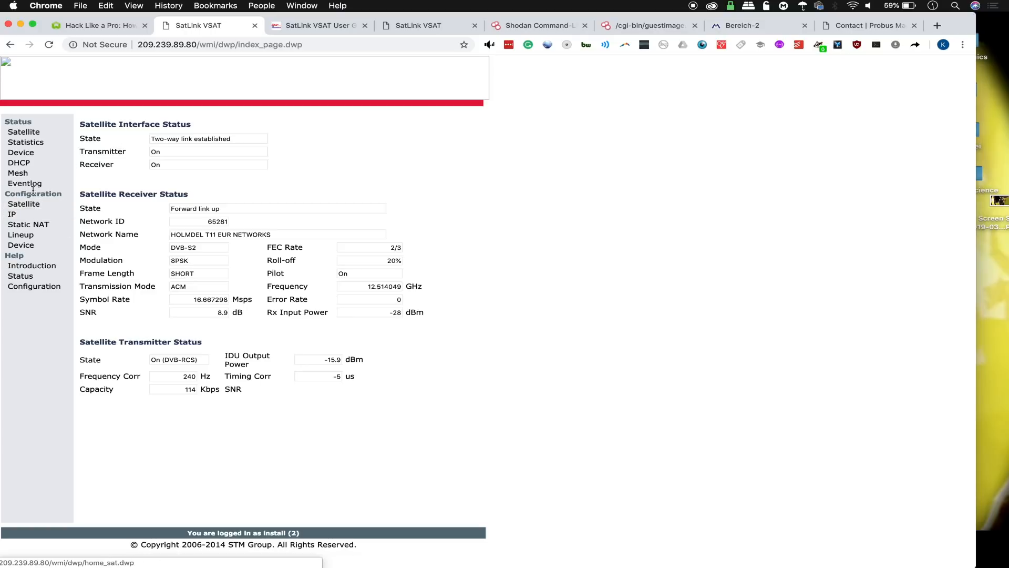
- Browse the SatLink sidebar through software update, continuous wave, mesh and DHCP status pages
left_click(21, 246)
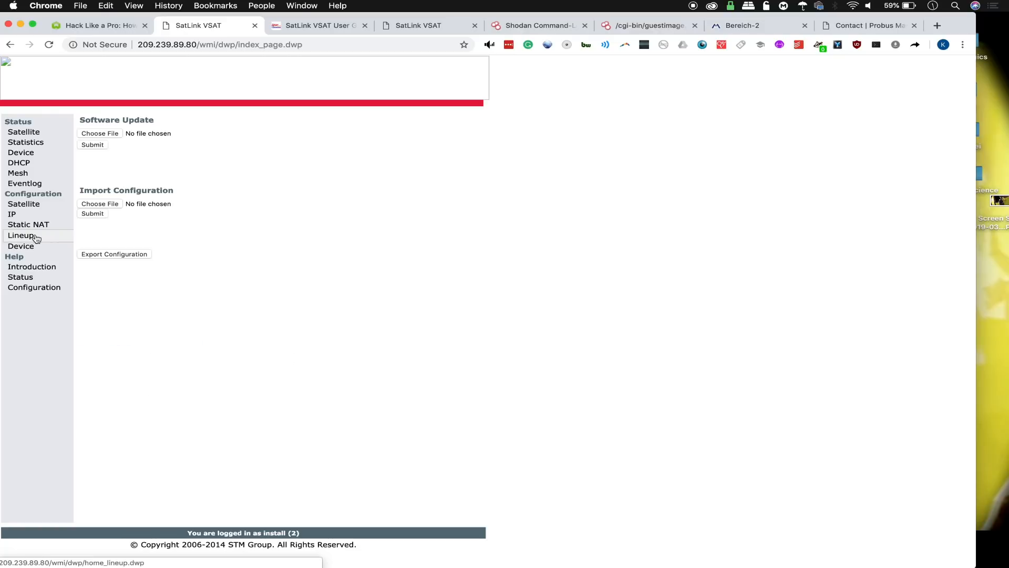
left_click(21, 234)
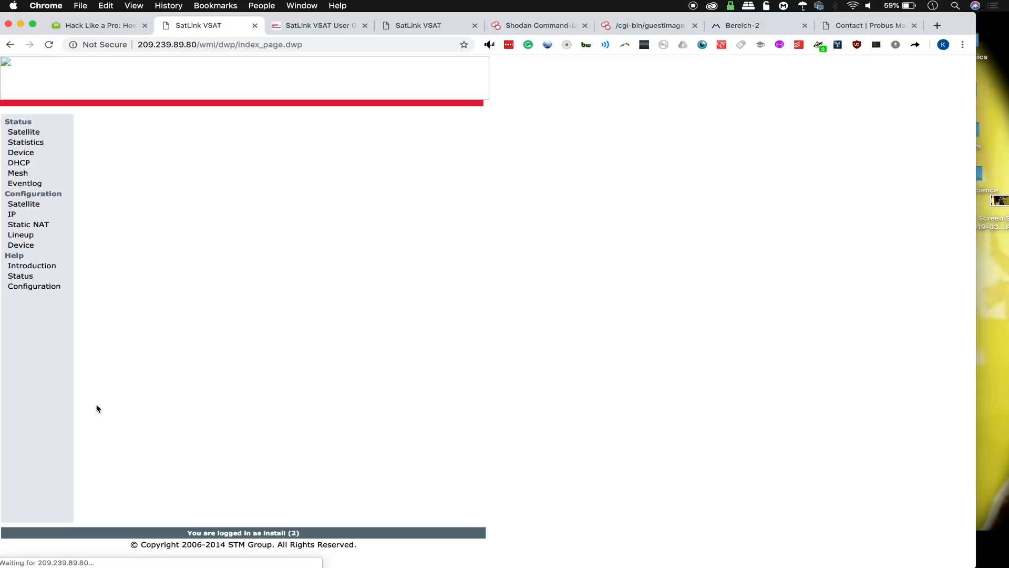
left_click(21, 245)
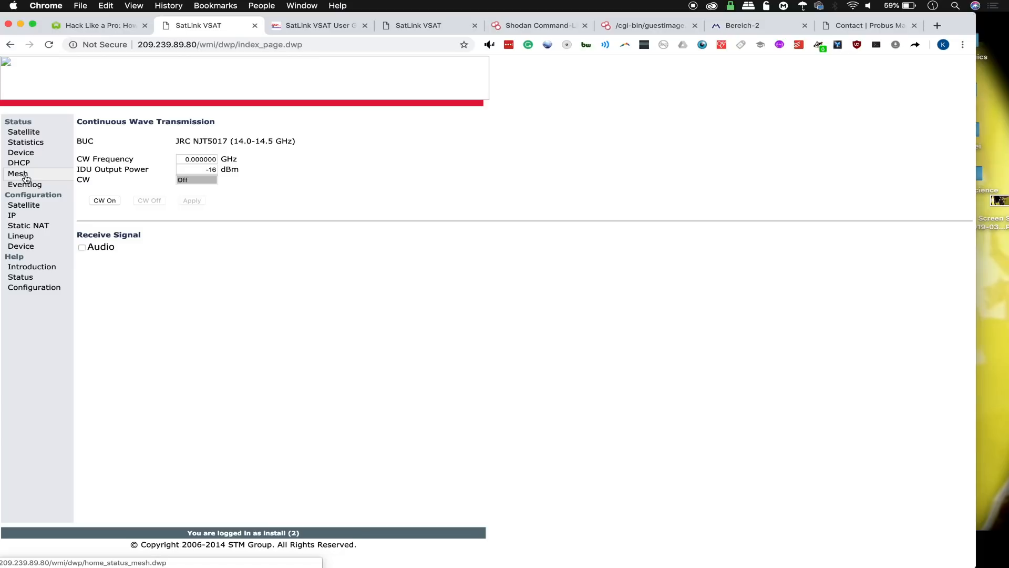
left_click(18, 173)
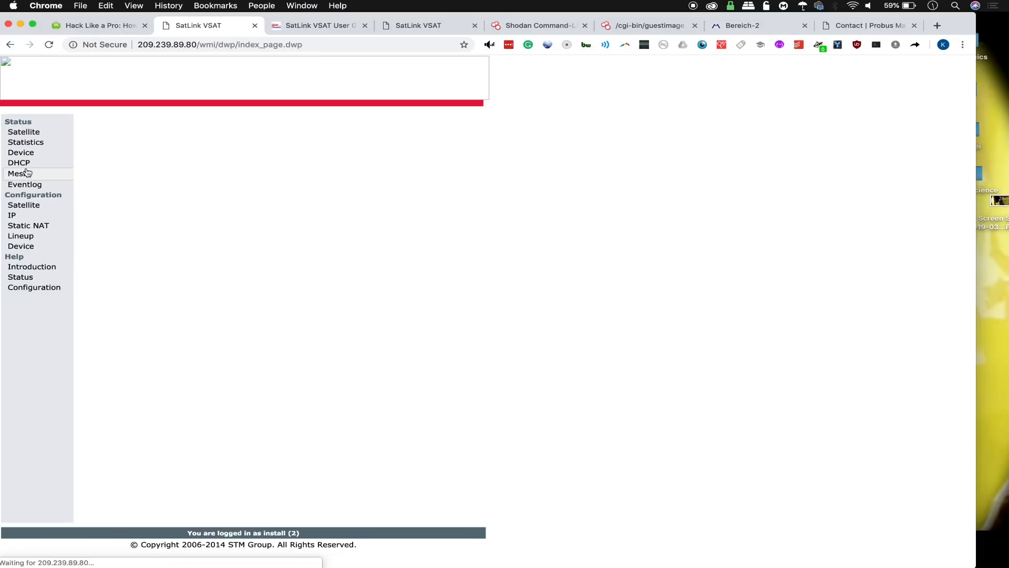
left_click(18, 173)
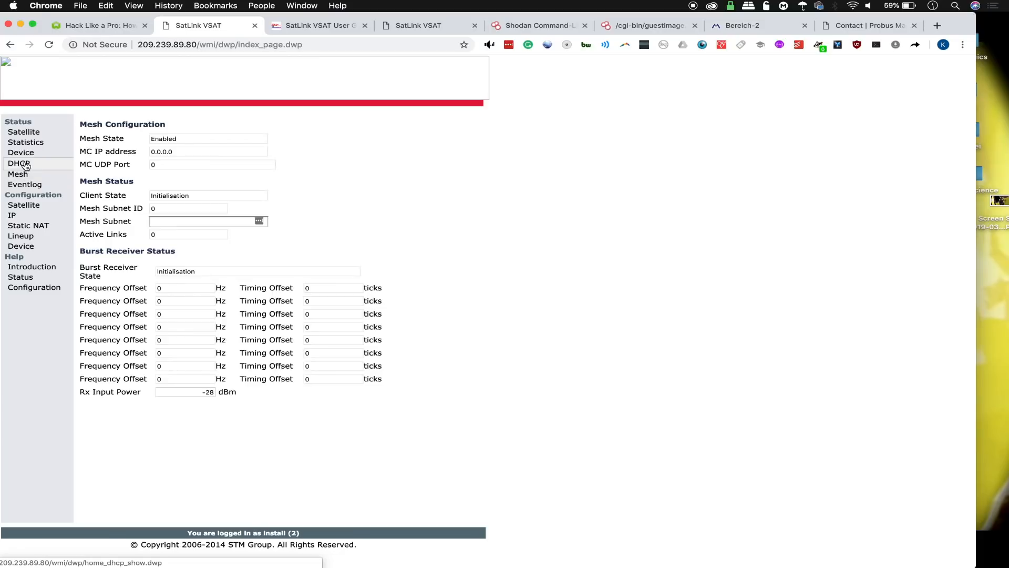
left_click(19, 163)
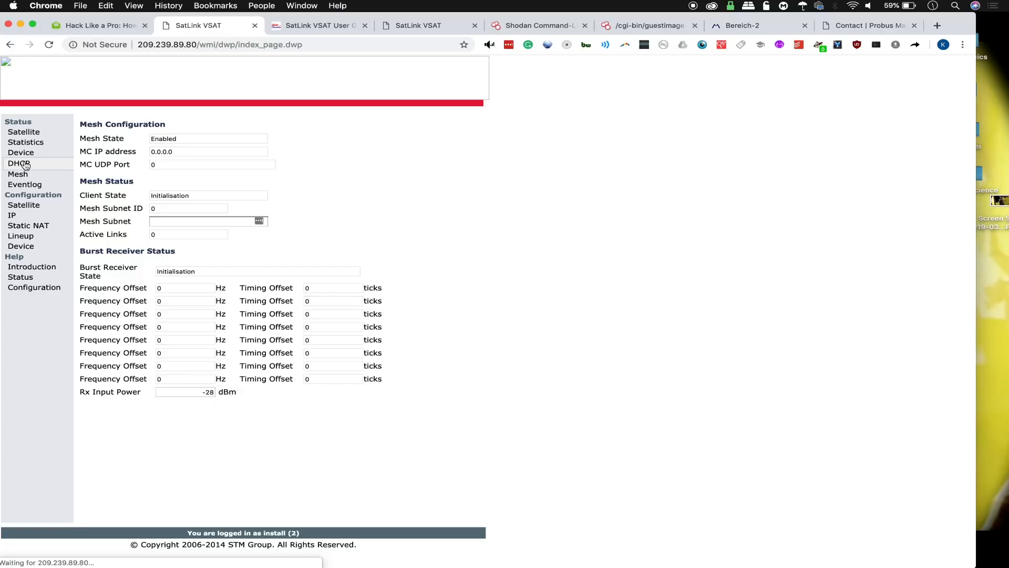
- Settle on Device Status, showing the SatLink 2900 terminal named NORTHSEA-RATIONAL
left_click(21, 152)
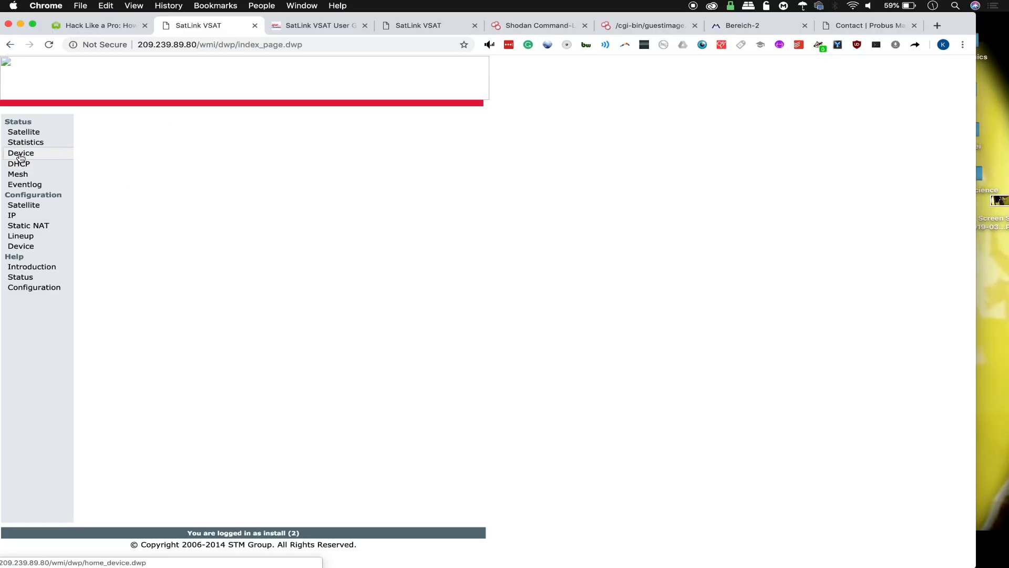
left_click(18, 163)
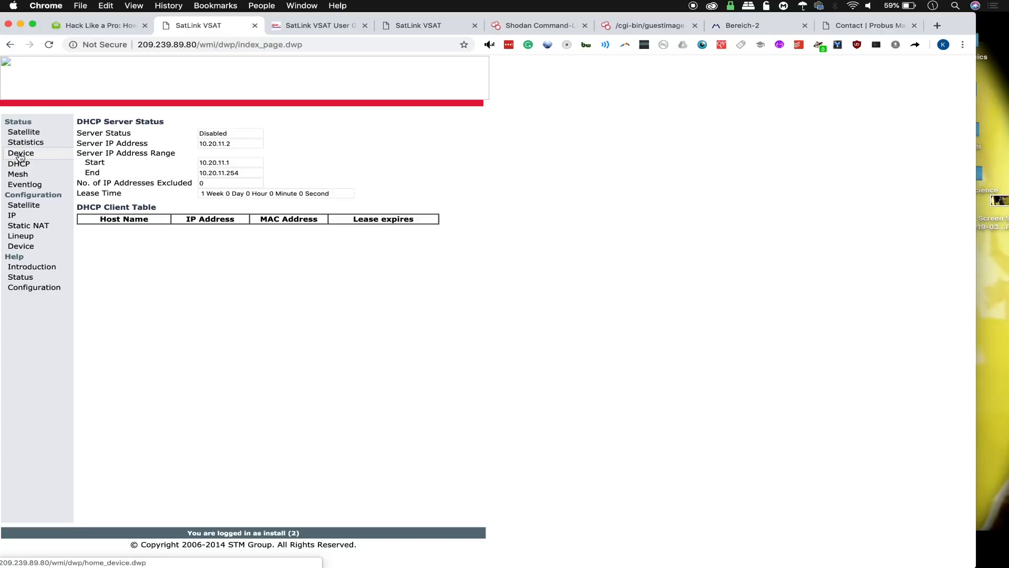
left_click(21, 152)
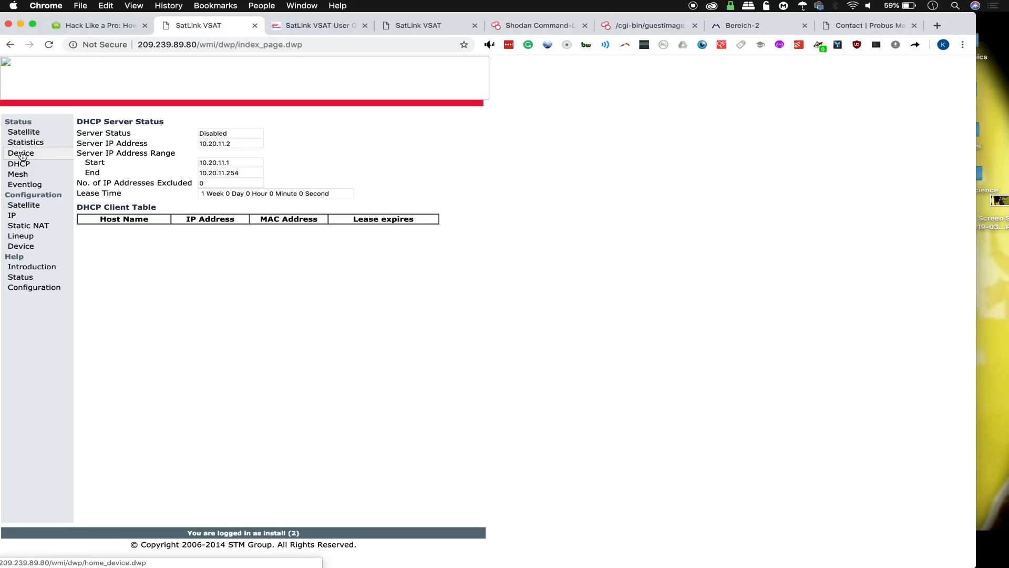
left_click(21, 154)
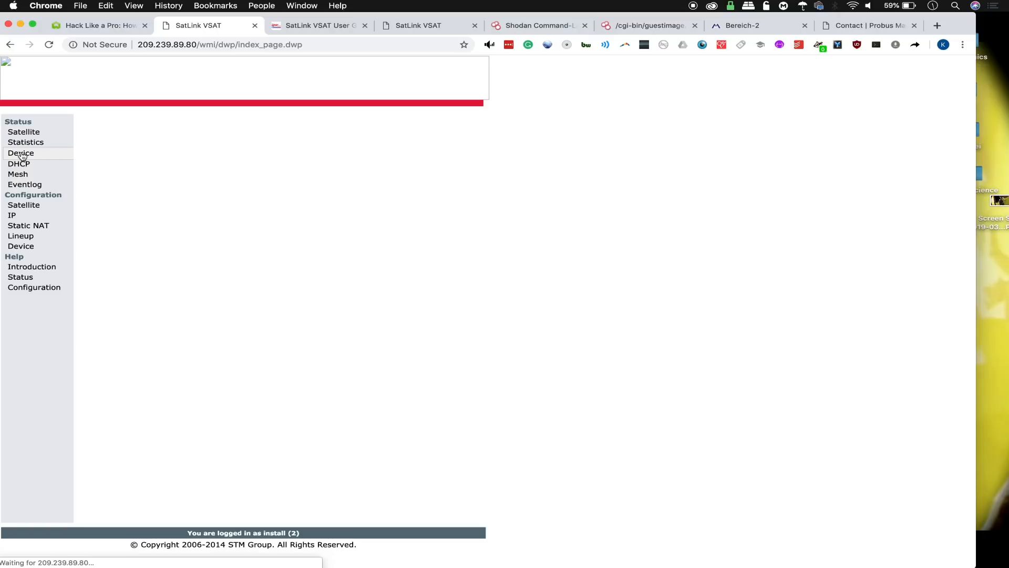
left_click(21, 153)
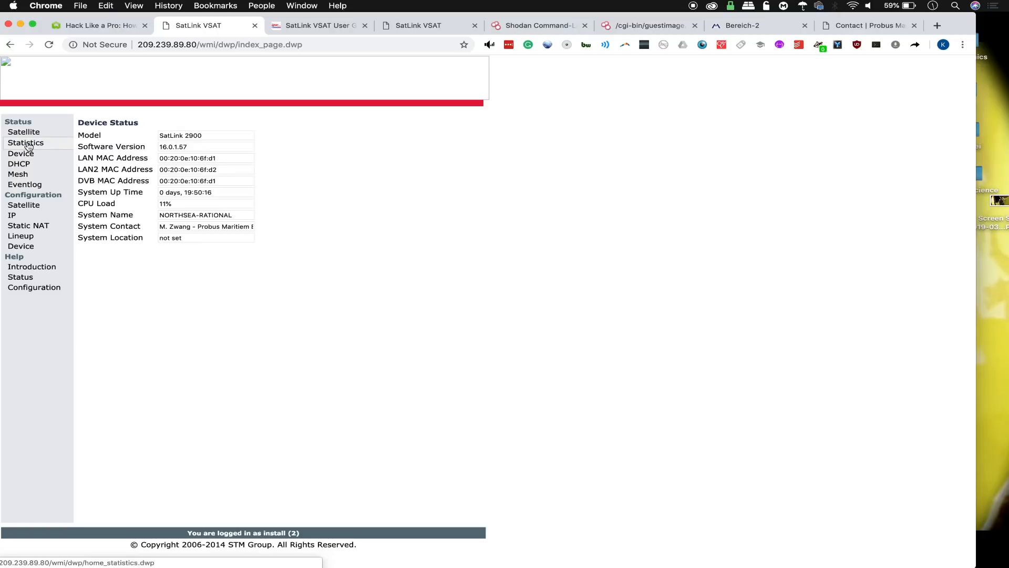
left_click(26, 142)
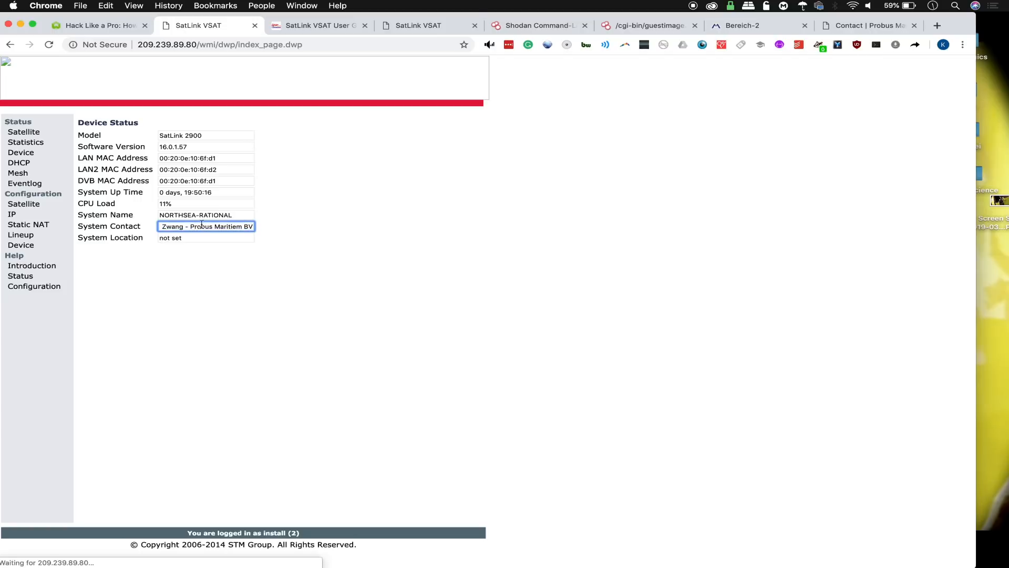
- Visit Probus Maritiem's Contact page, then its Products page listing VSAT, Satellite TV and PC's + network
left_click(743, 25)
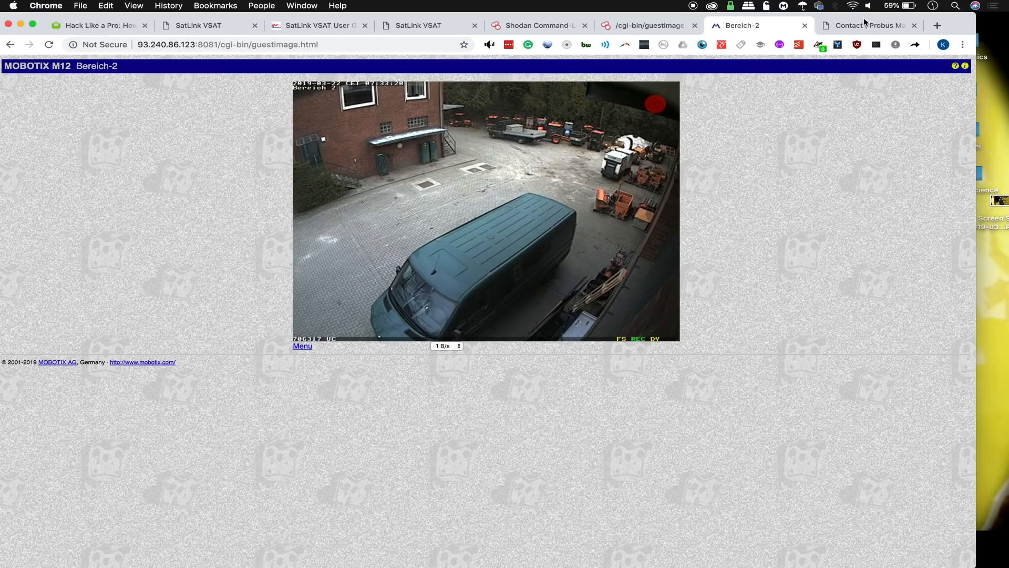
left_click(865, 25)
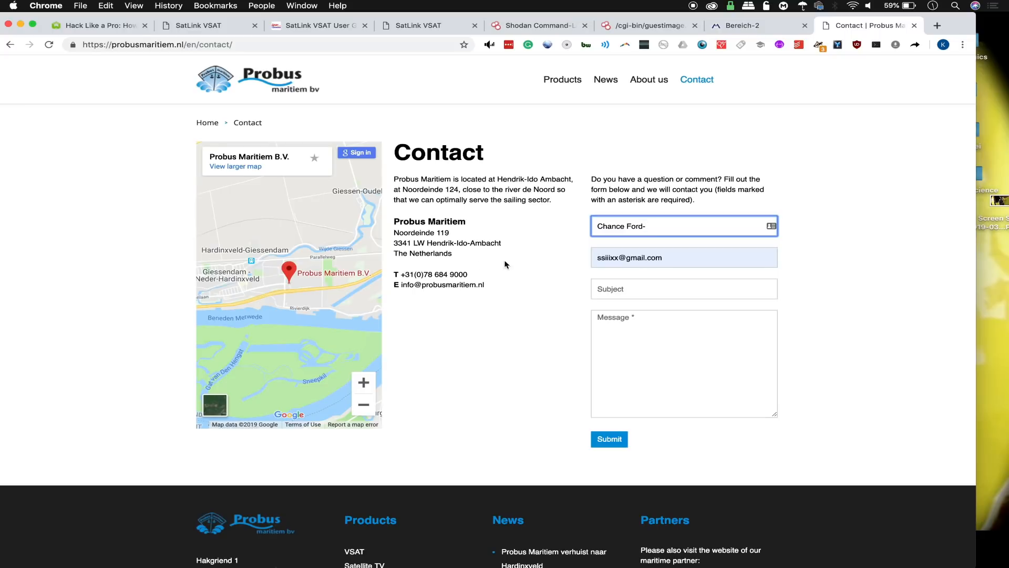
left_click(561, 79)
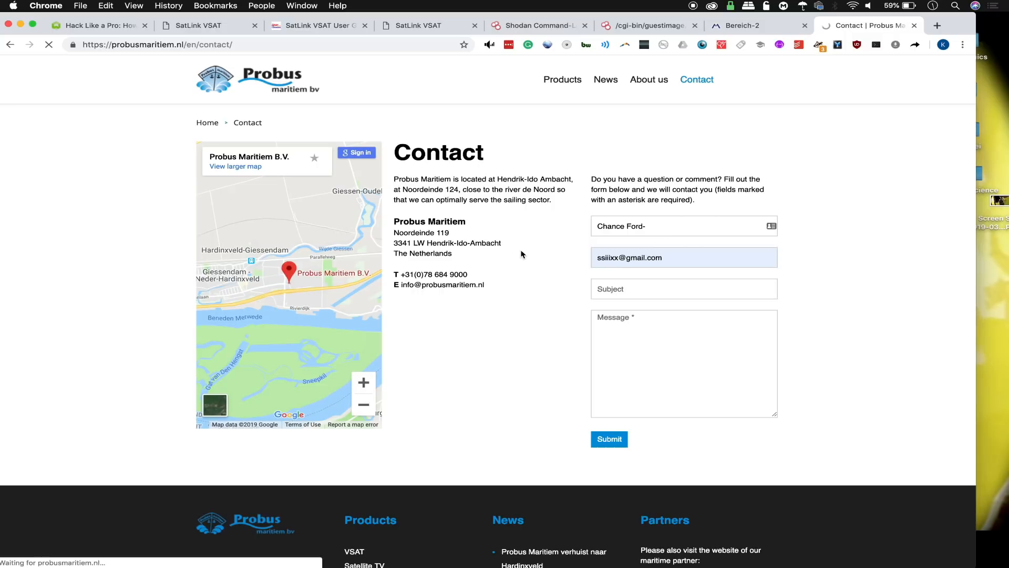
left_click(561, 79)
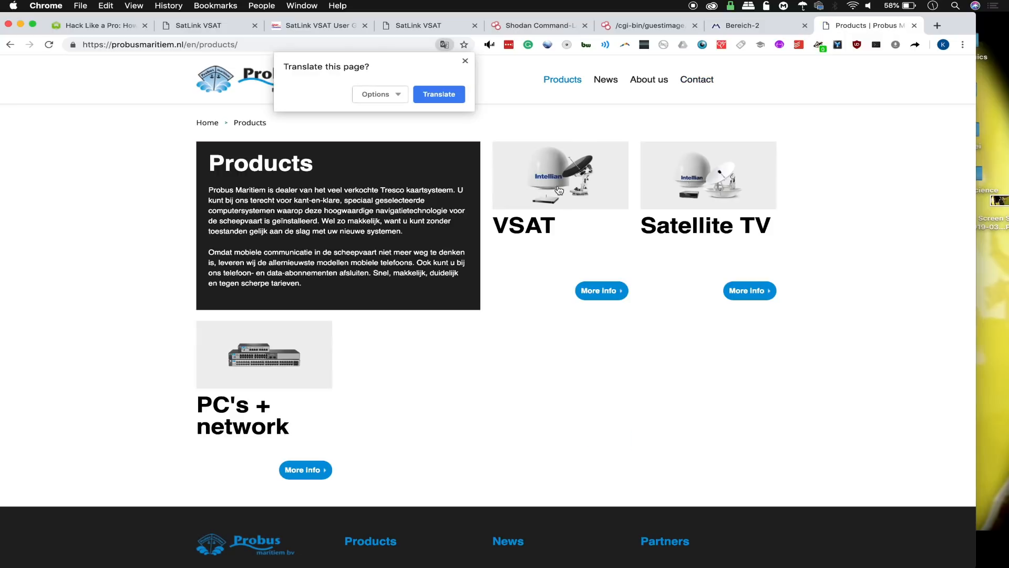
mouse_move(555, 214)
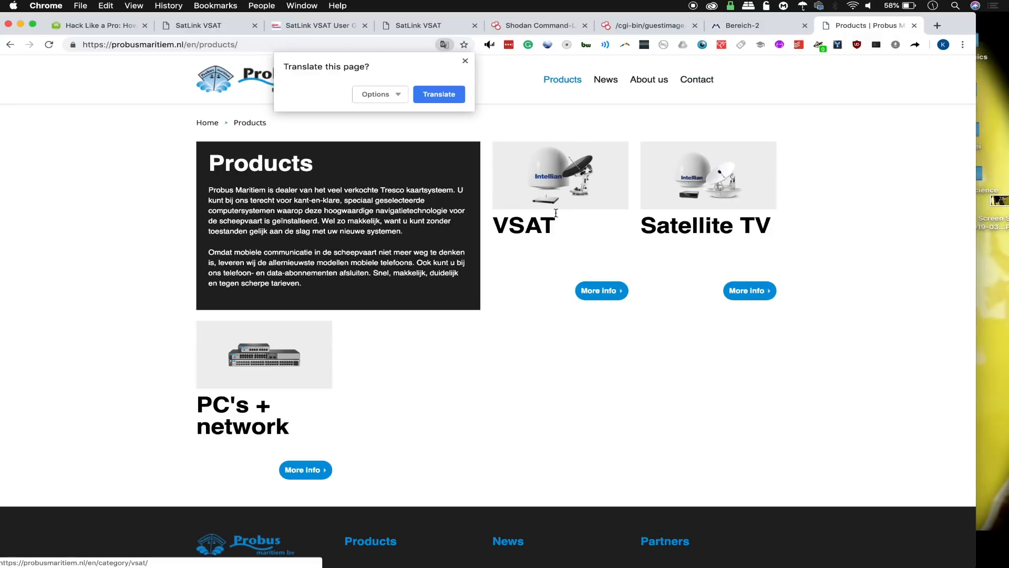
mouse_move(518, 168)
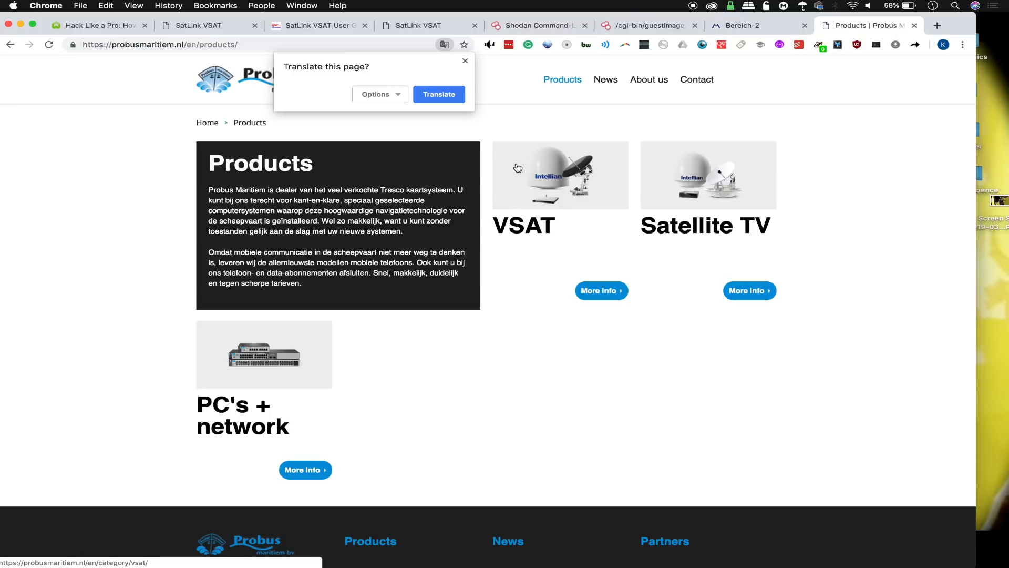
mouse_move(421, 13)
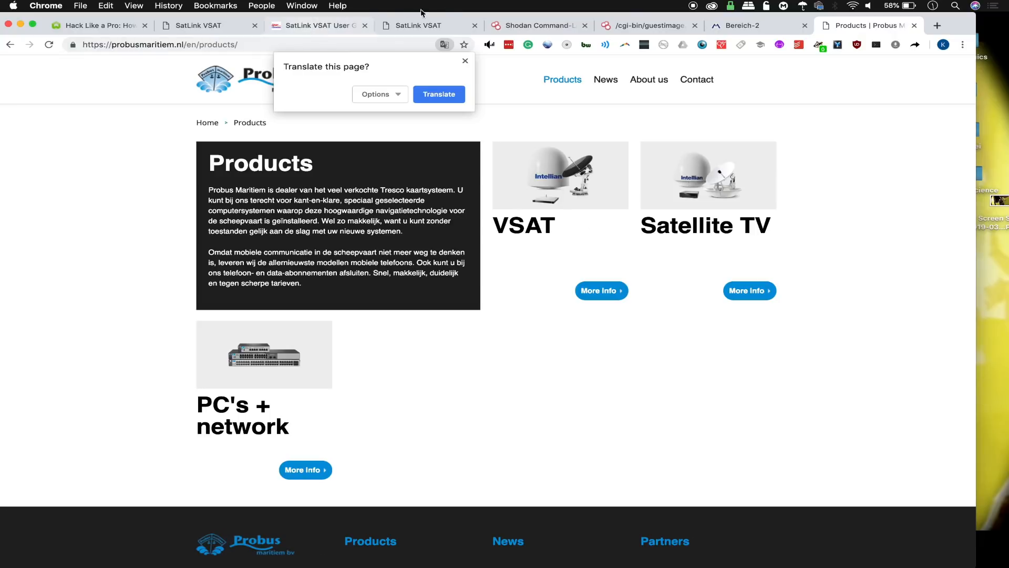
left_click(417, 25)
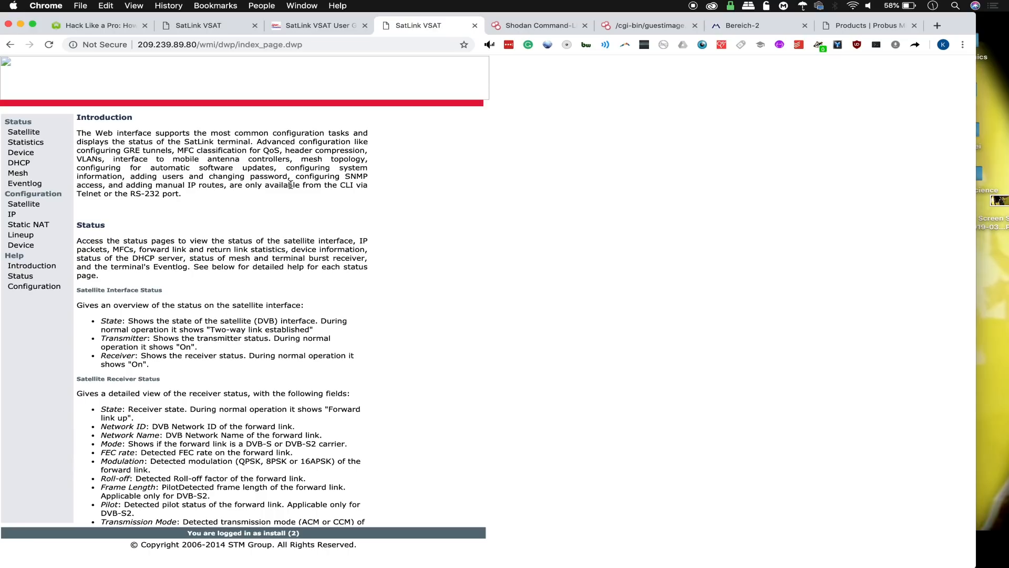
mouse_move(245, 200)
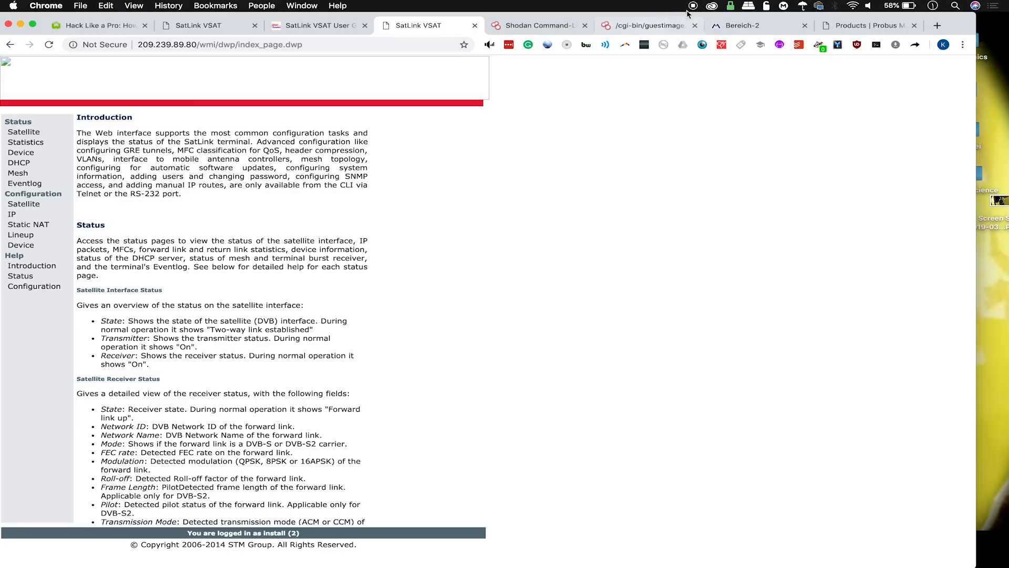
left_click(865, 25)
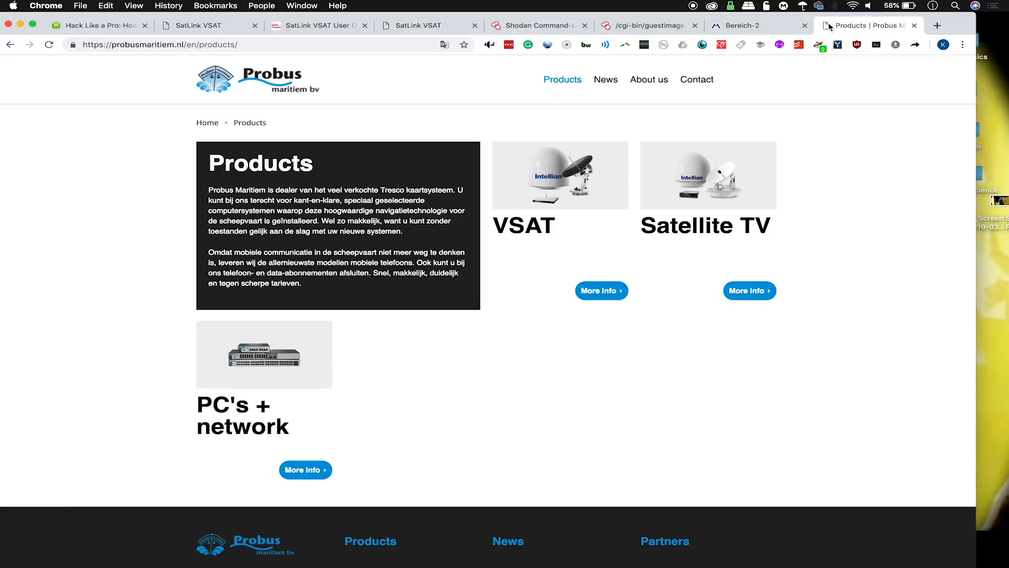
mouse_move(515, 150)
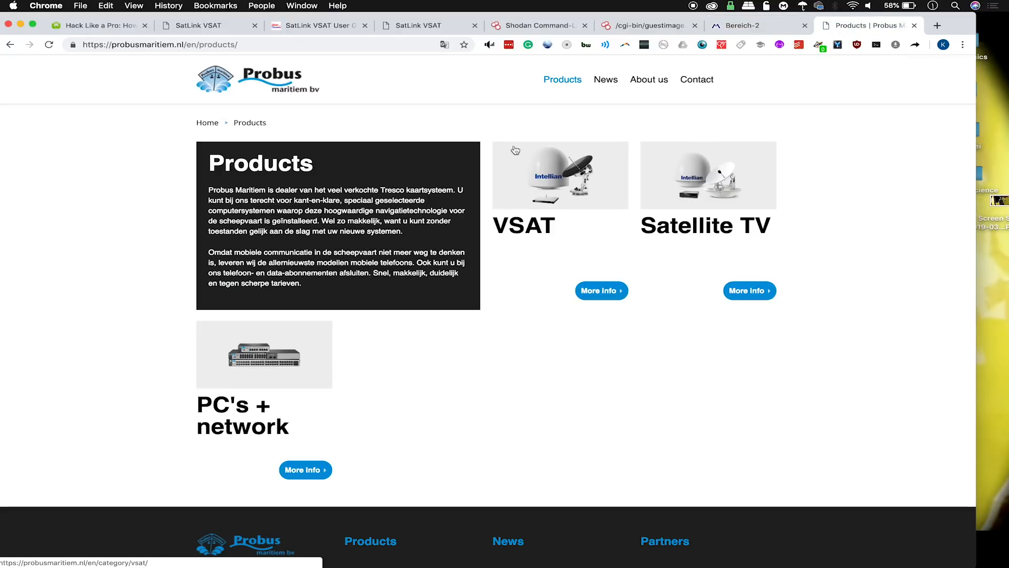
mouse_move(403, 40)
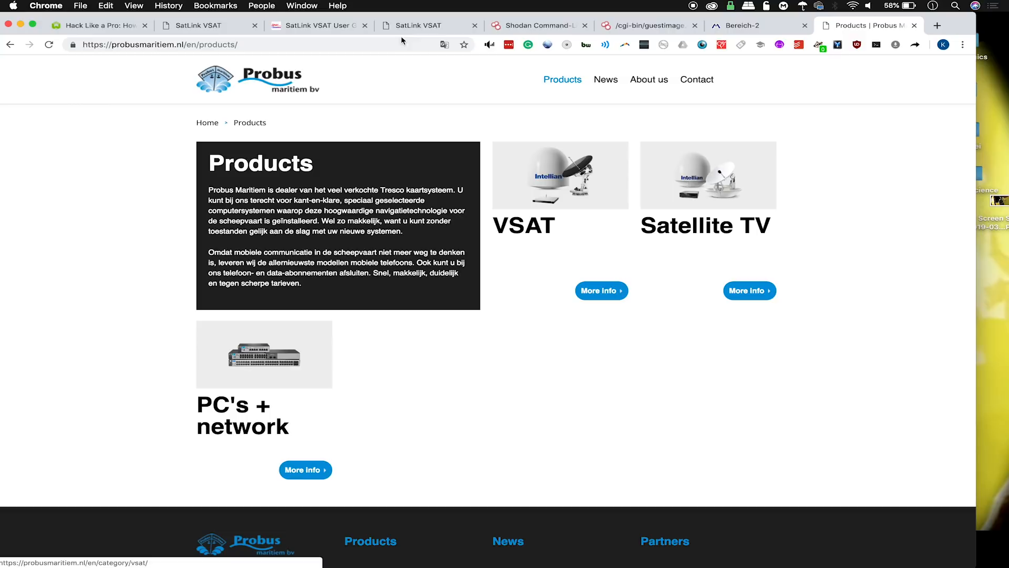
- Flip between the SatLink VSAT User Guide PDF and the terminal's DHCP status page
left_click(316, 25)
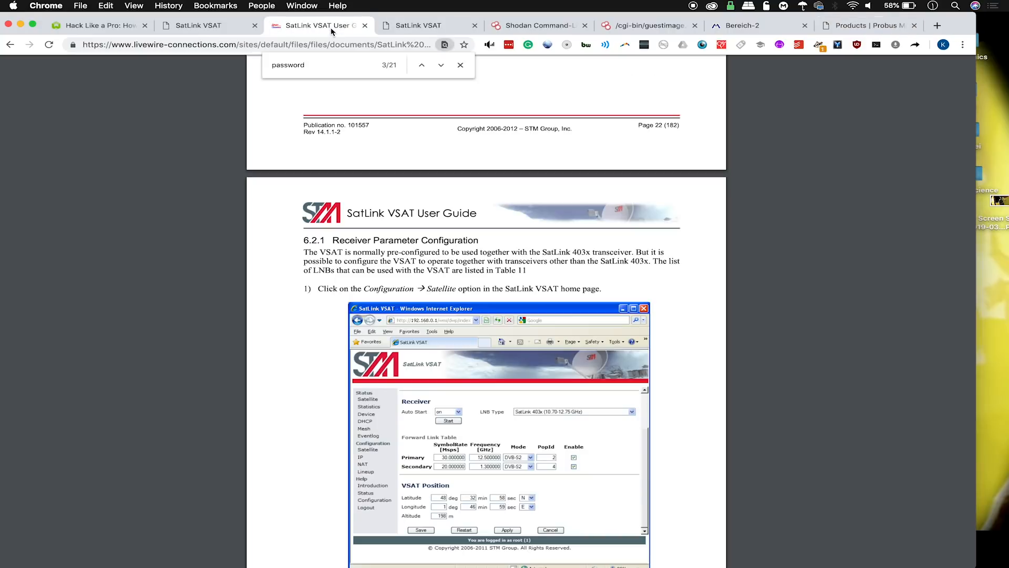
left_click(419, 25)
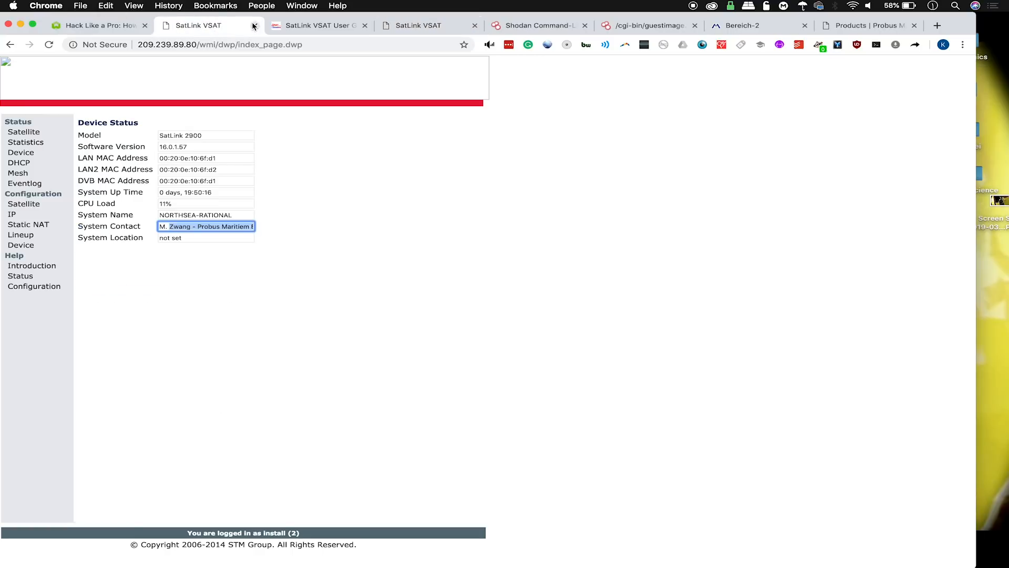
left_click(19, 162)
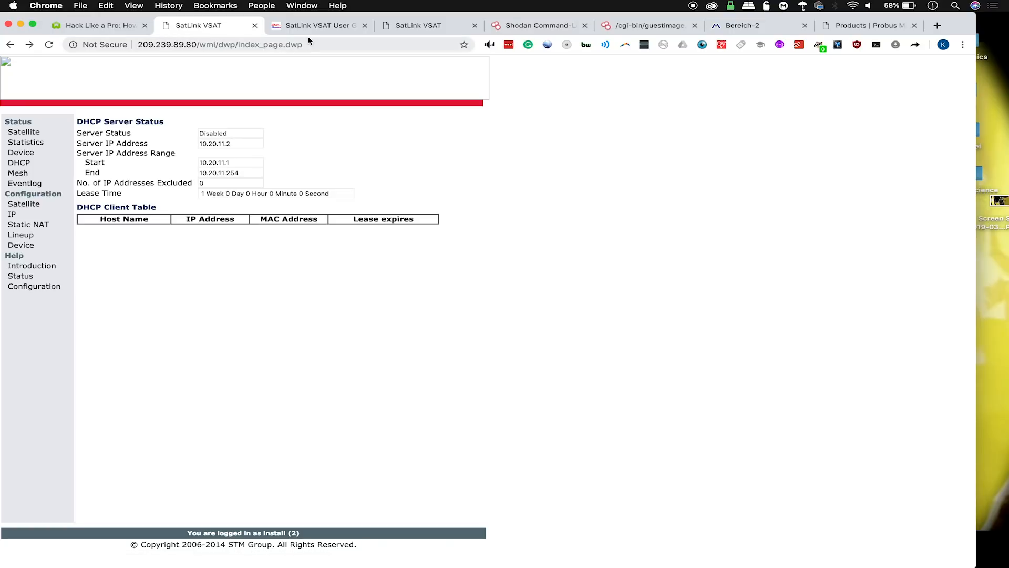
left_click(315, 25)
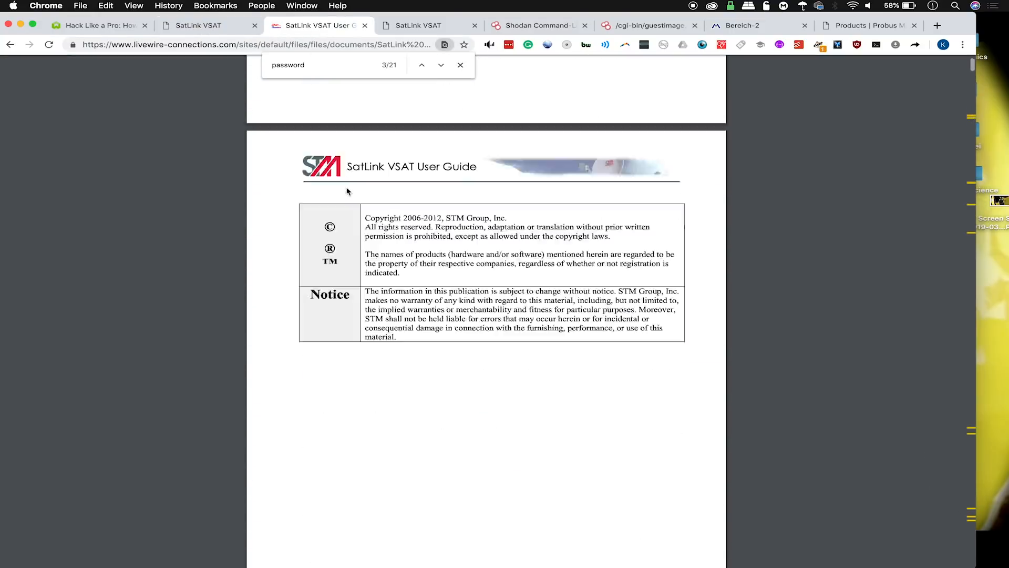
- View the user guide's cover, then switch to Shodan's /cgi-bin/guestimage.html search results
scroll("up", 3)
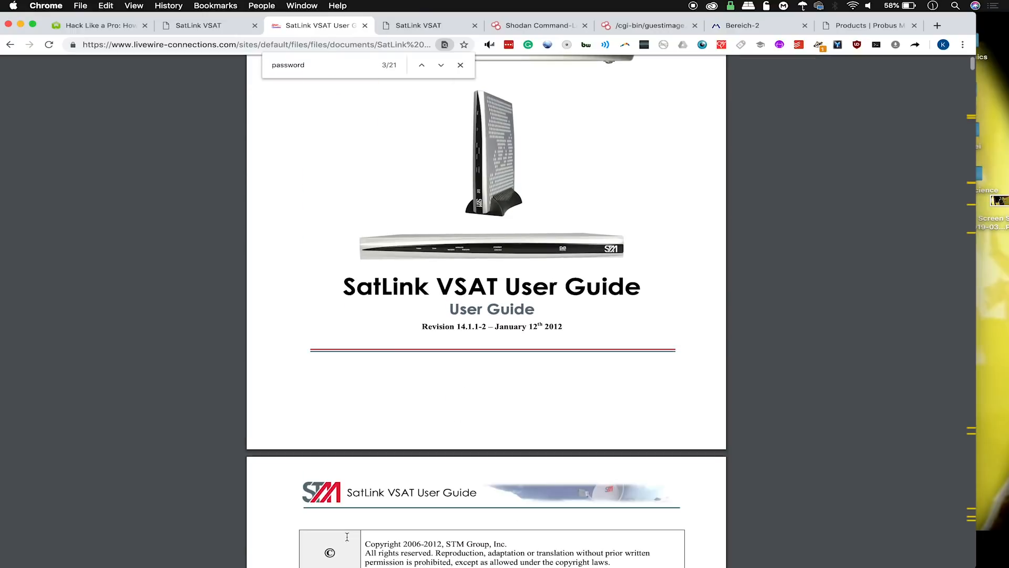
scroll("up", 3)
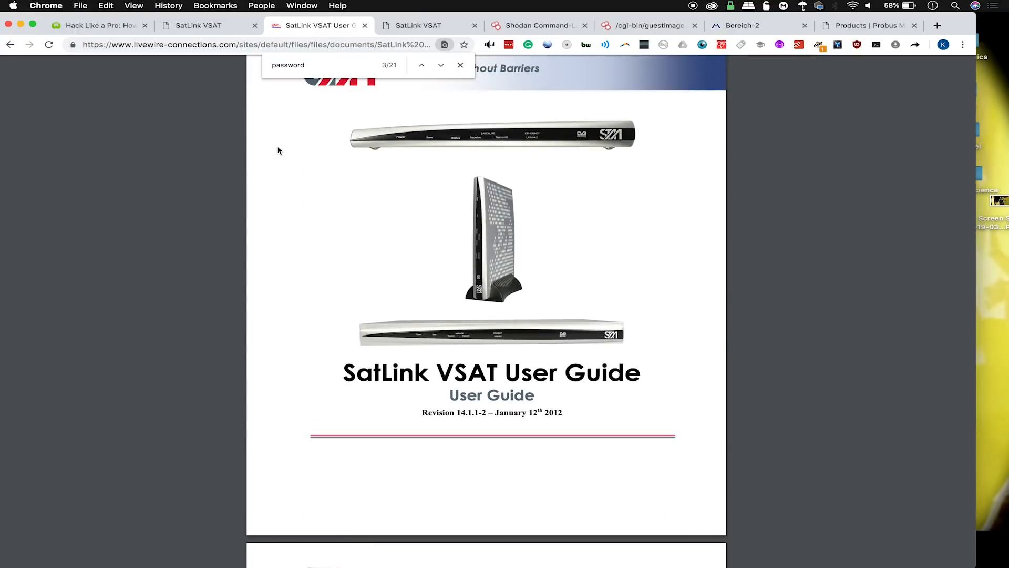
mouse_move(386, 90)
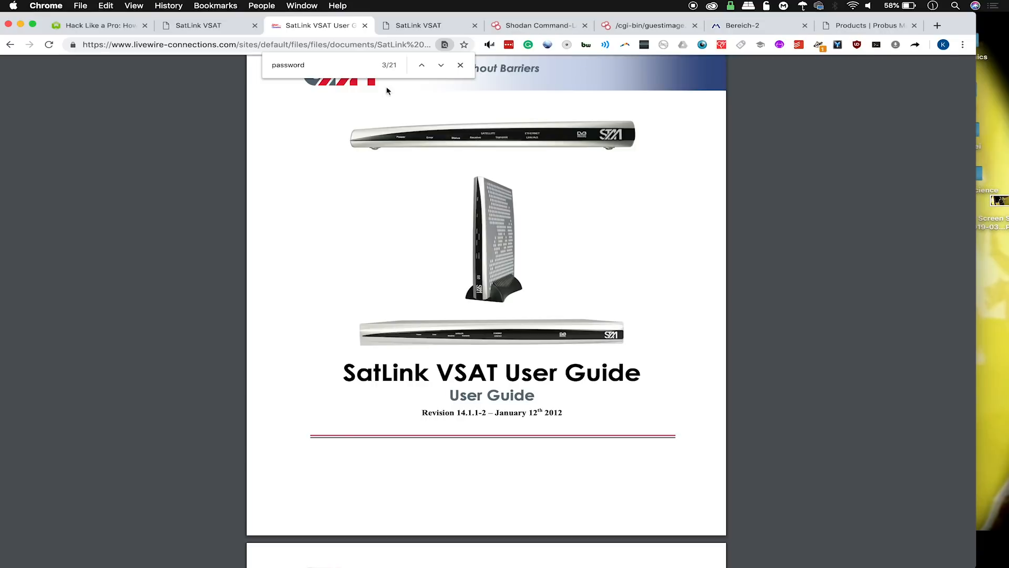
mouse_move(432, 177)
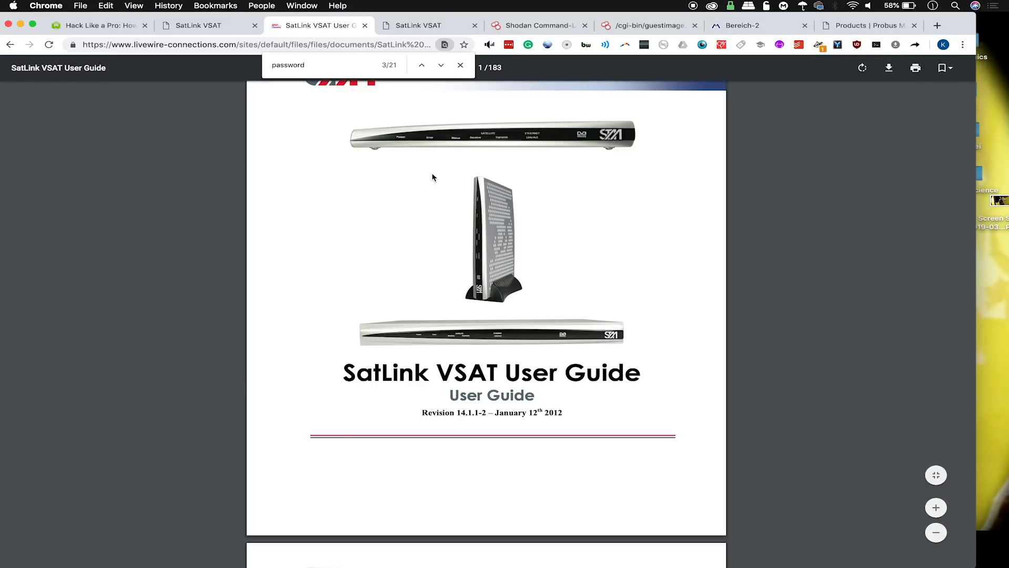
left_click(647, 25)
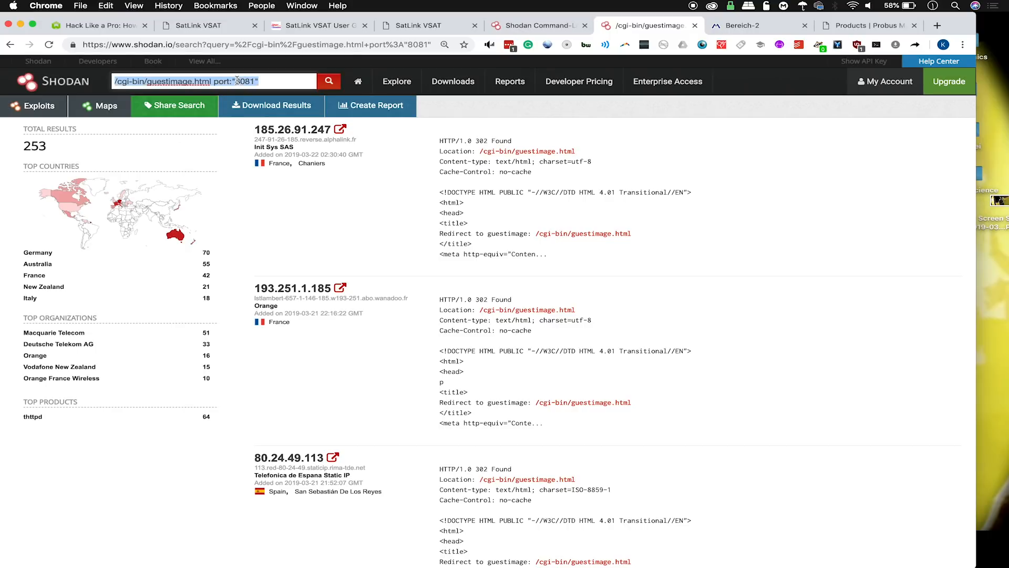
type("we")
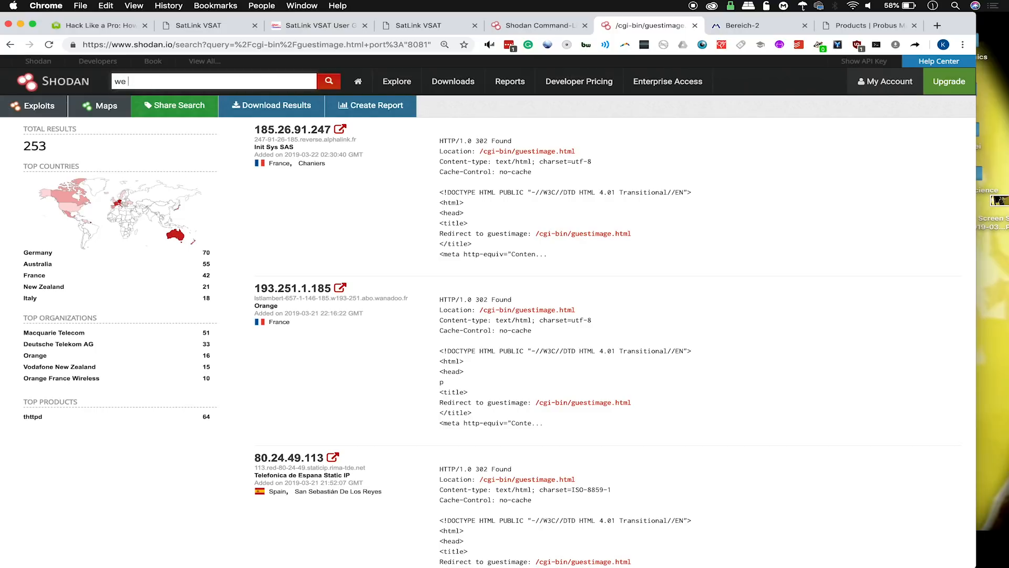
type("webcam")
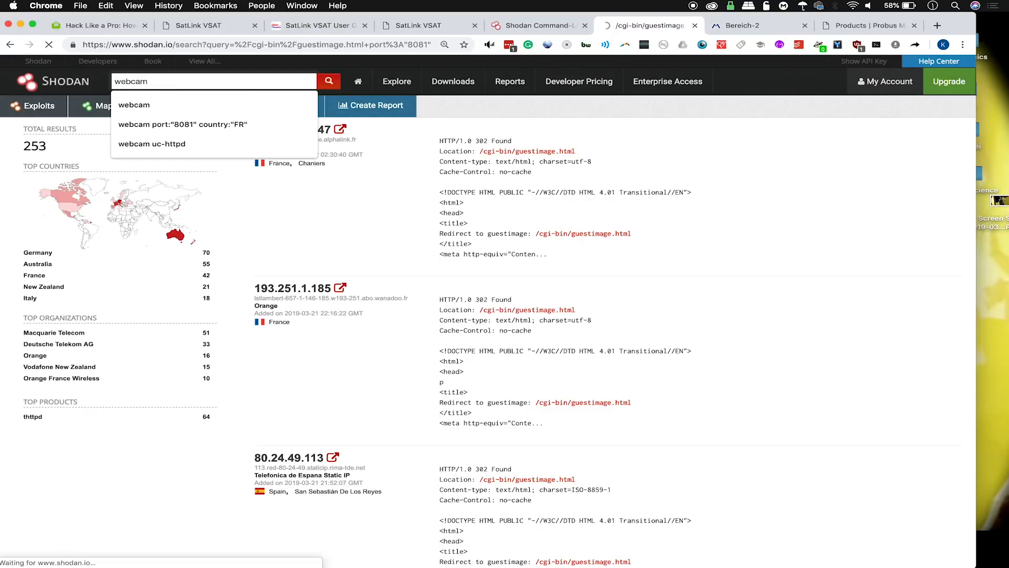
left_click(134, 106)
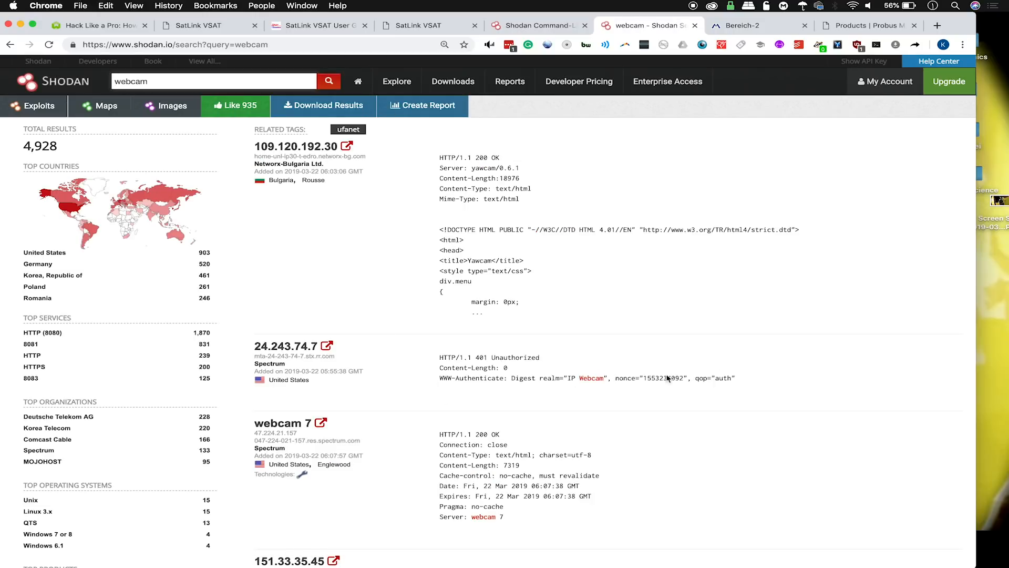
left_click(286, 345)
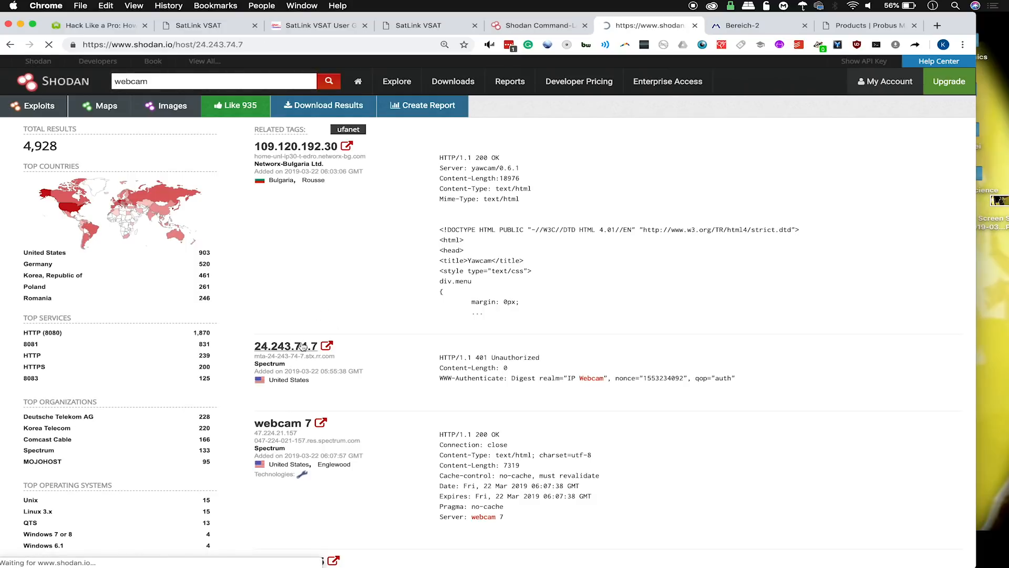
left_click(286, 346)
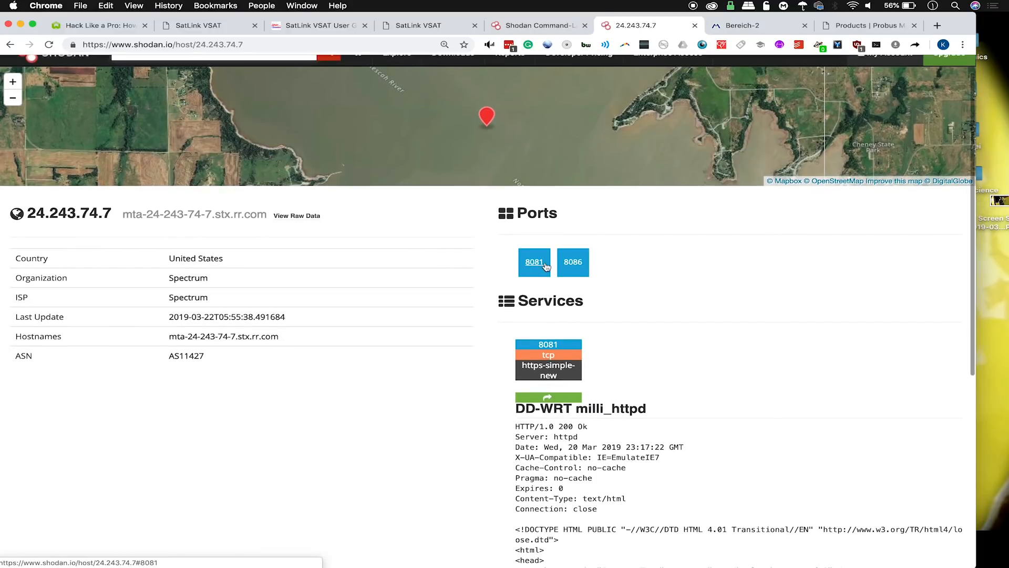
left_click(534, 262)
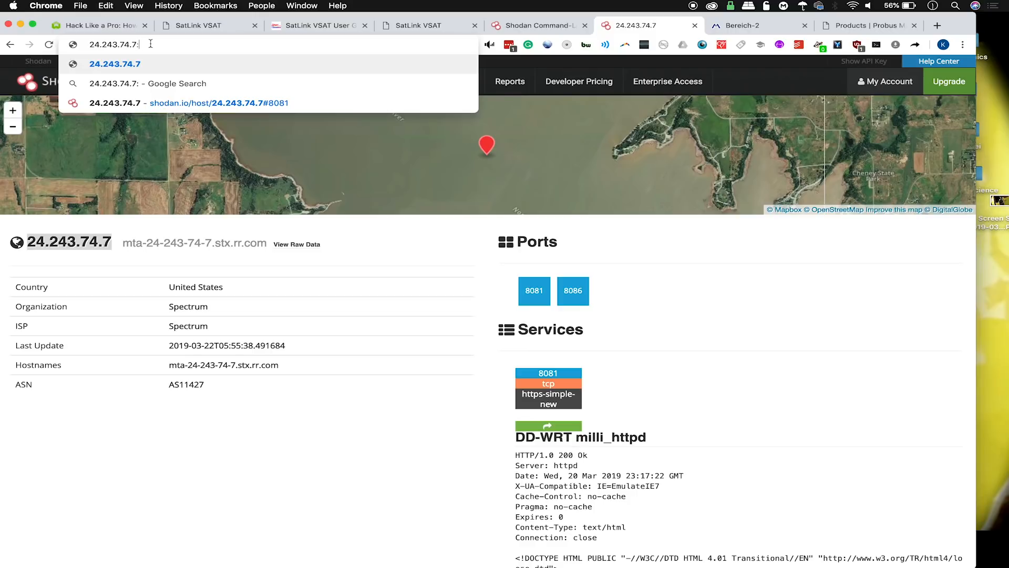
type("8081")
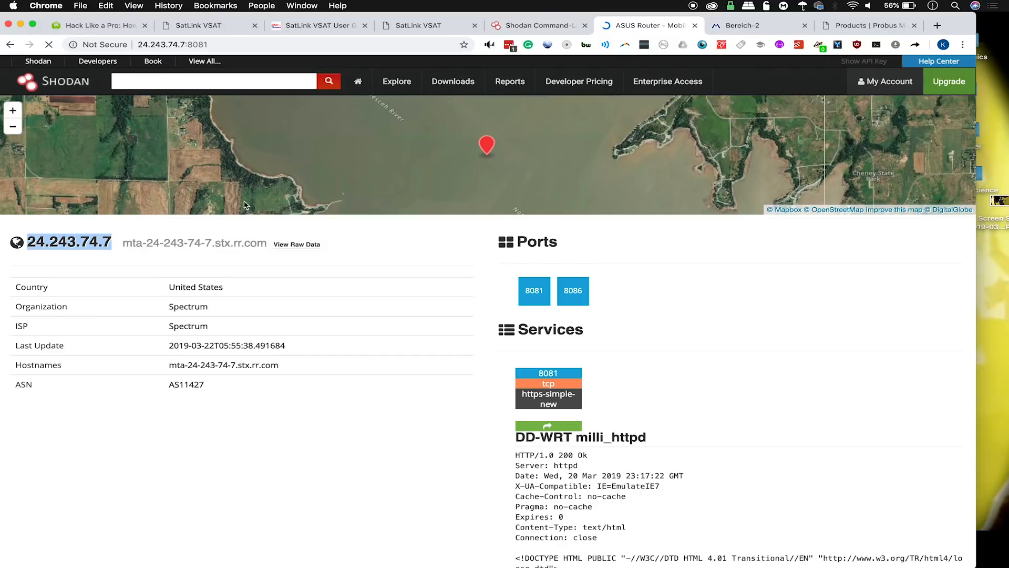
mouse_move(224, 195)
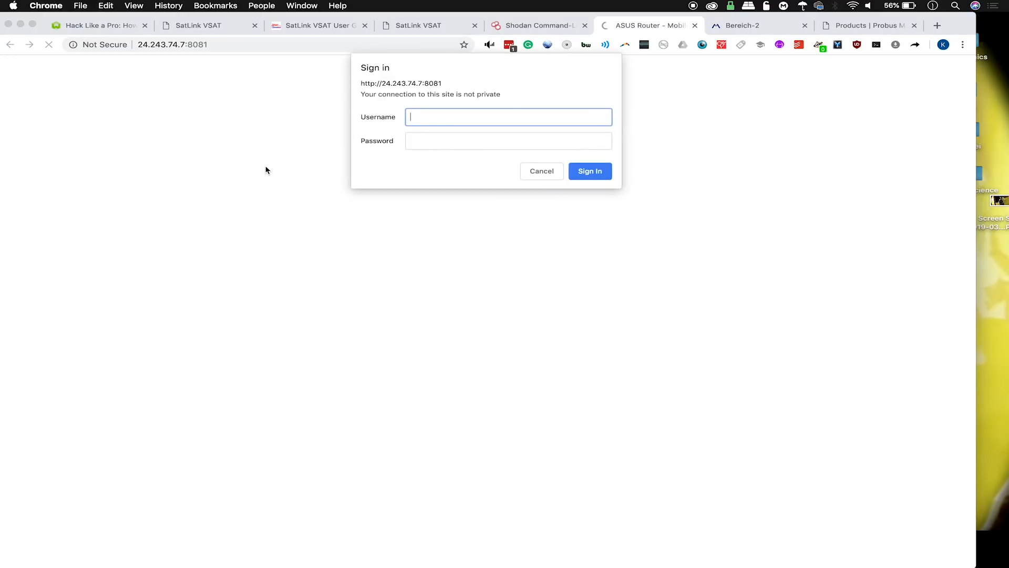
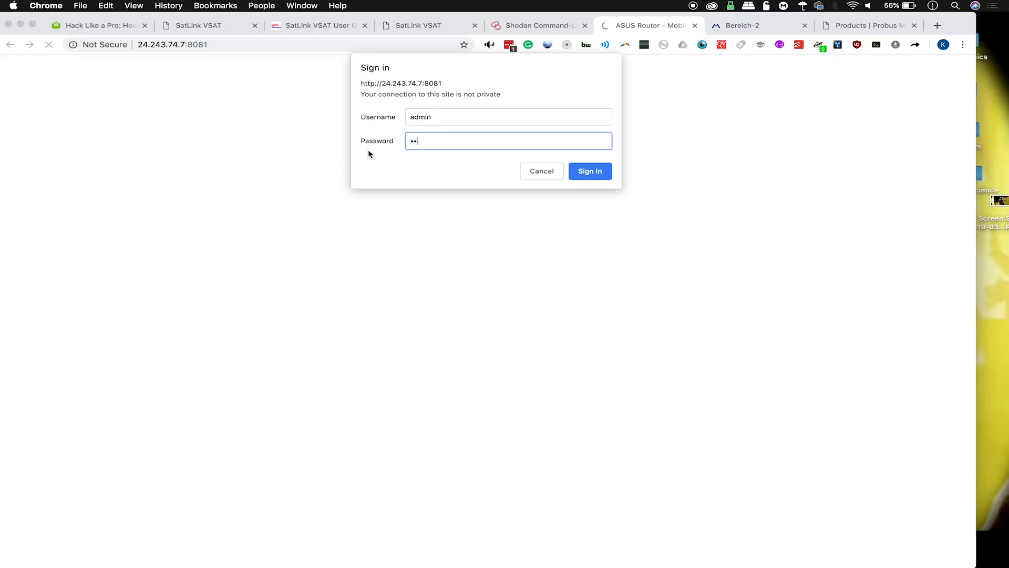
left_click(589, 170)
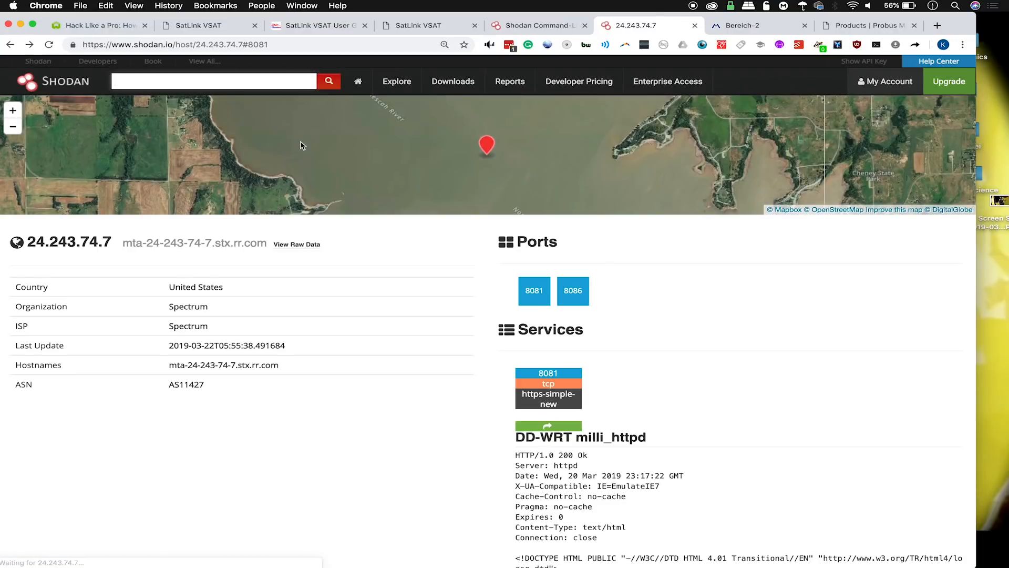
scroll("down", 3)
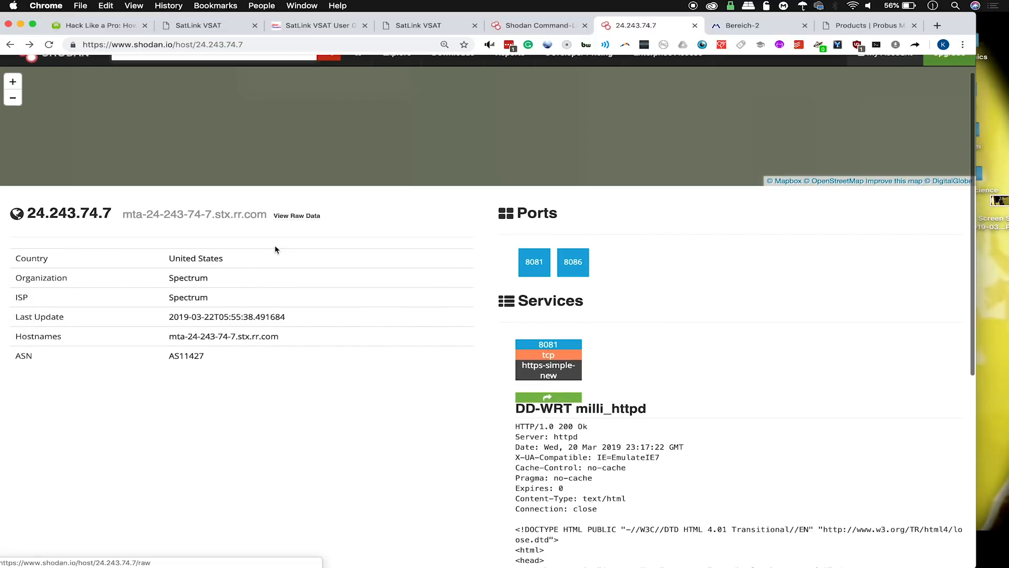
scroll("down", 3)
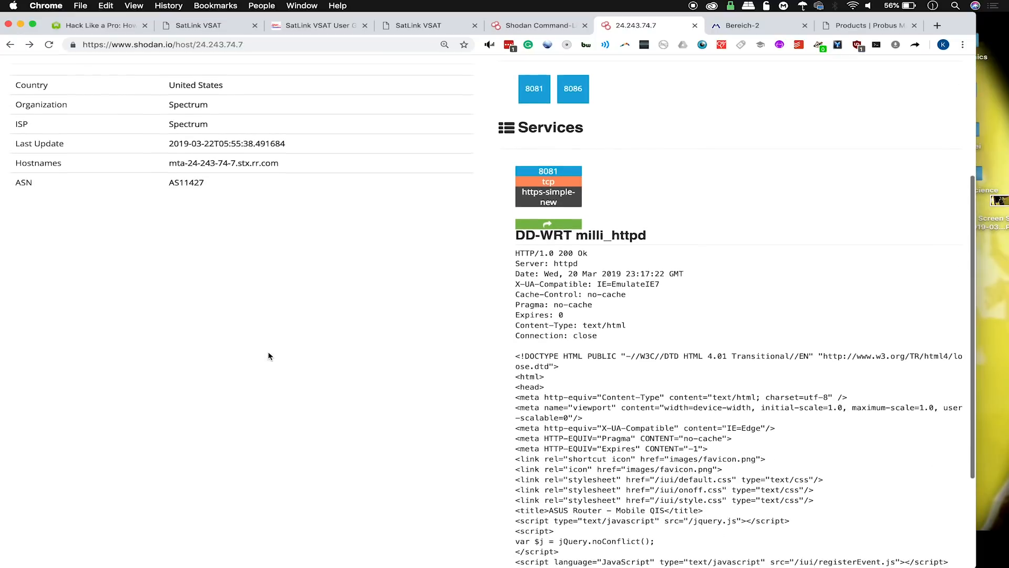
scroll("down", 3)
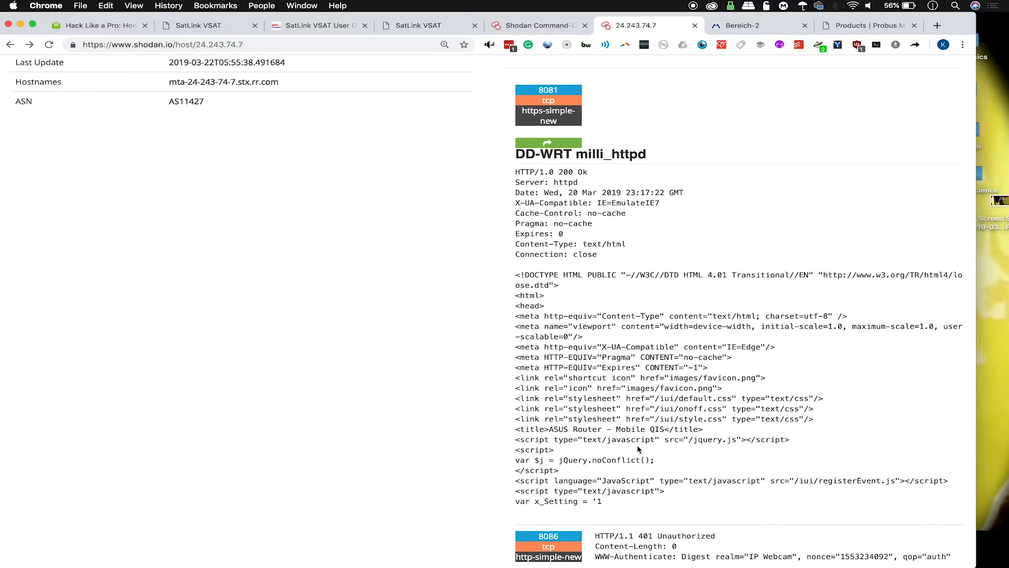
scroll("down", 3)
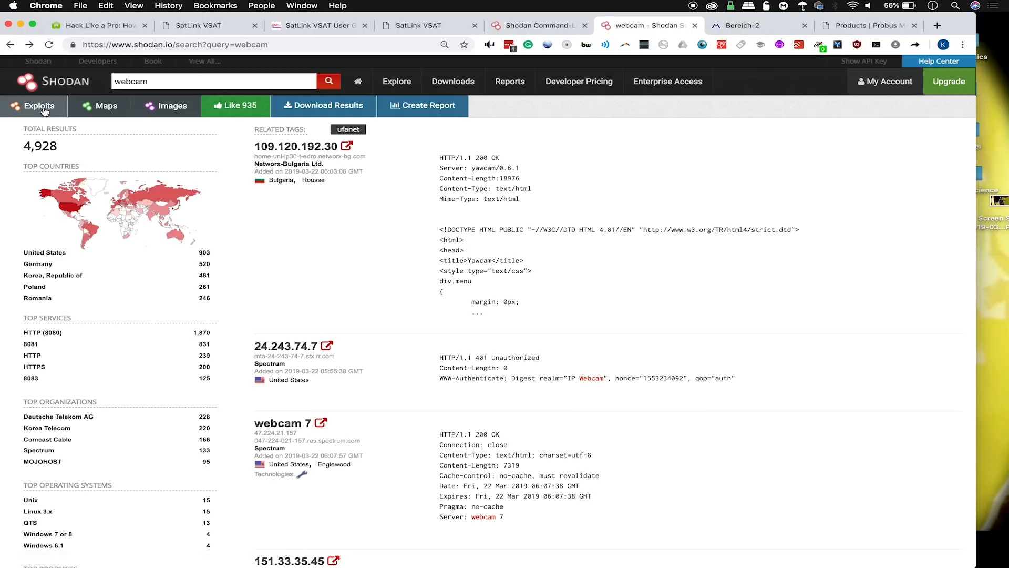
scroll("down", 3)
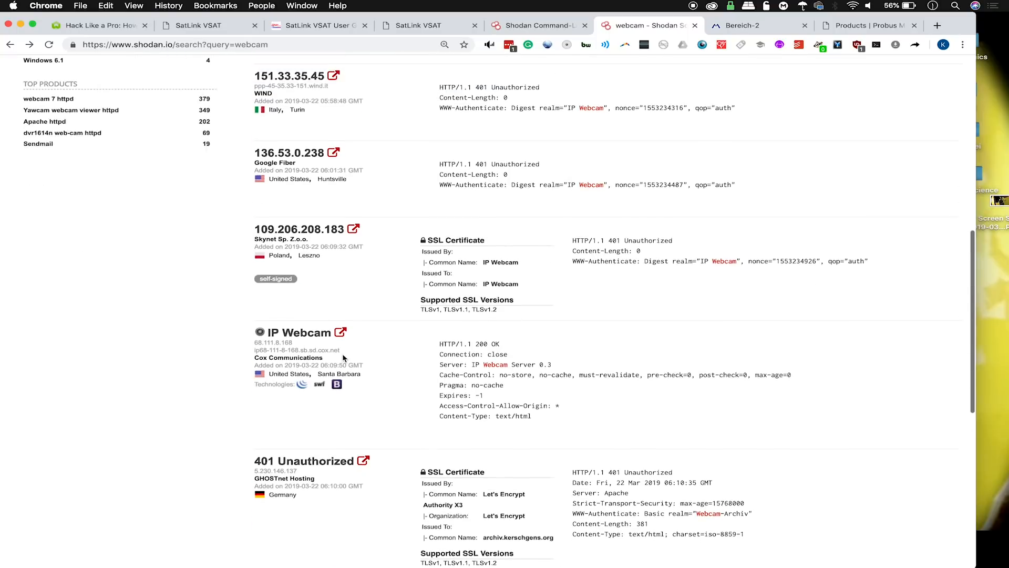
left_click(291, 332)
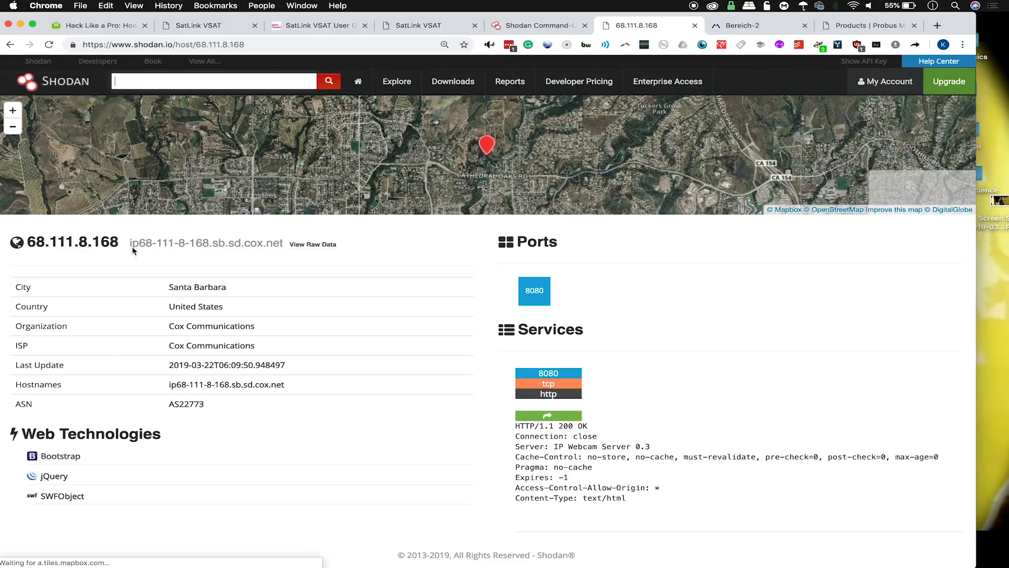
double_click(72, 242)
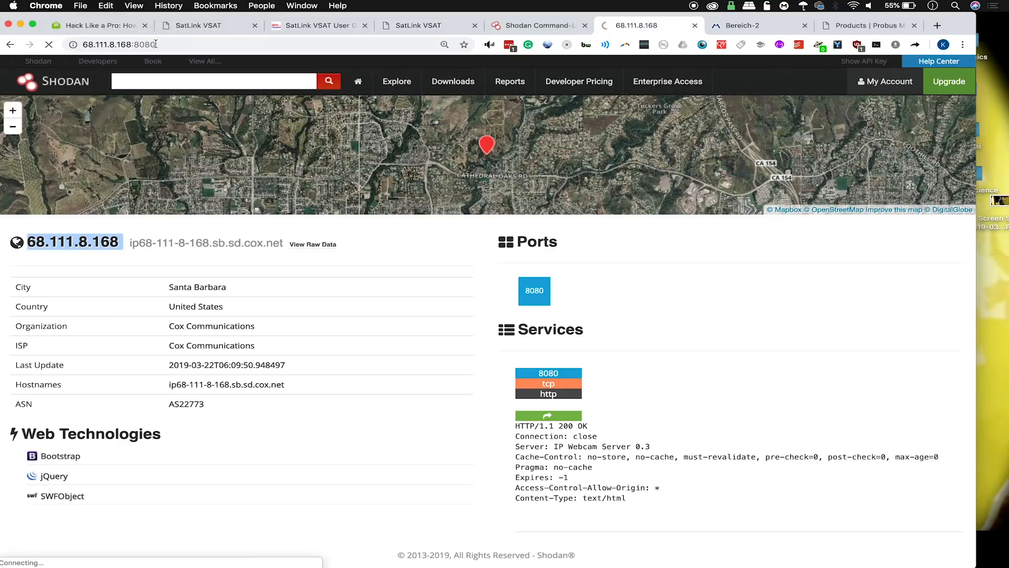
key("Return")
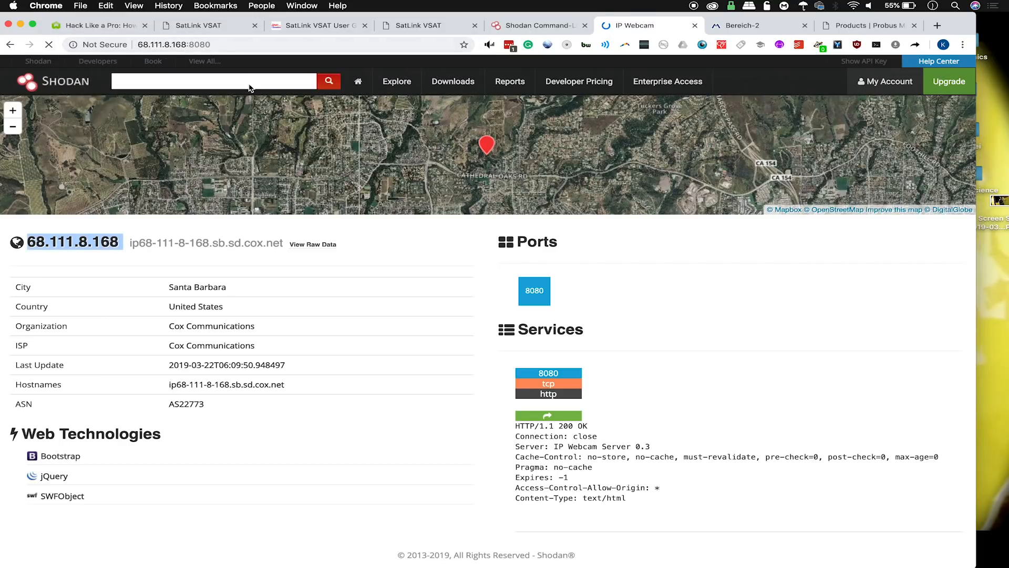
left_click(534, 290)
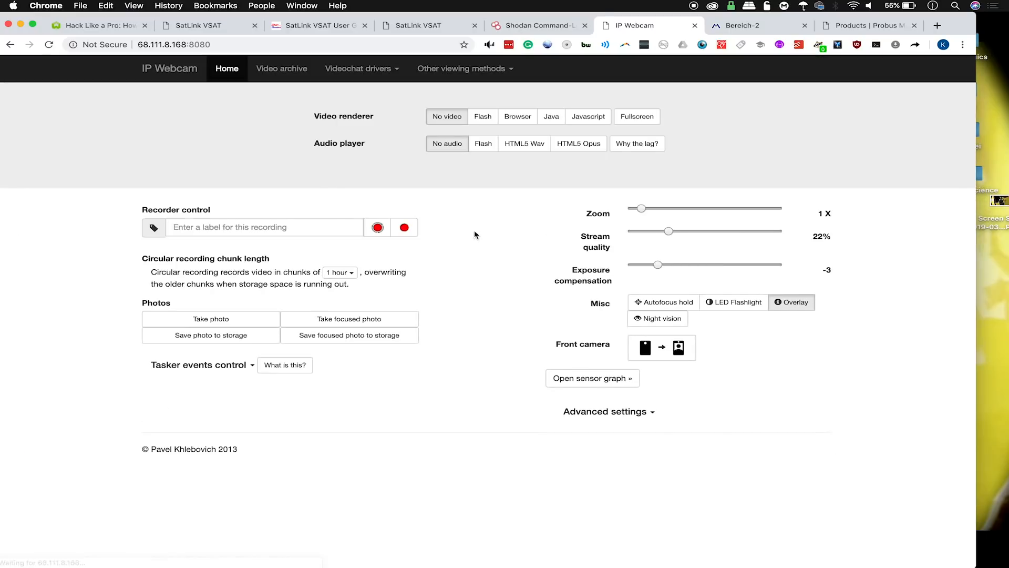
mouse_move(335, 197)
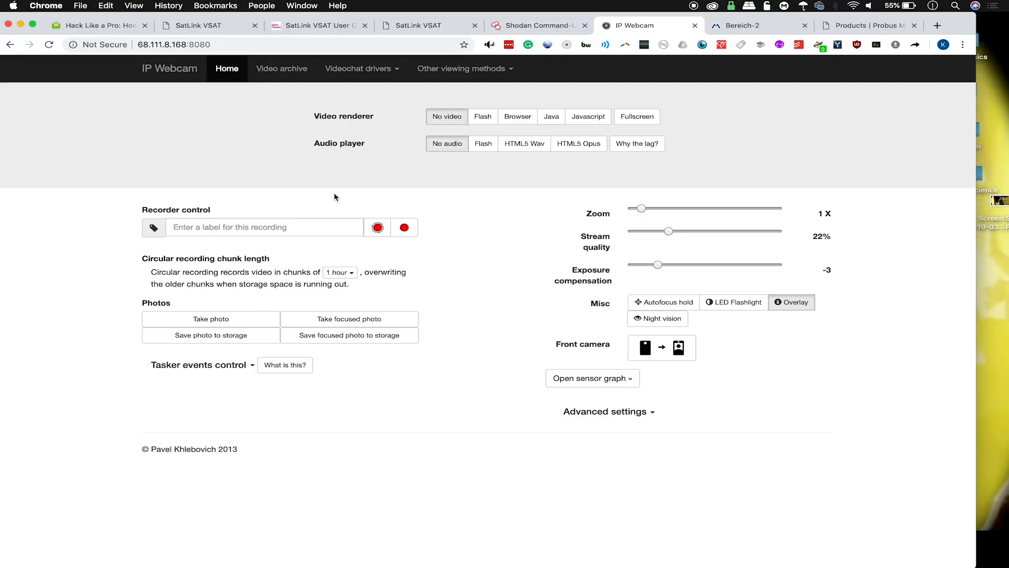
mouse_move(169, 69)
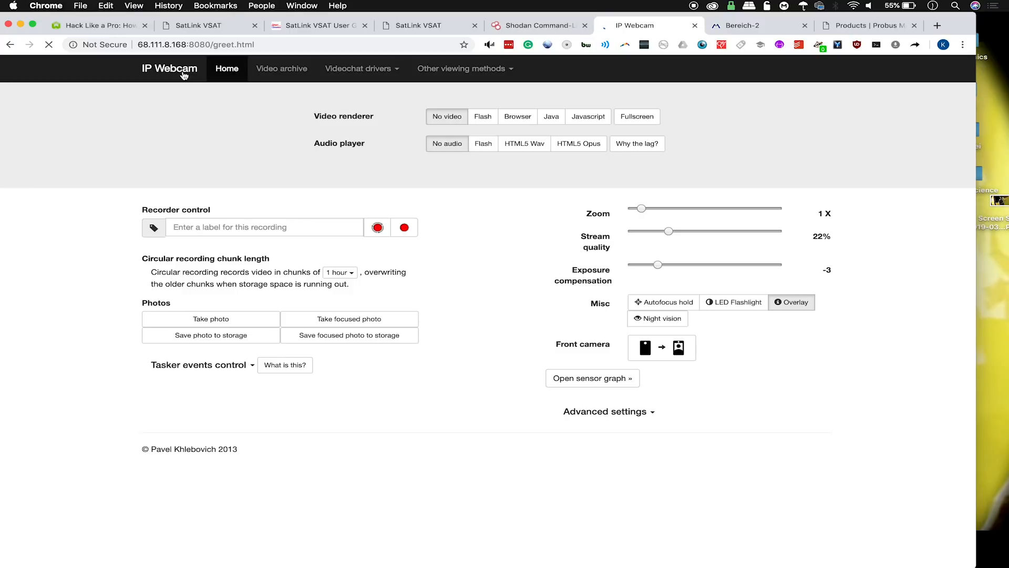
mouse_move(255, 193)
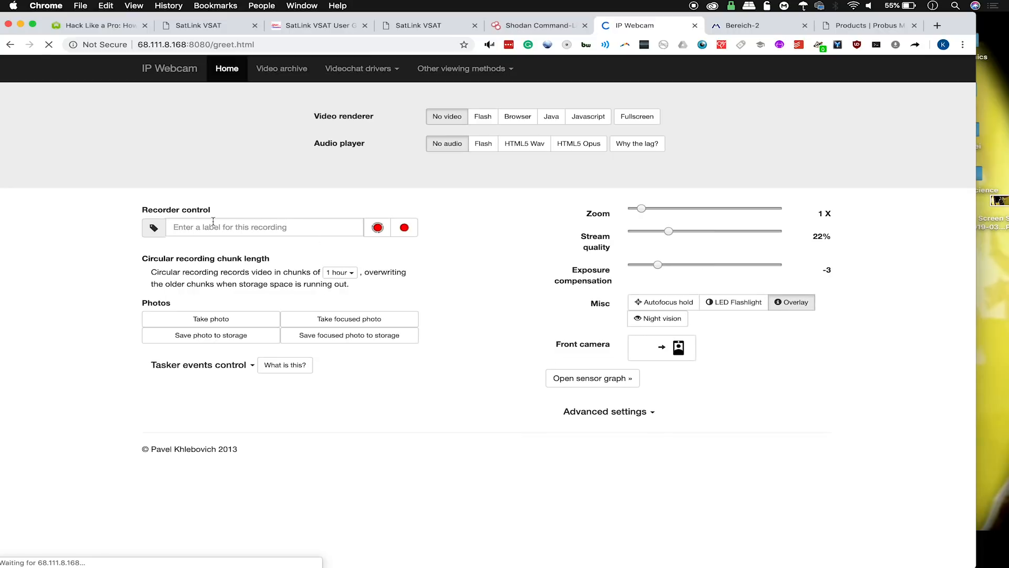
left_click(644, 348)
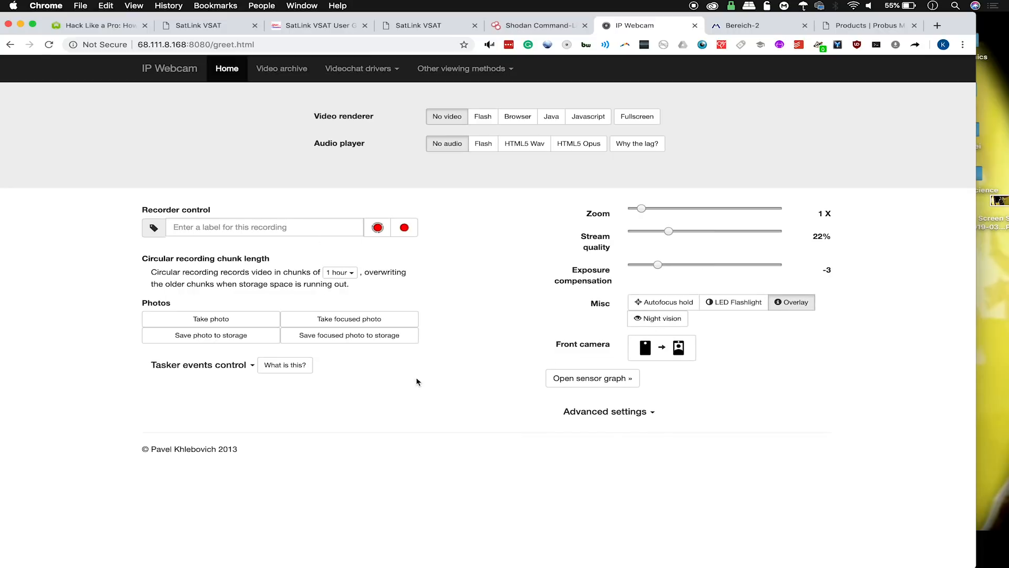
mouse_move(444, 170)
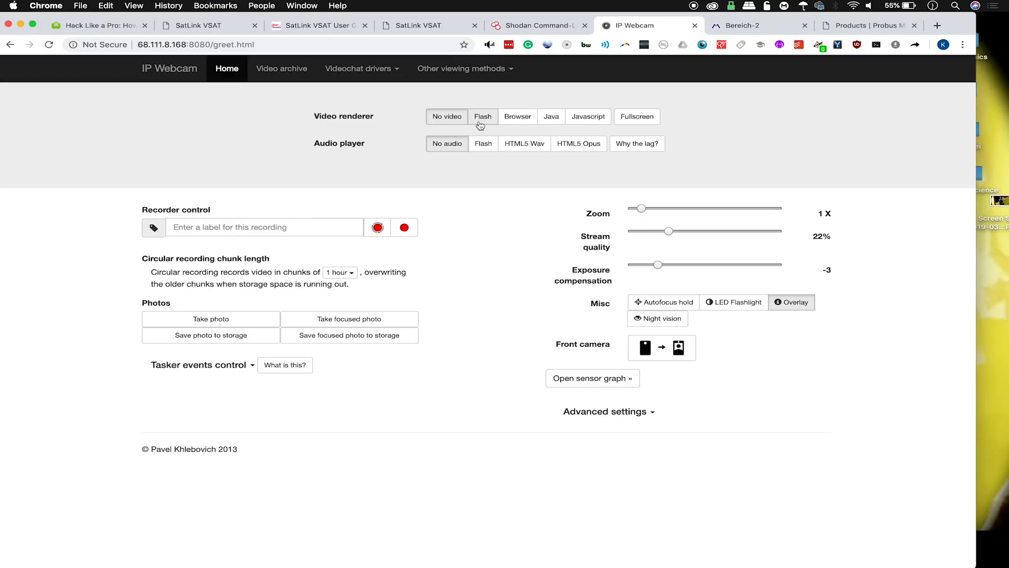
mouse_move(405, 125)
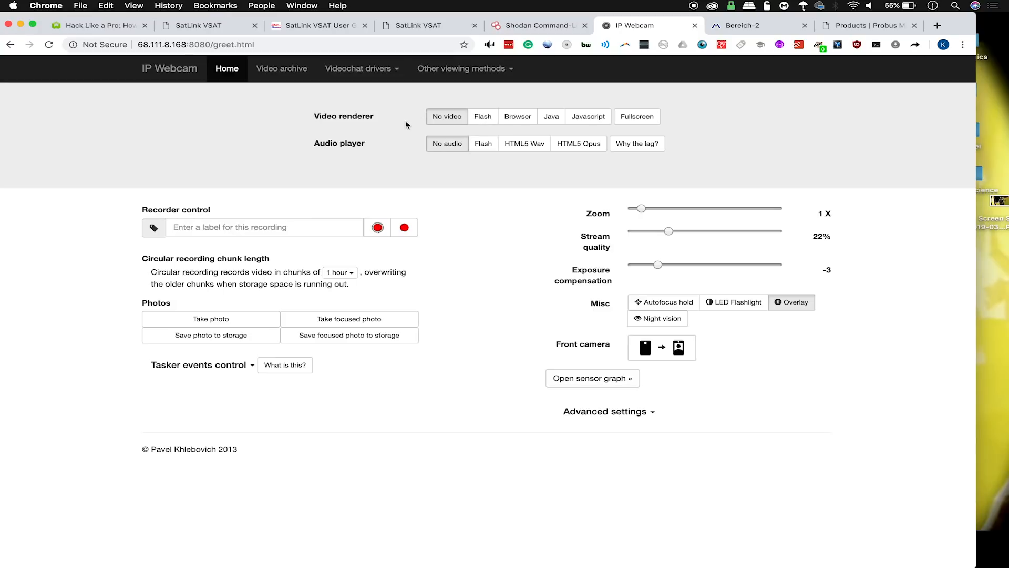
mouse_move(238, 168)
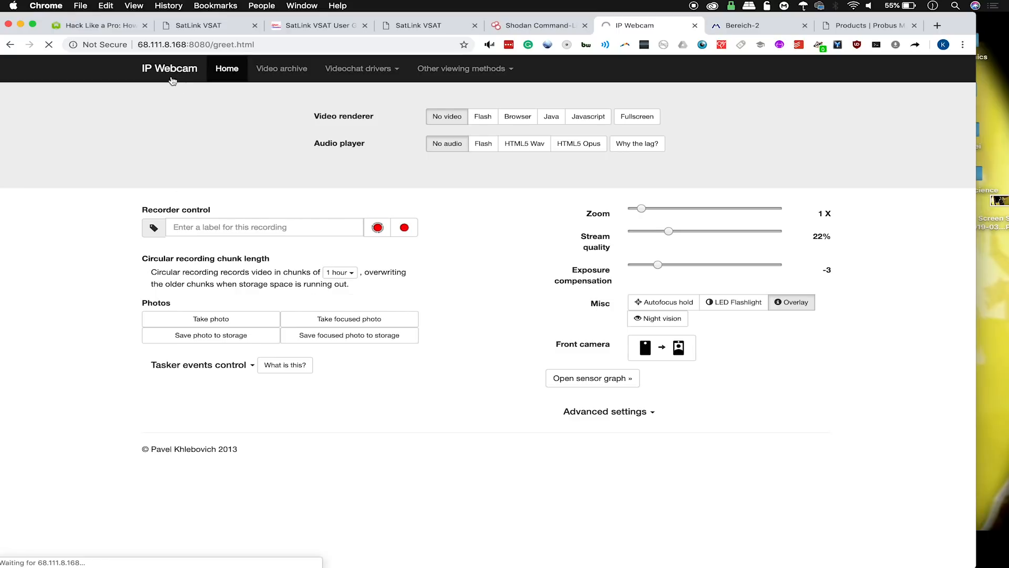
mouse_move(479, 433)
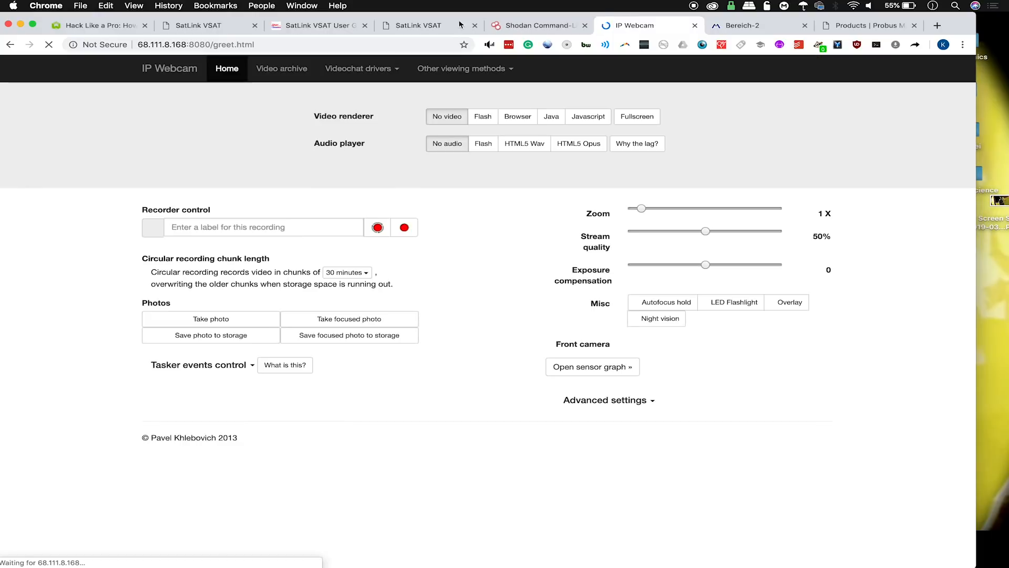
- Play the camera stream with the Browser video renderer and scroll to more settings
left_click(539, 25)
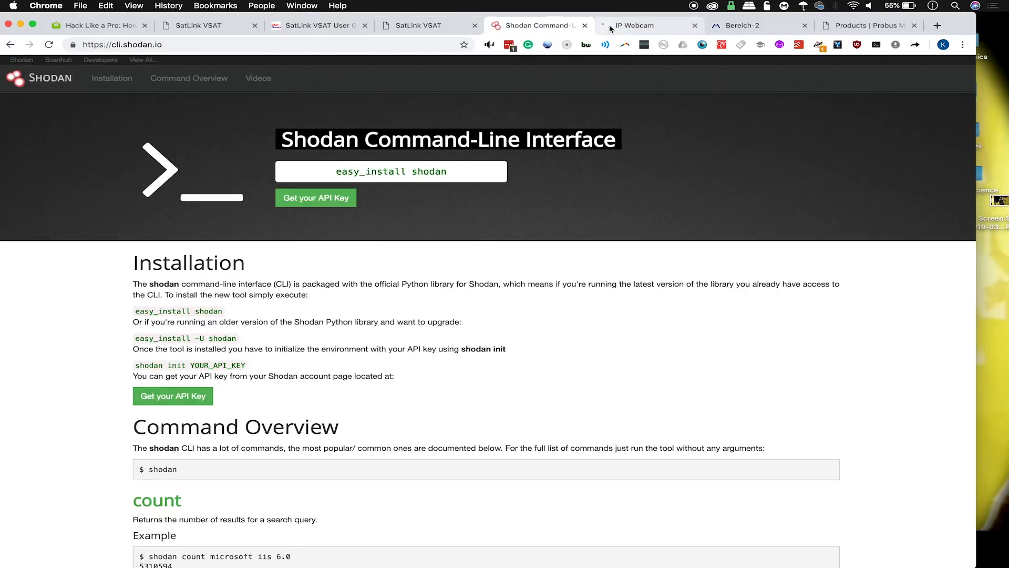
left_click(637, 26)
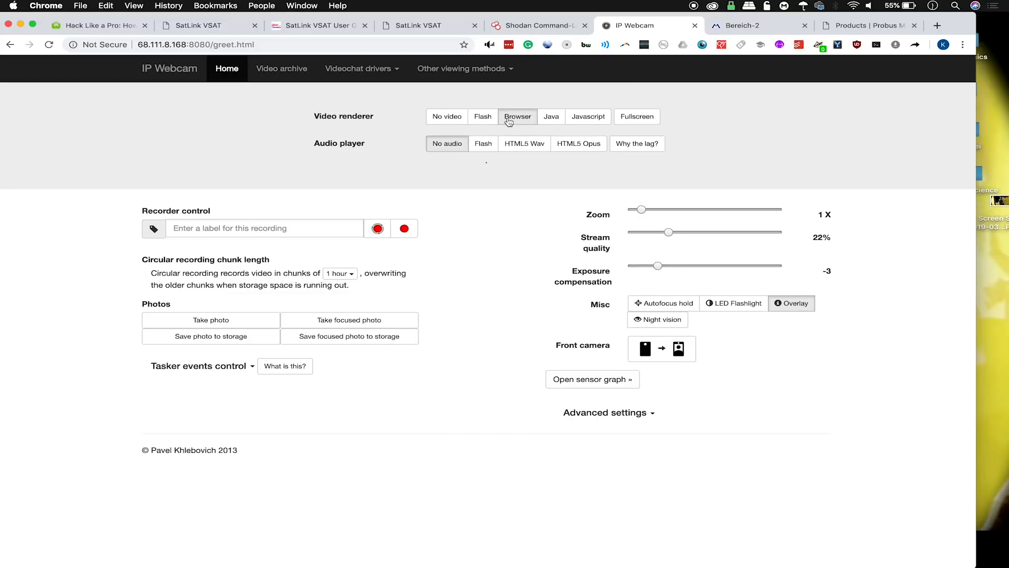
left_click(517, 117)
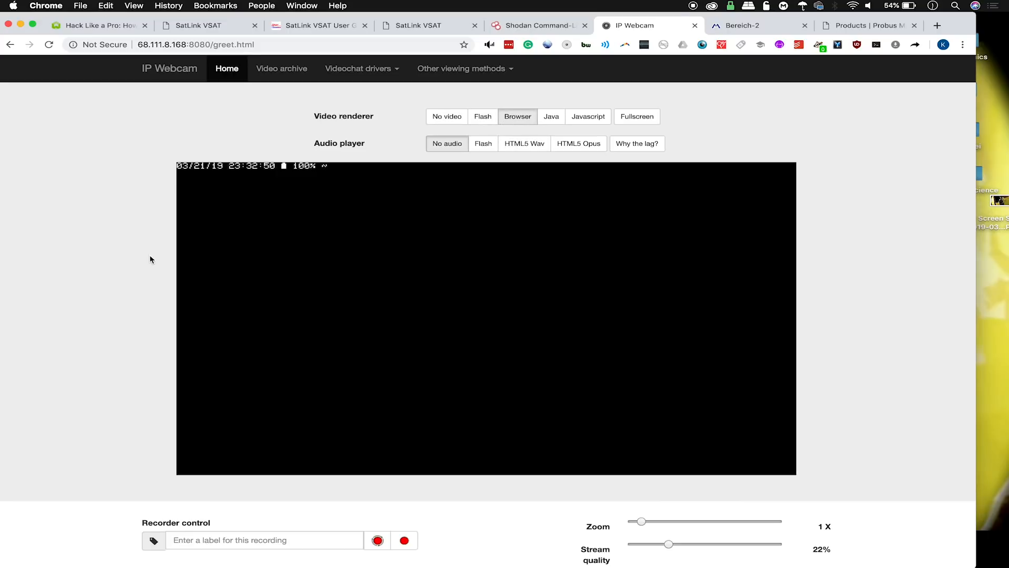
scroll("down", 3)
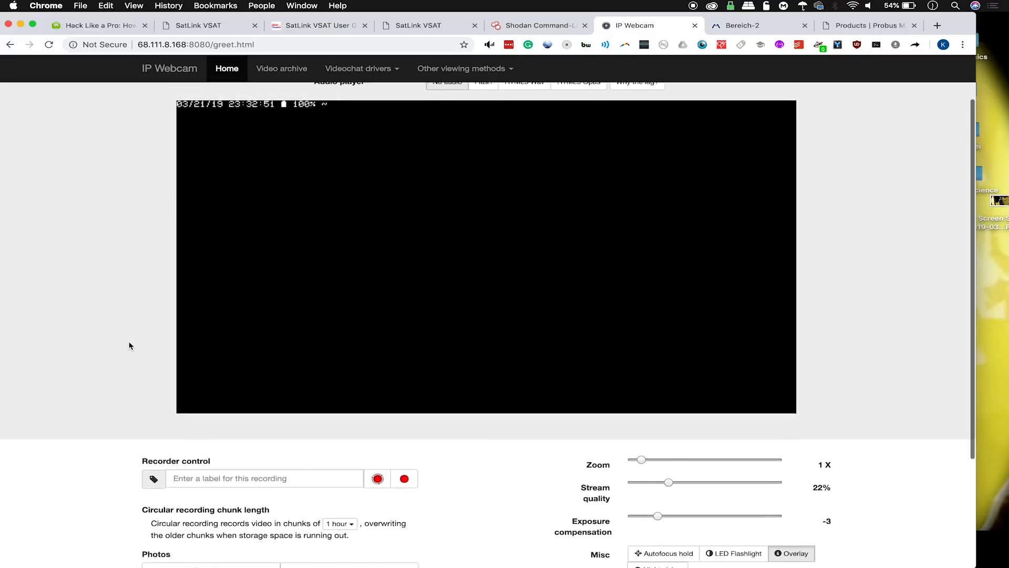
scroll("down", 3)
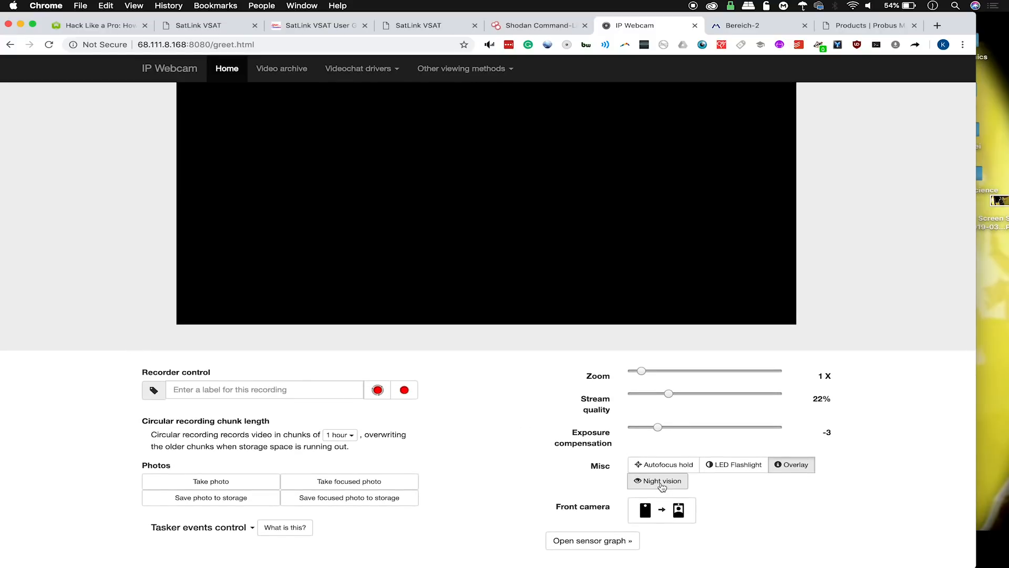
left_click(657, 481)
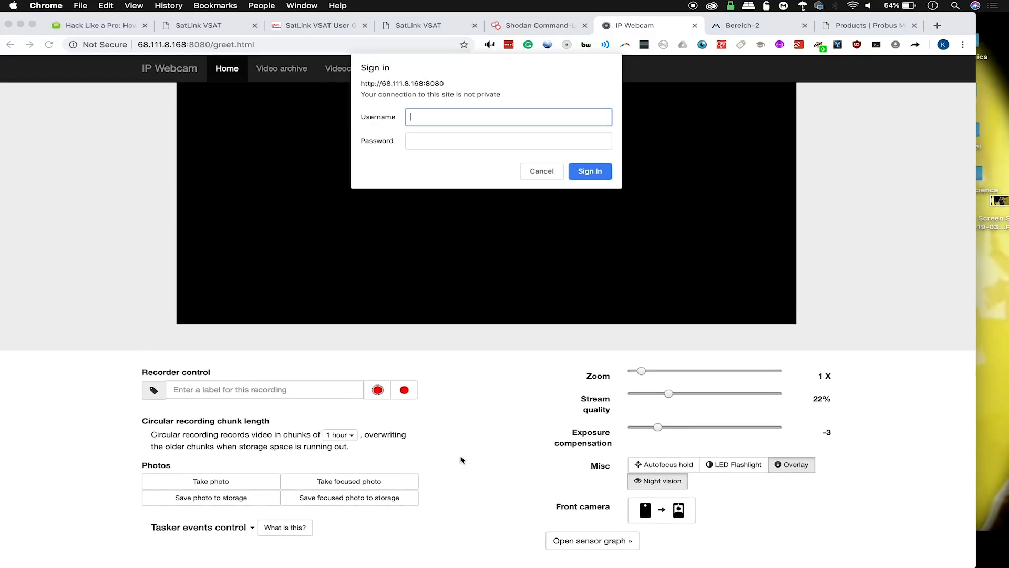
mouse_move(522, 205)
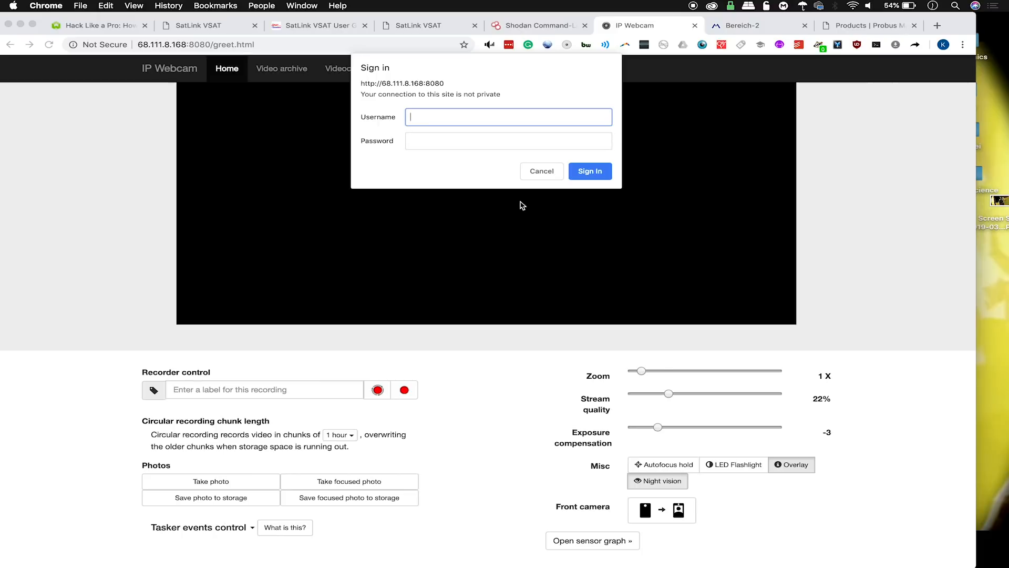
mouse_move(453, 286)
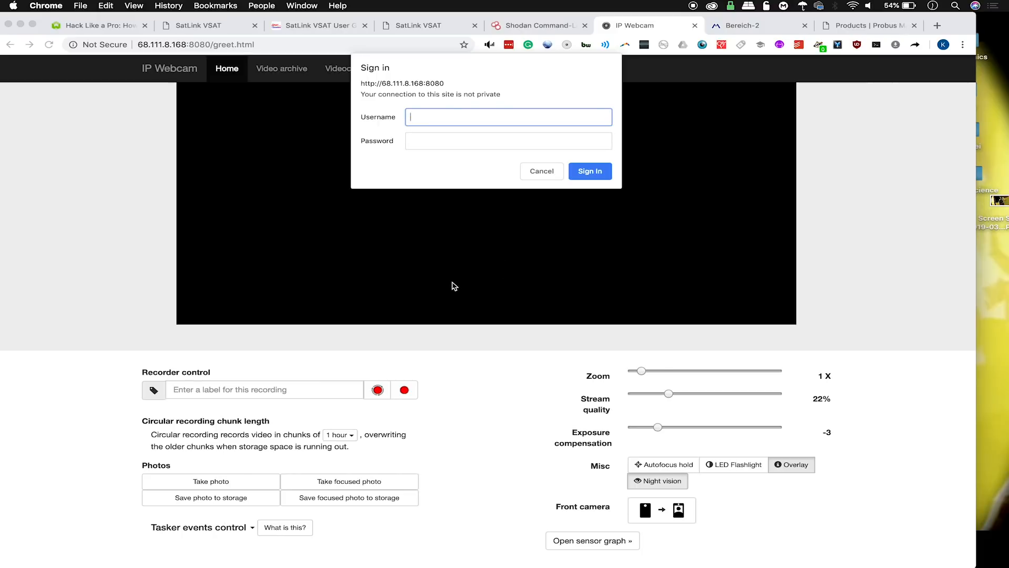
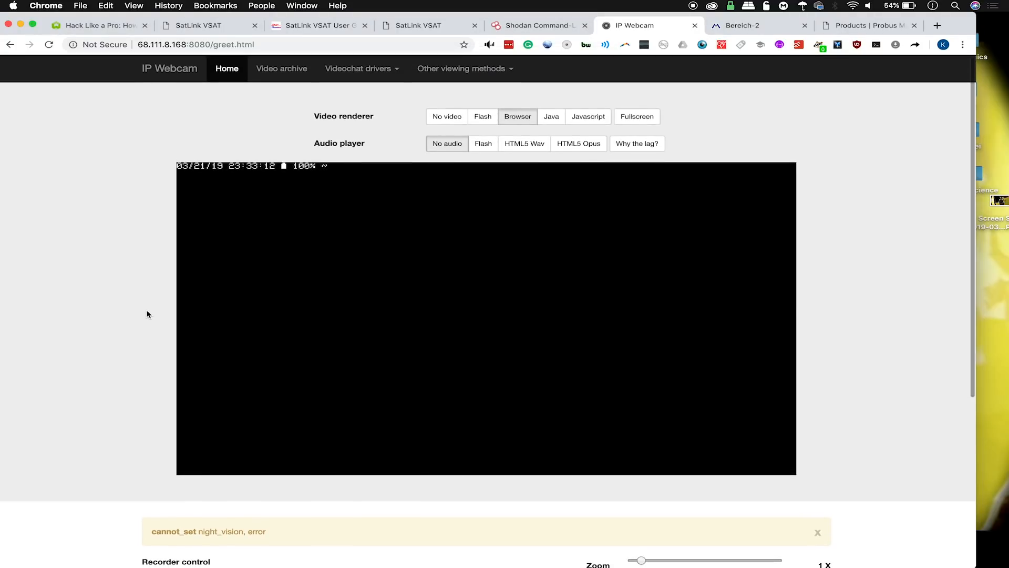
mouse_move(585, 131)
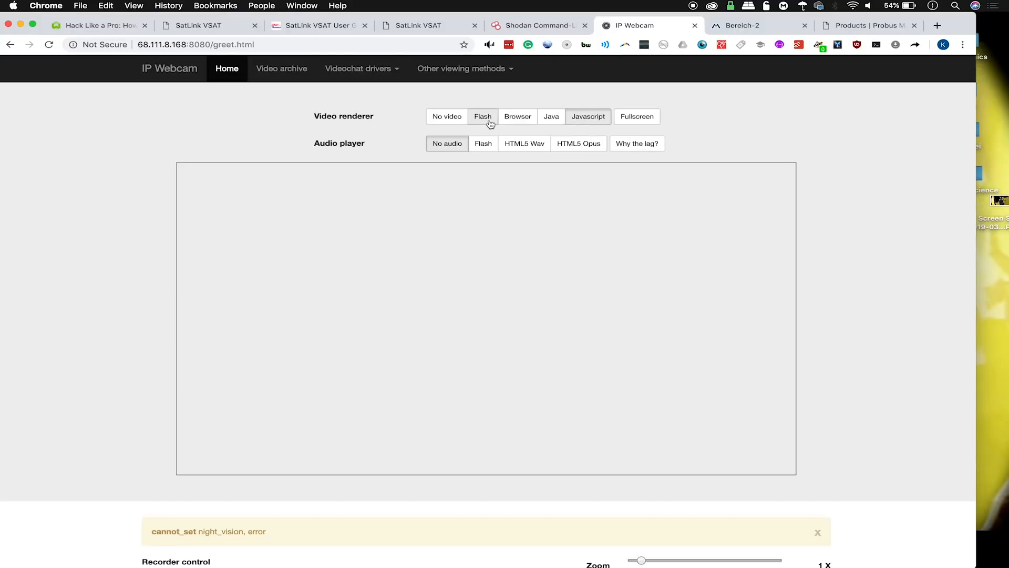
- Play the stream through the Javascript renderer, then bring the Bereich-2 Mobotix page forward
left_click(482, 116)
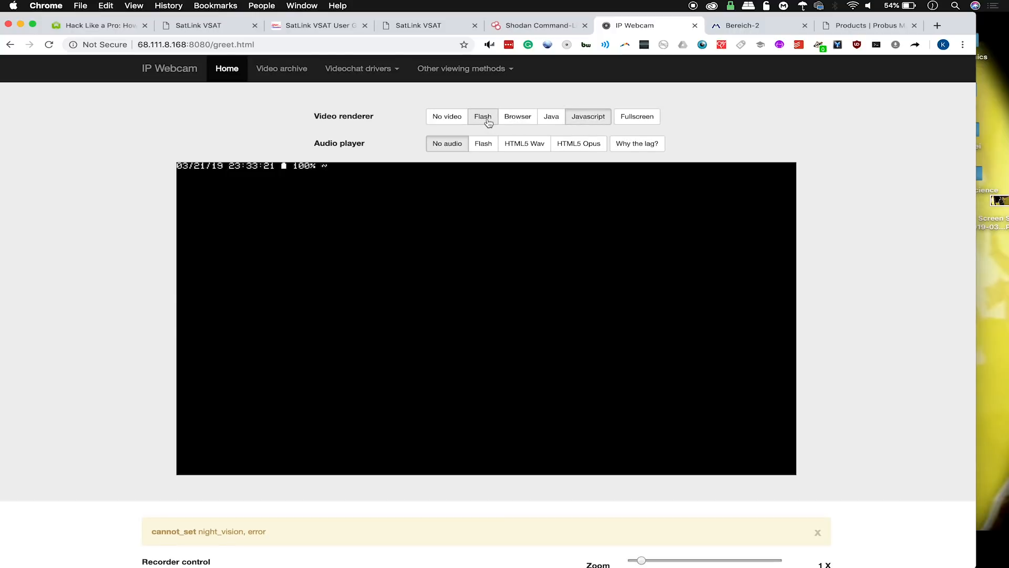
scroll("down", 3)
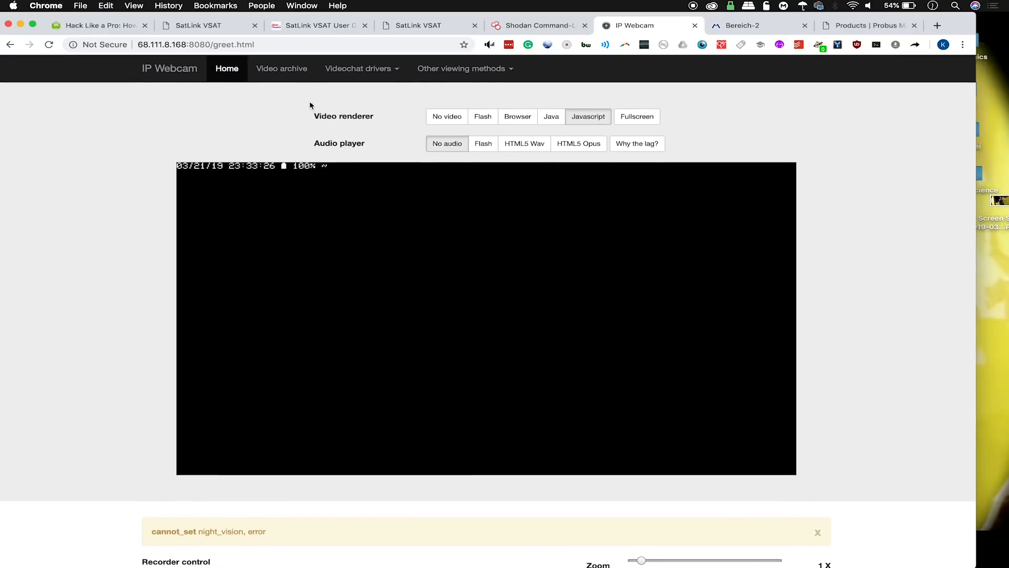
mouse_move(387, 92)
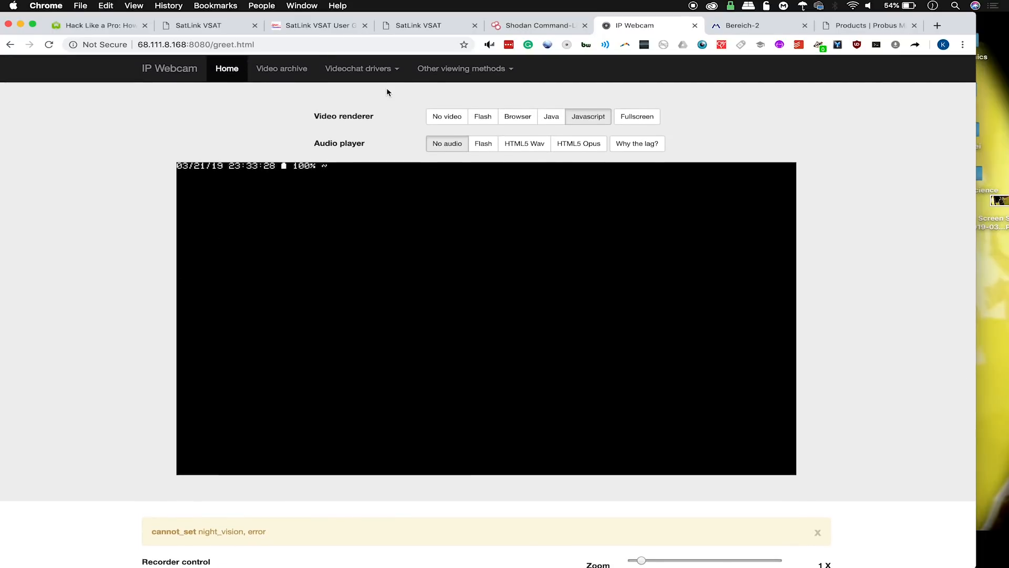
mouse_move(112, 191)
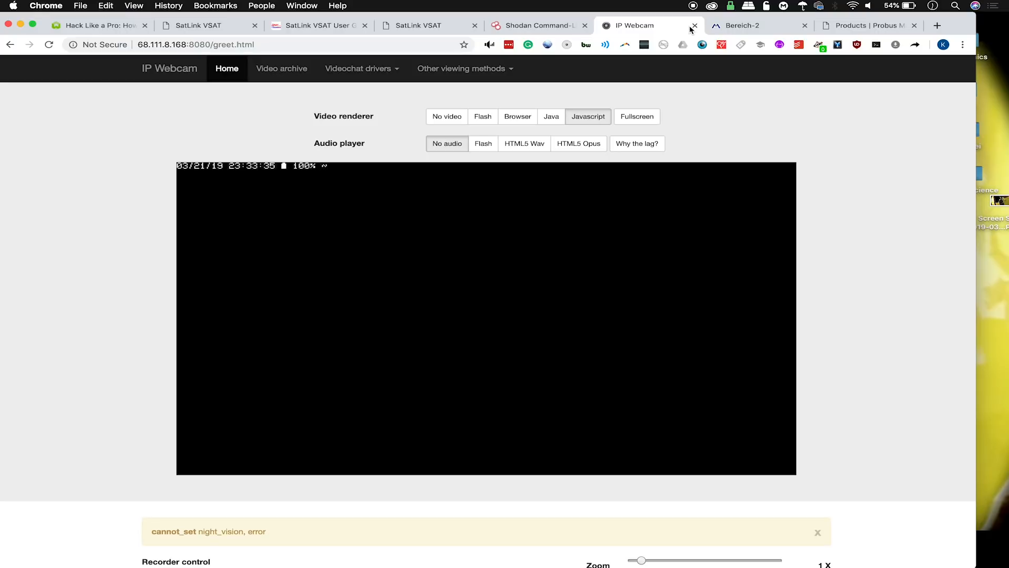
left_click(746, 25)
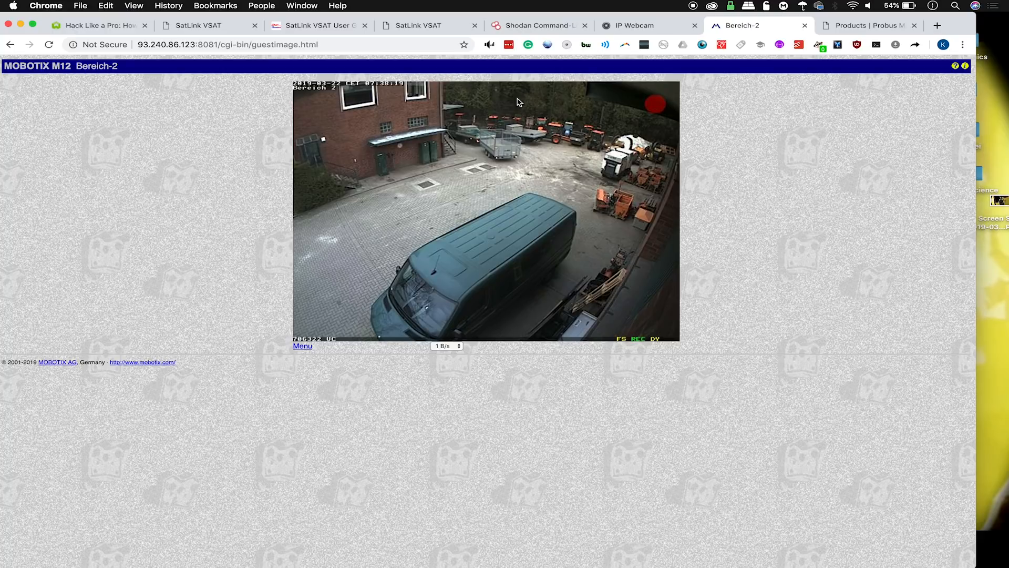
mouse_move(185, 112)
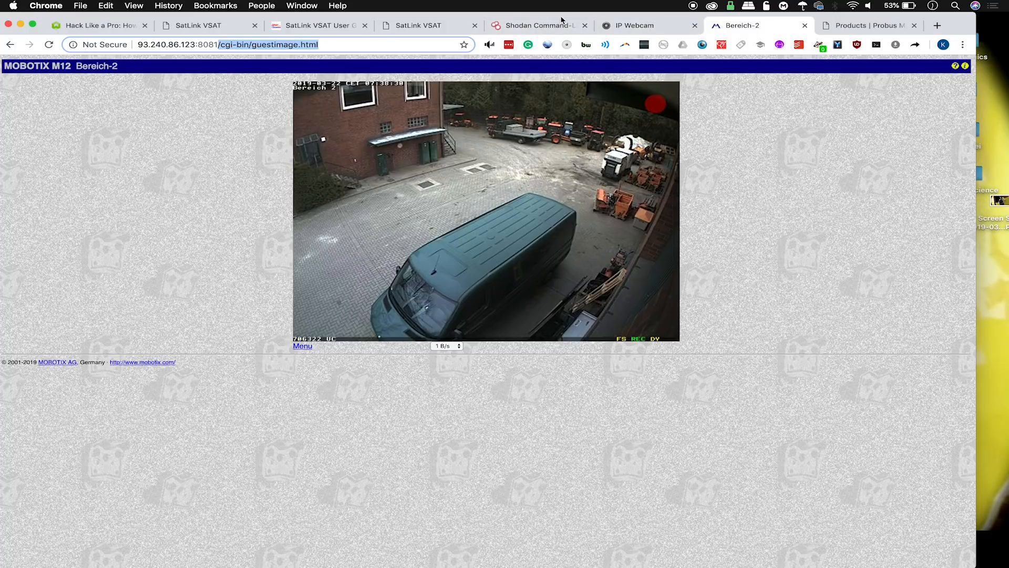
- Pick the /cgi-bin/guestimage.html path from the Mobotix URL and search for Shodan
type("shid")
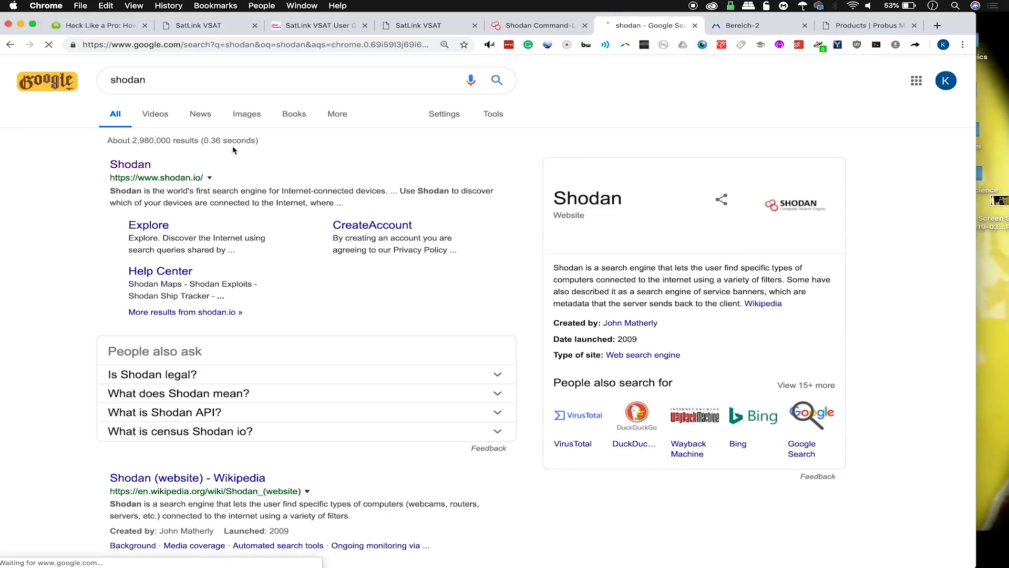
- Search Shodan for /cgi-bin/guestimage.html, listing 706 exposed devices
left_click(130, 164)
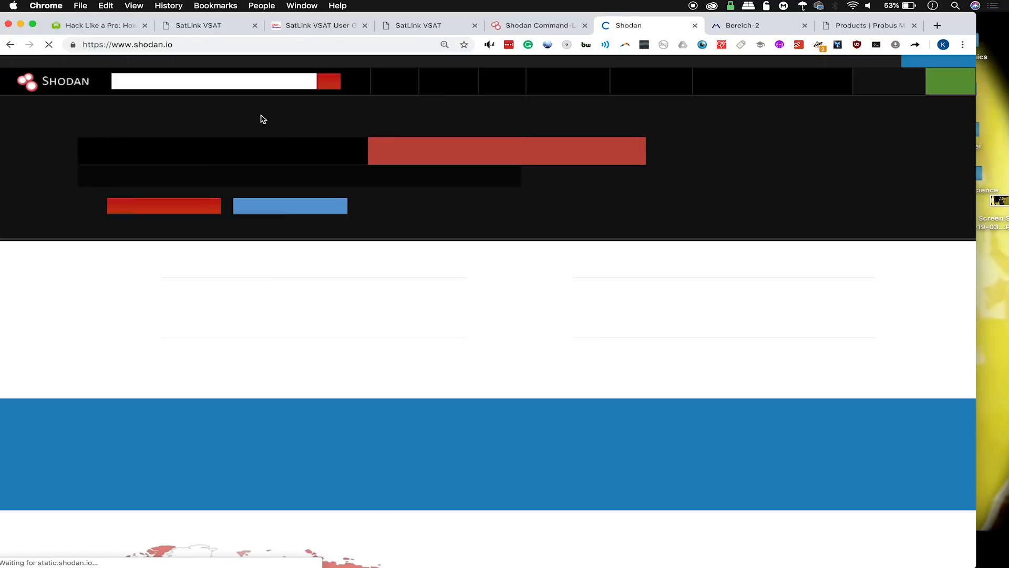
type("/cgi-bin/guestimage.html")
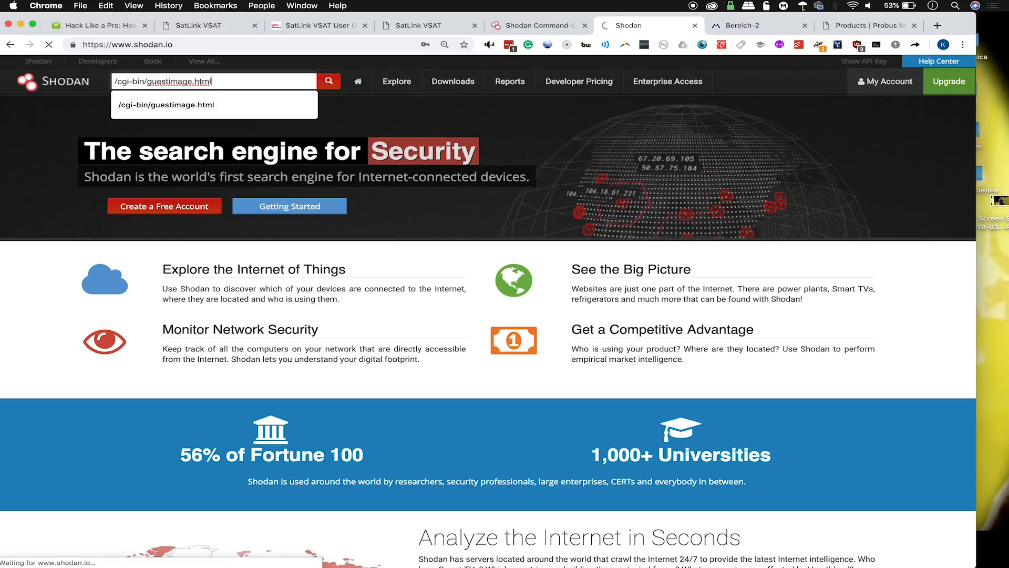
left_click(329, 81)
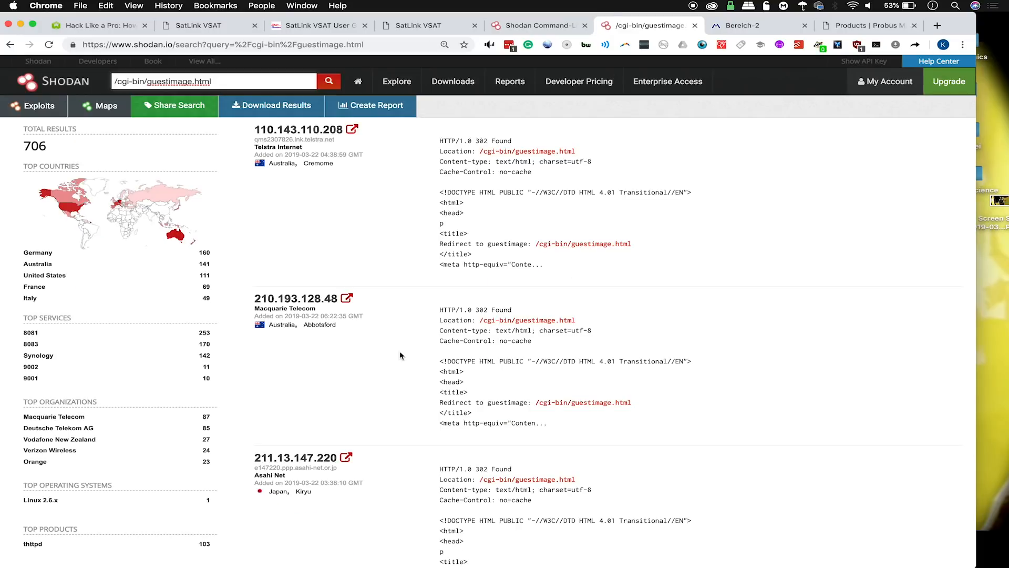
scroll("down", 3)
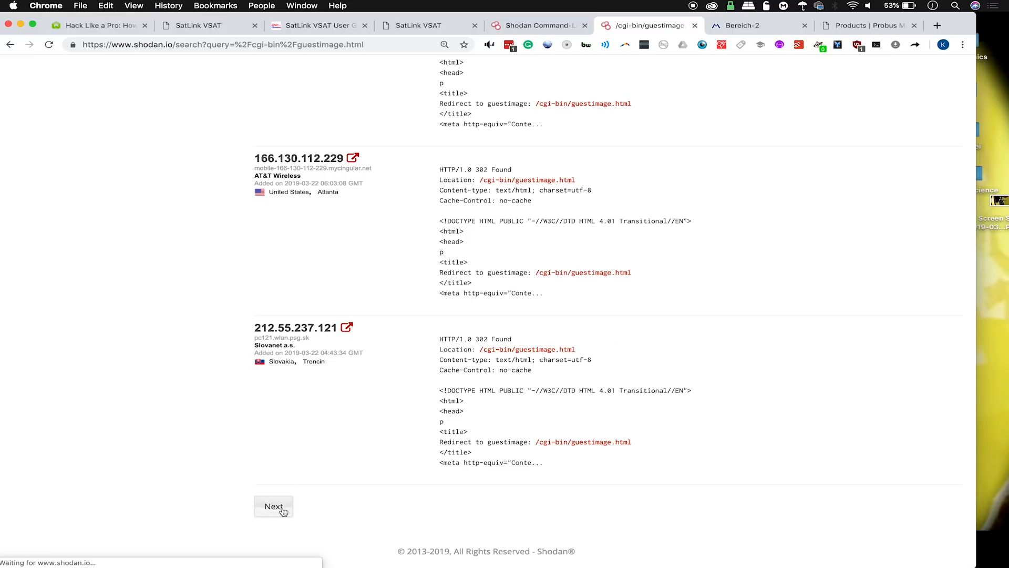
- Browse page 2 of the guestimage results, then return to the Mobotix camera page
left_click(274, 505)
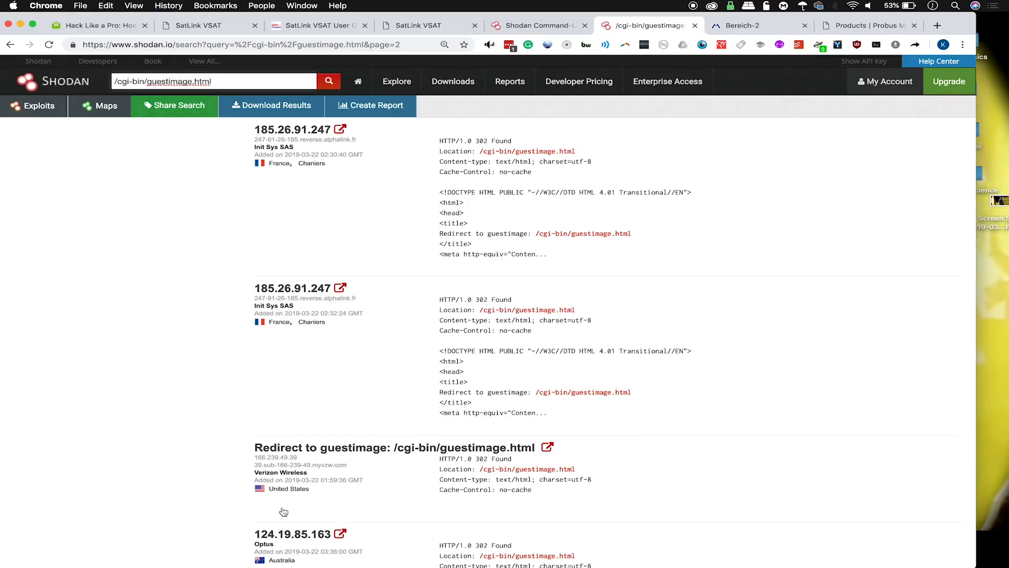
scroll("down", 3)
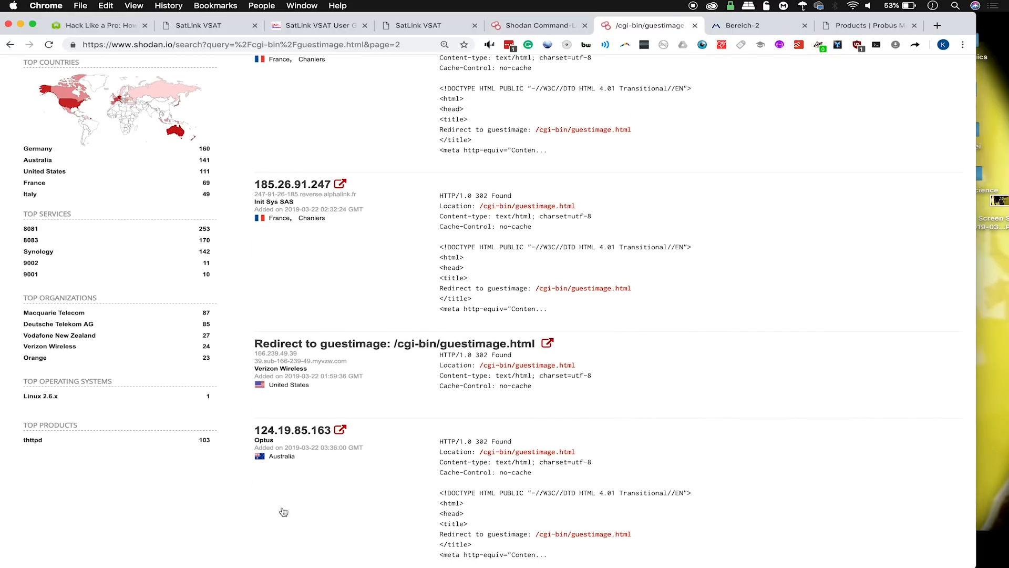
scroll("down", 3)
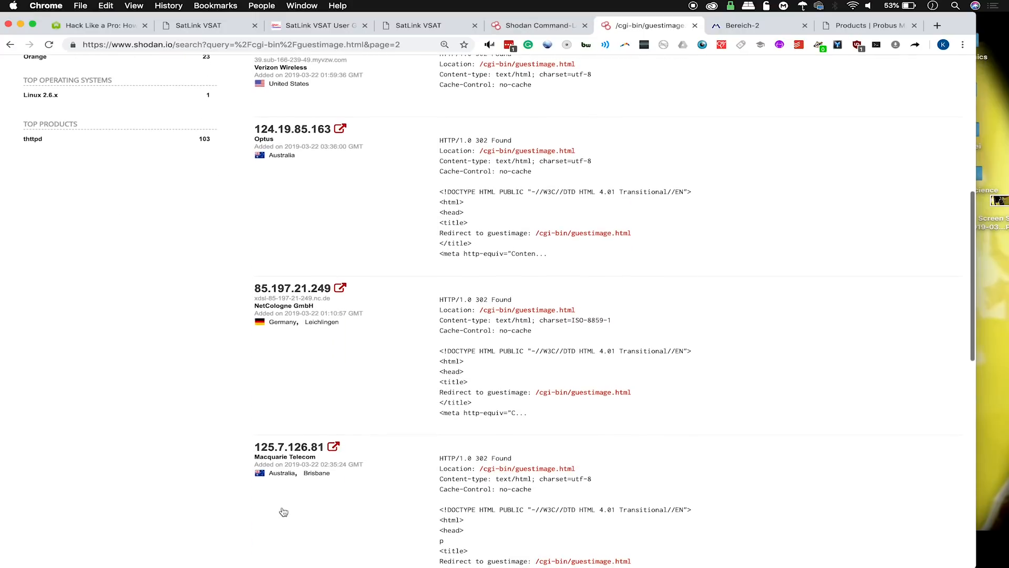
scroll("down", 3)
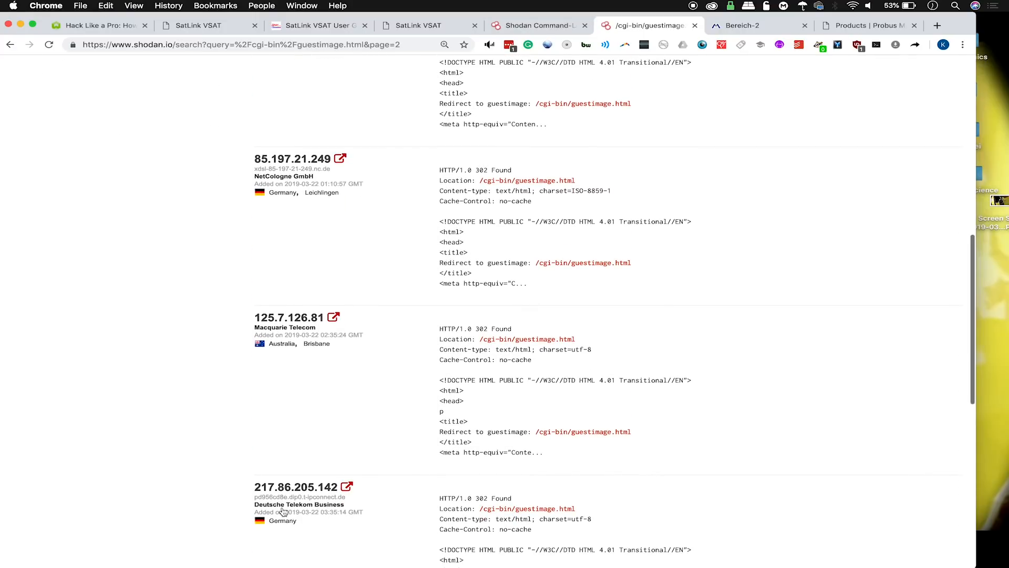
scroll("down", 3)
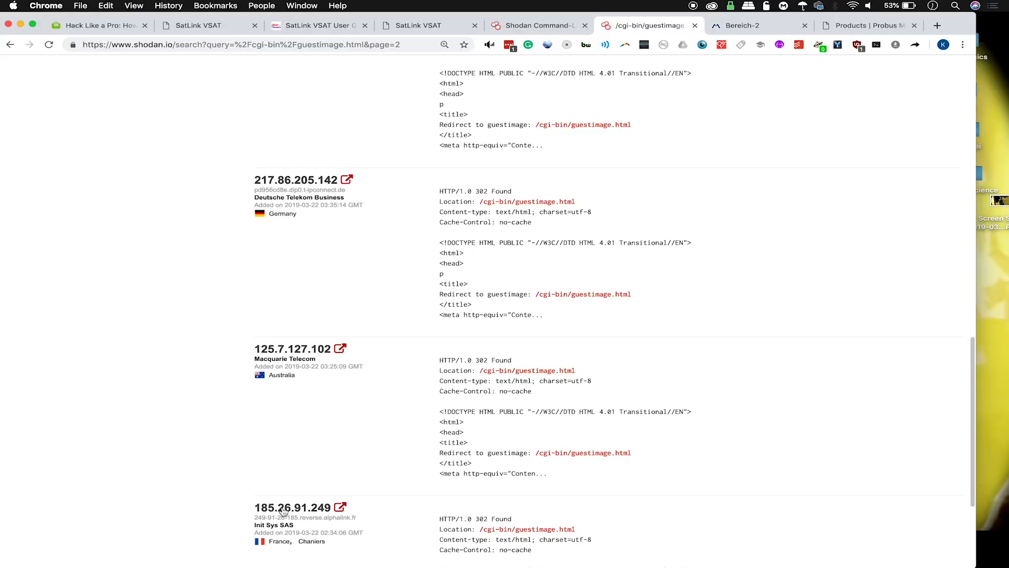
scroll("down", 3)
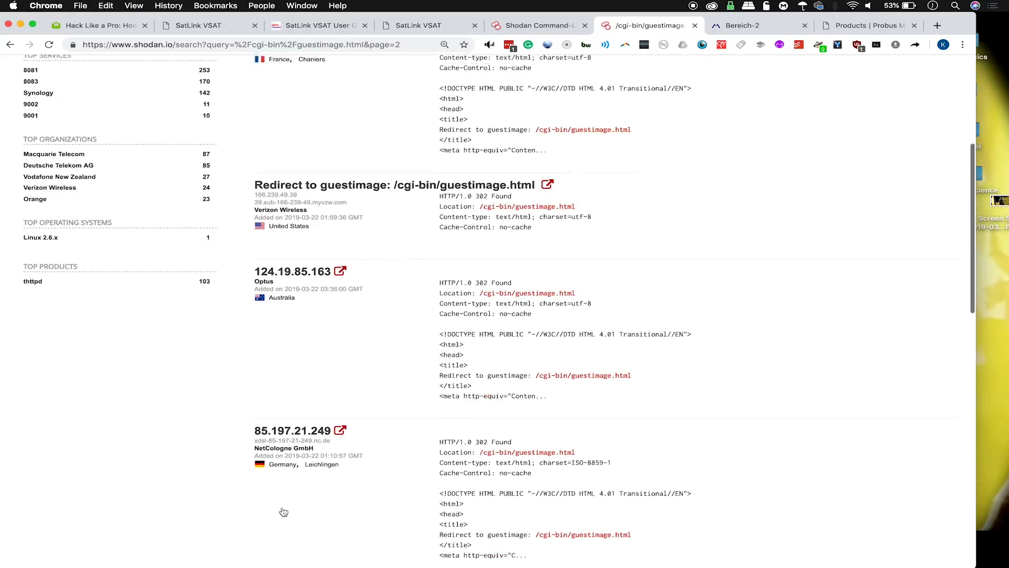
left_click(740, 25)
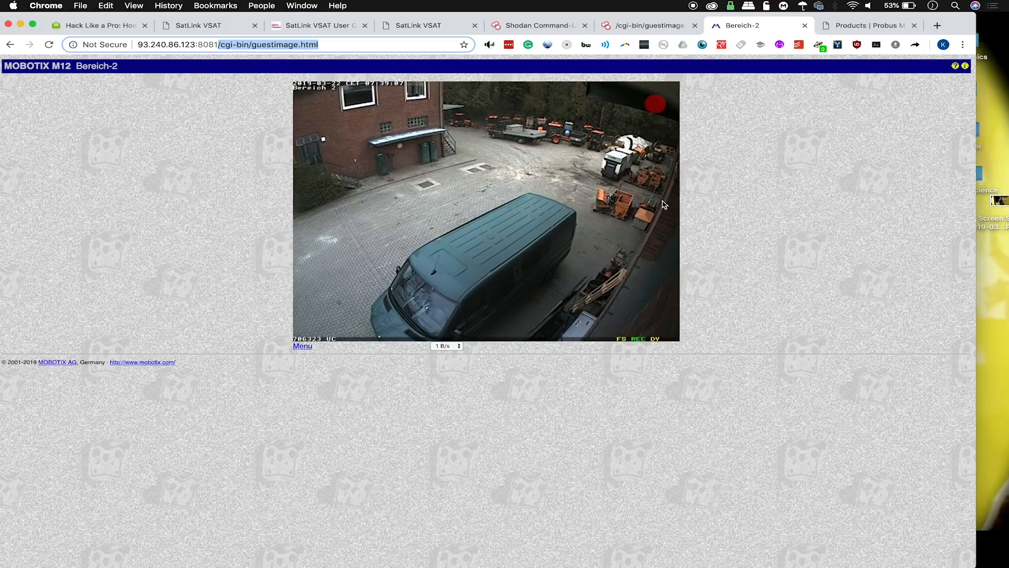
mouse_move(431, 136)
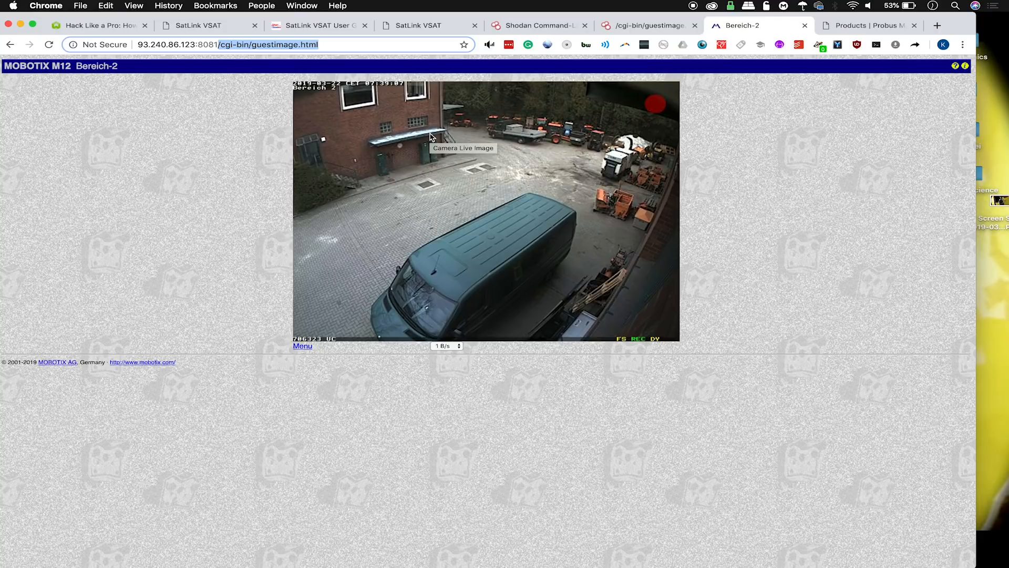
mouse_move(242, 208)
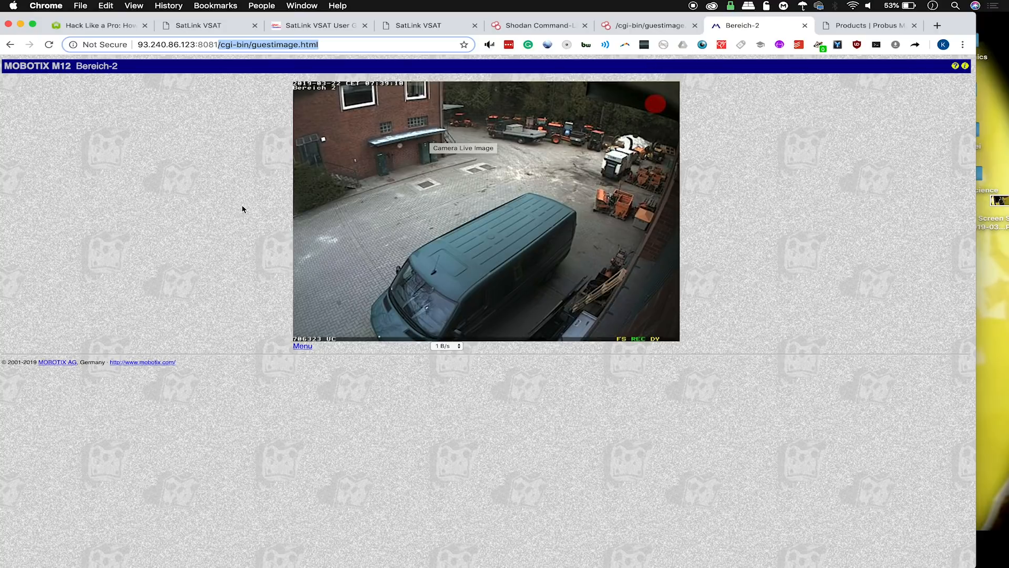
mouse_move(367, 323)
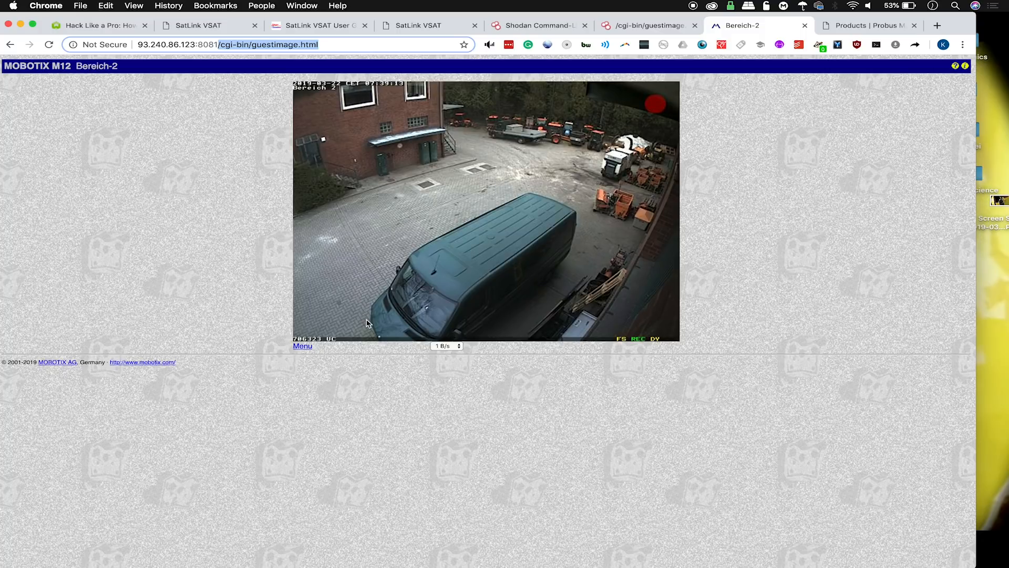
mouse_move(798, 168)
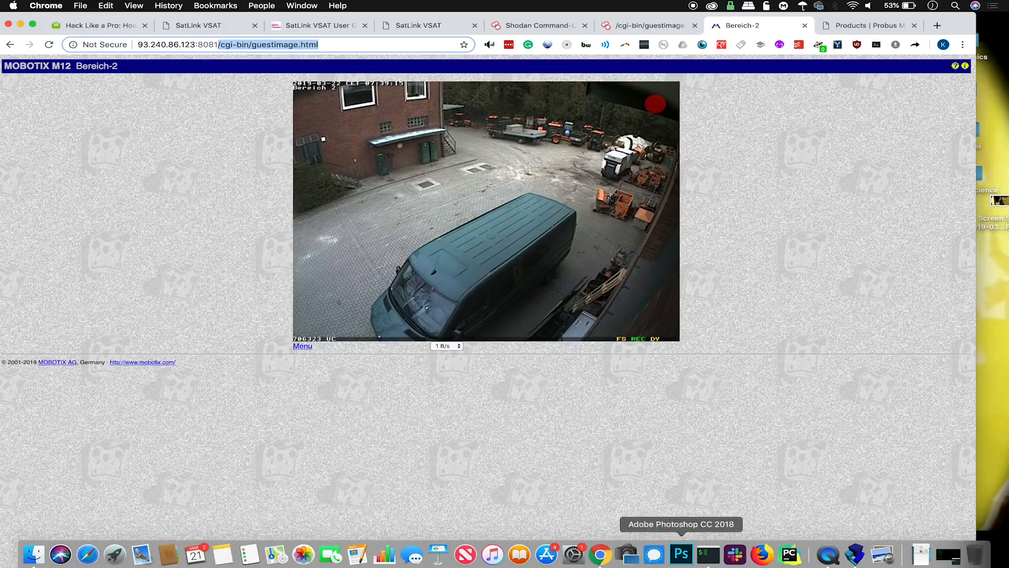
left_click(707, 554)
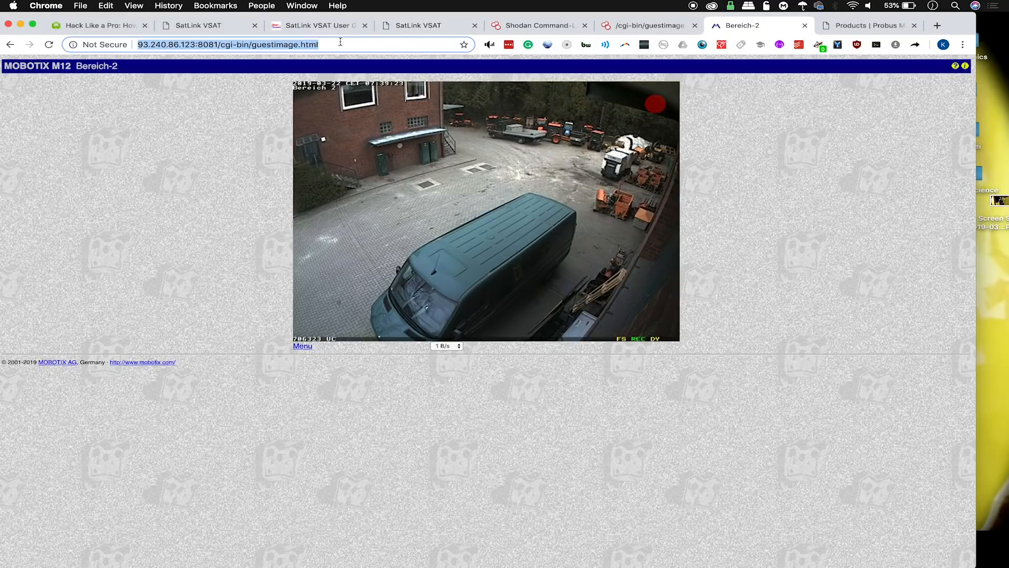
- Find the shodan-python GitHub repo and select its 'pip install shodan' command
type("shodan")
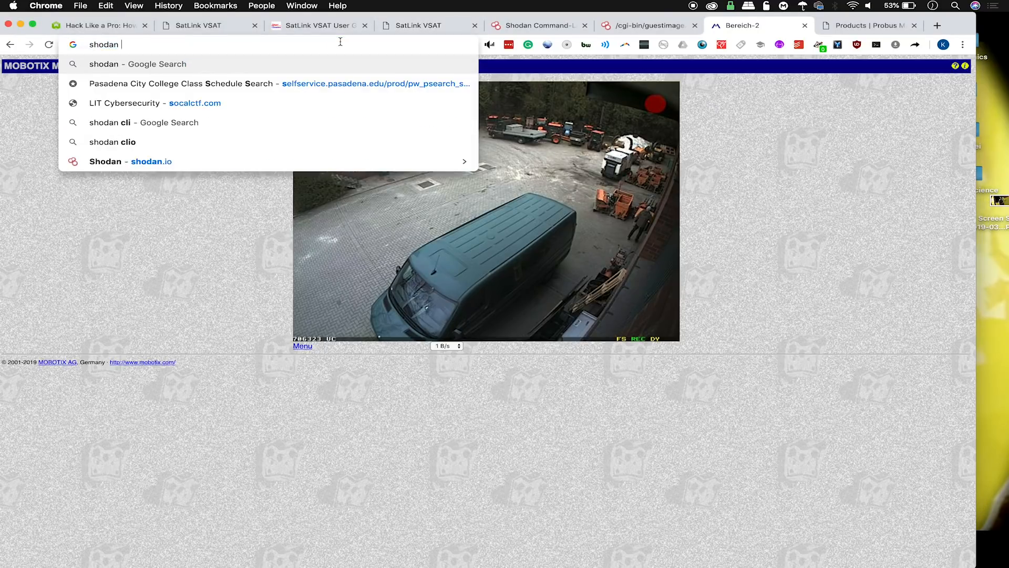
key("Return")
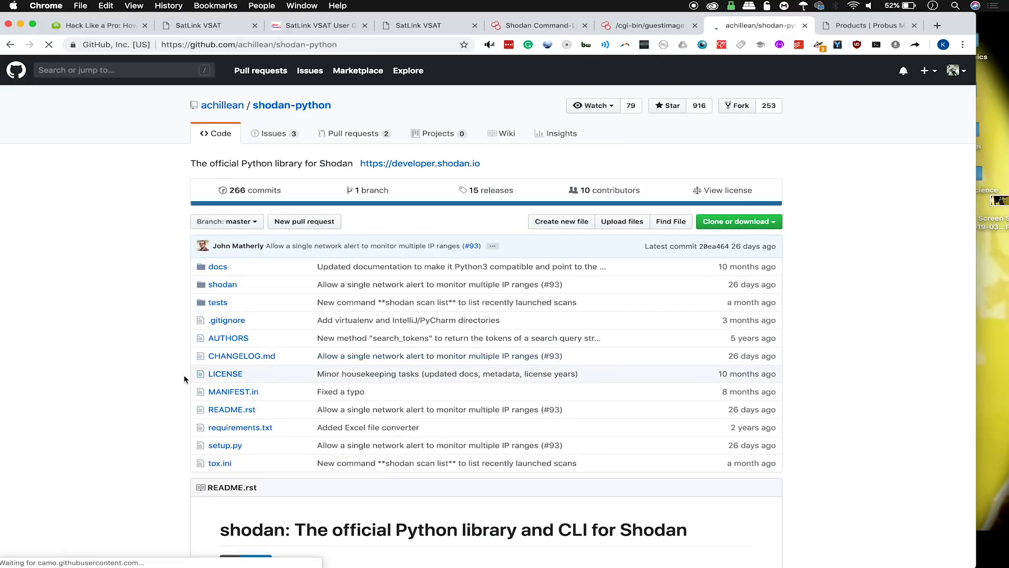
scroll("down", 3)
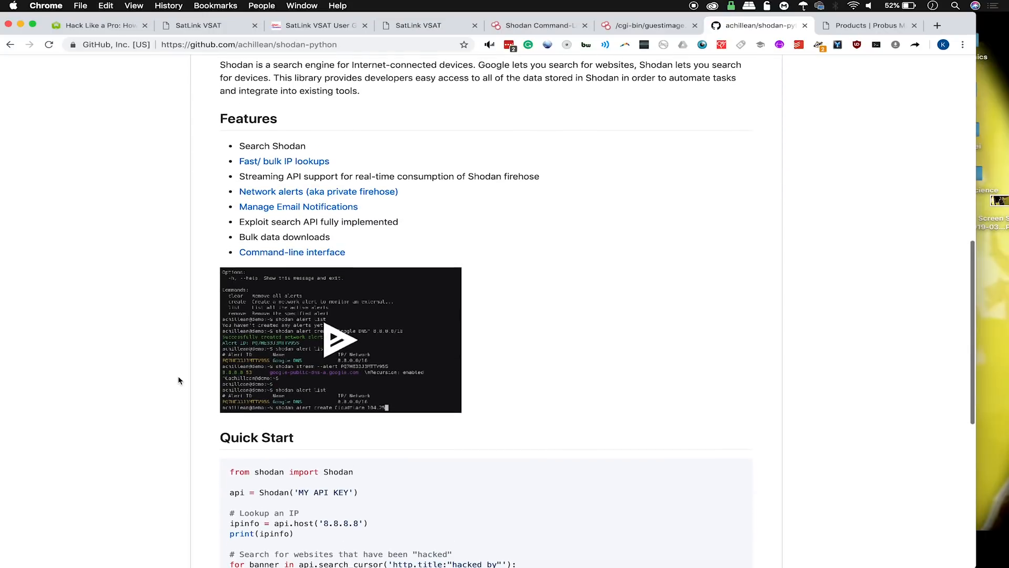
scroll("down", 3)
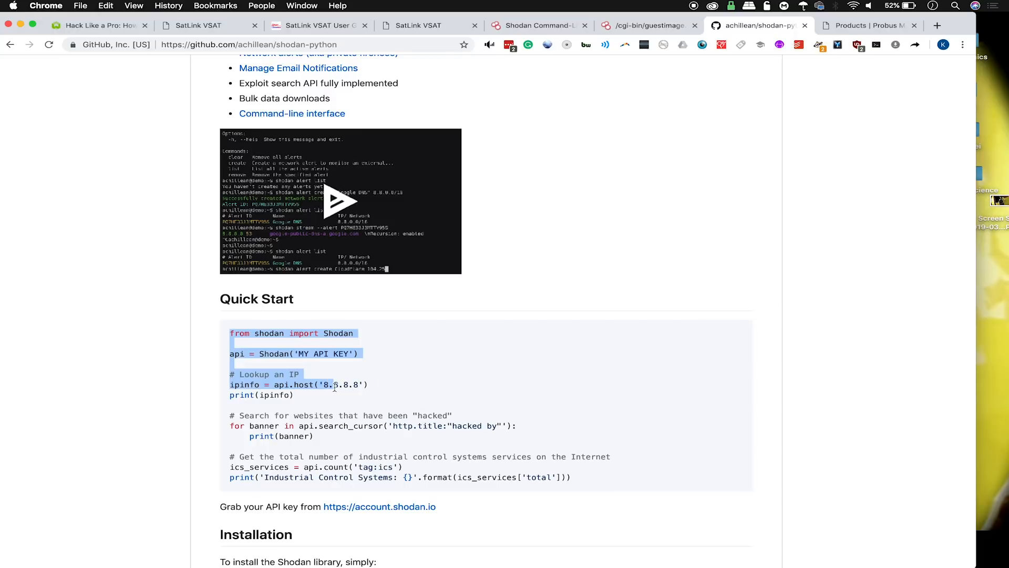
scroll("down", 3)
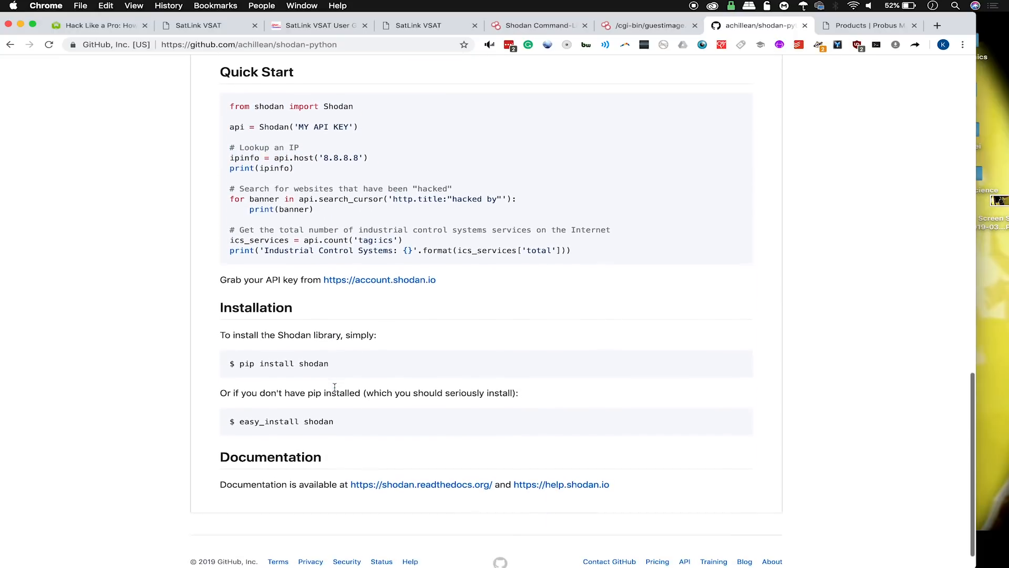
scroll("up", 3)
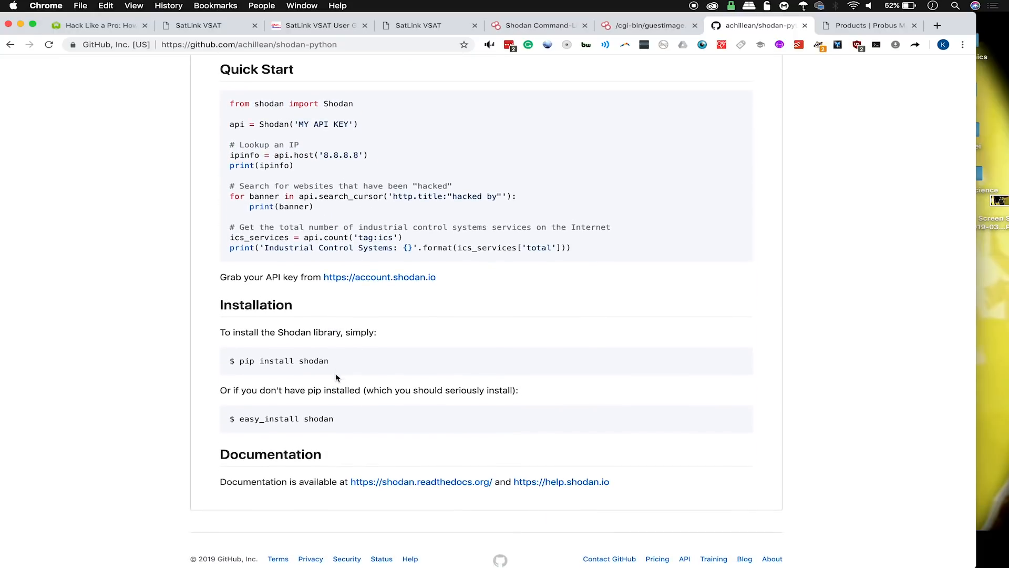
double_click(283, 360)
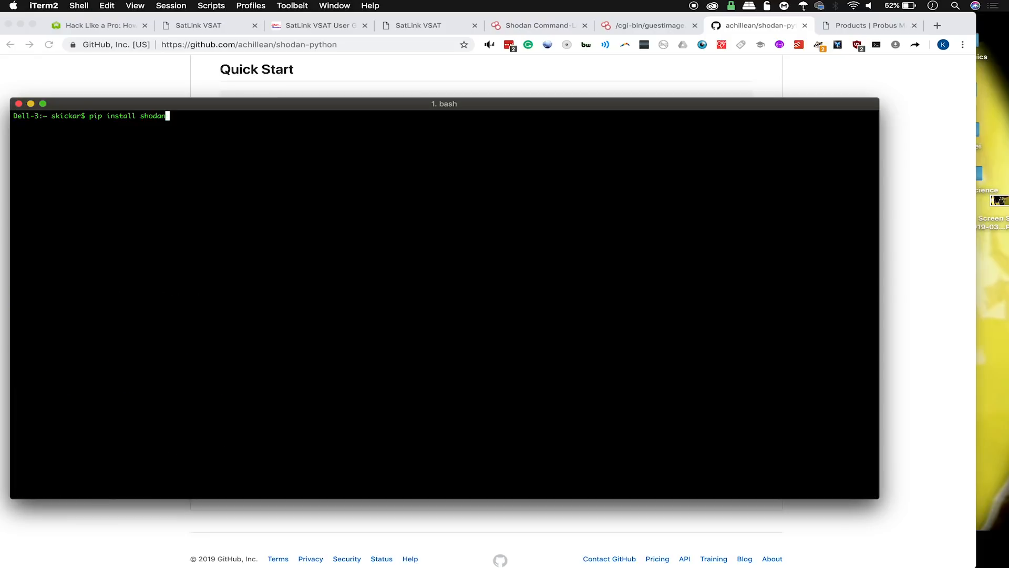
- Run 'pip install shodan' (already installed) and show the shodan command list
key("Return")
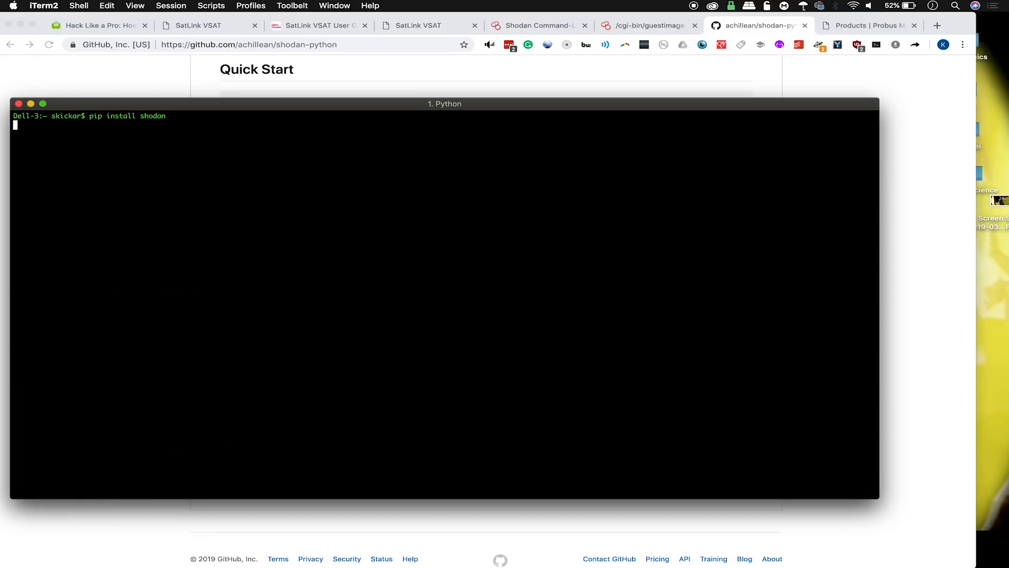
key("Return")
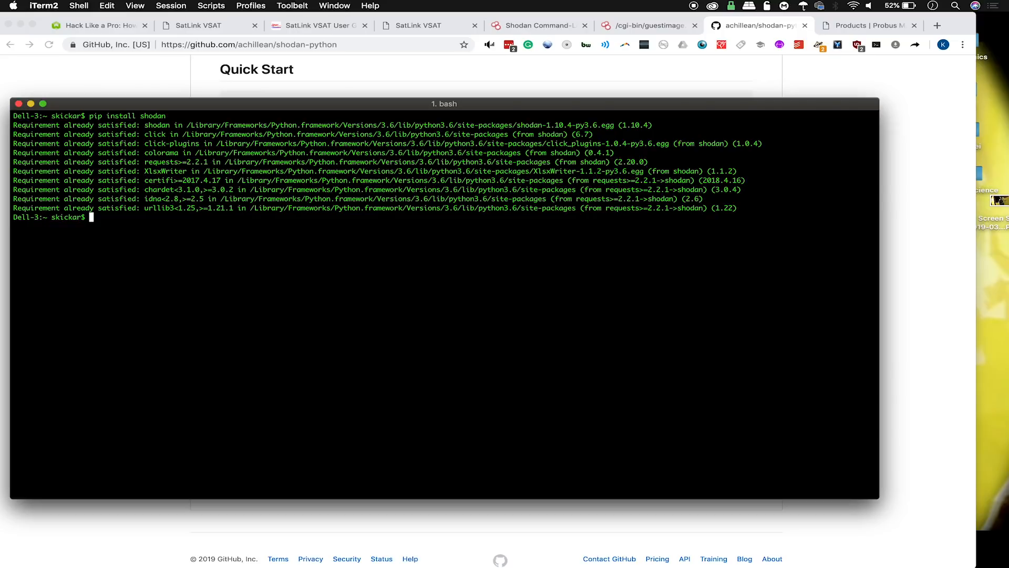
type("shodan")
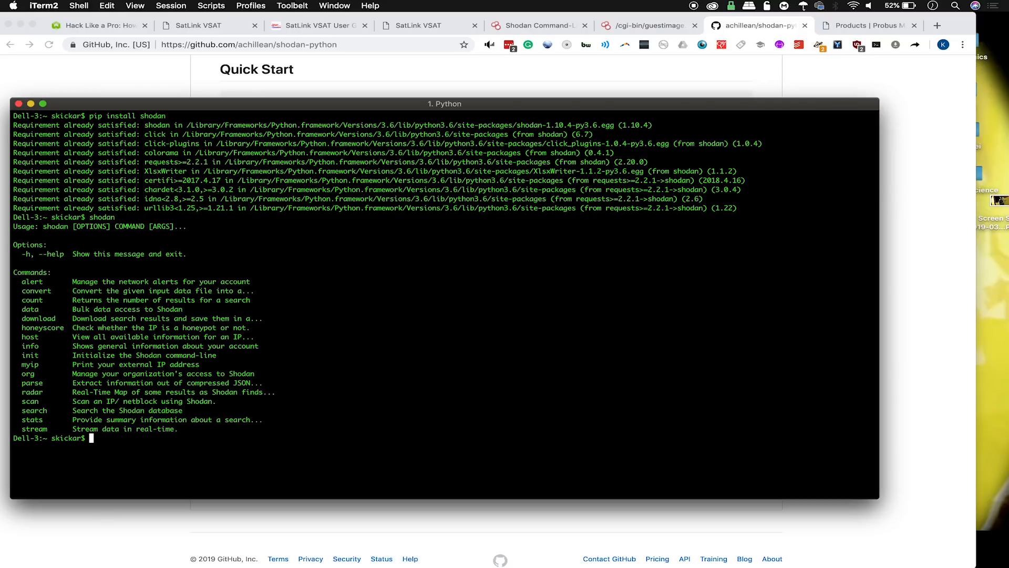
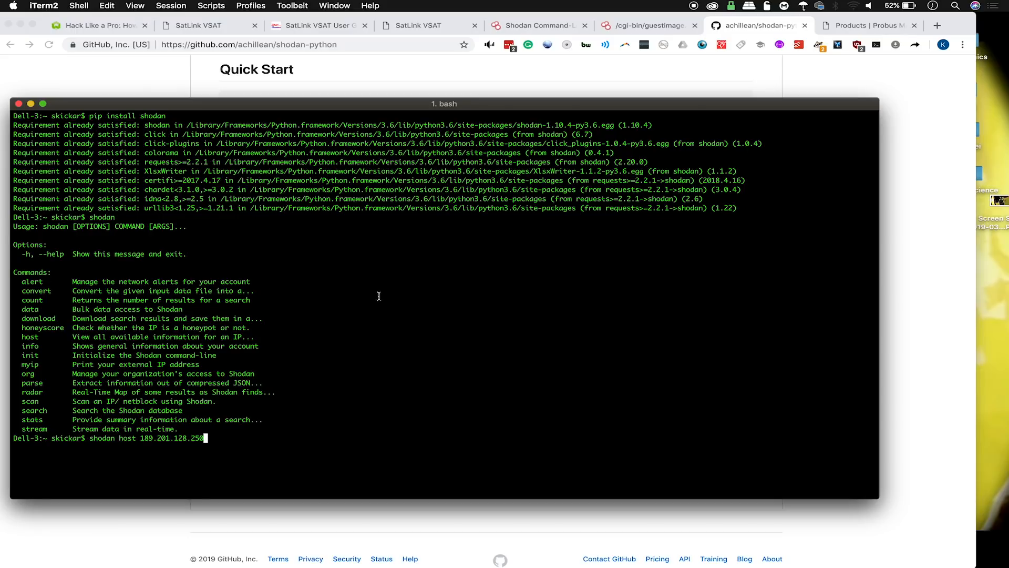
key("Return")
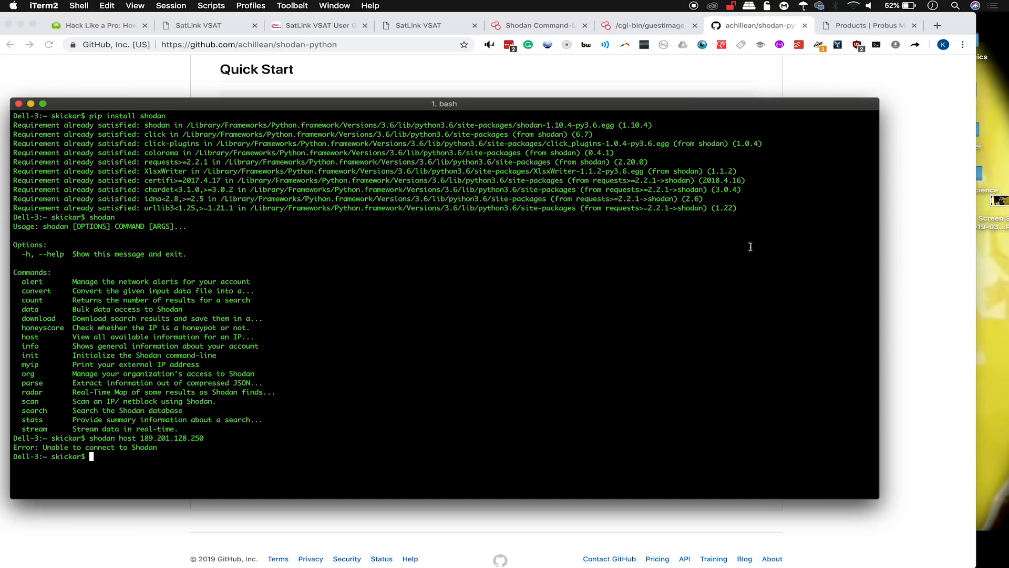
mouse_move(223, 460)
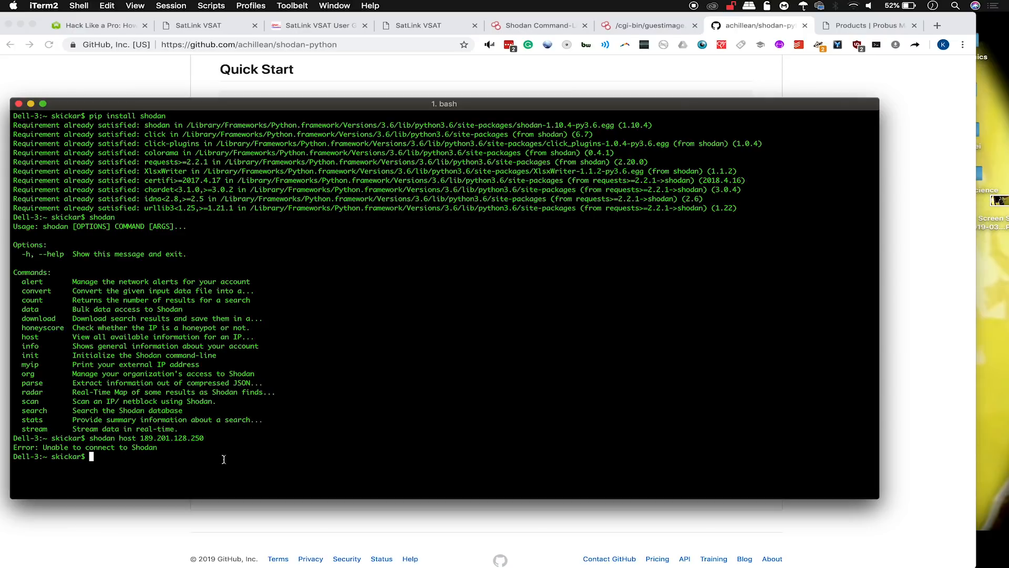
mouse_move(399, 447)
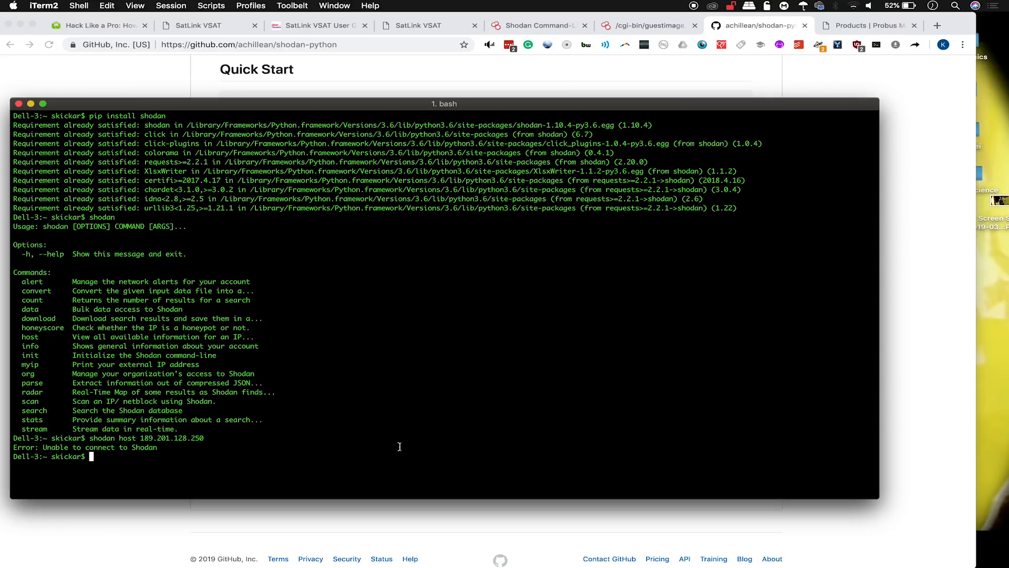
mouse_move(329, 394)
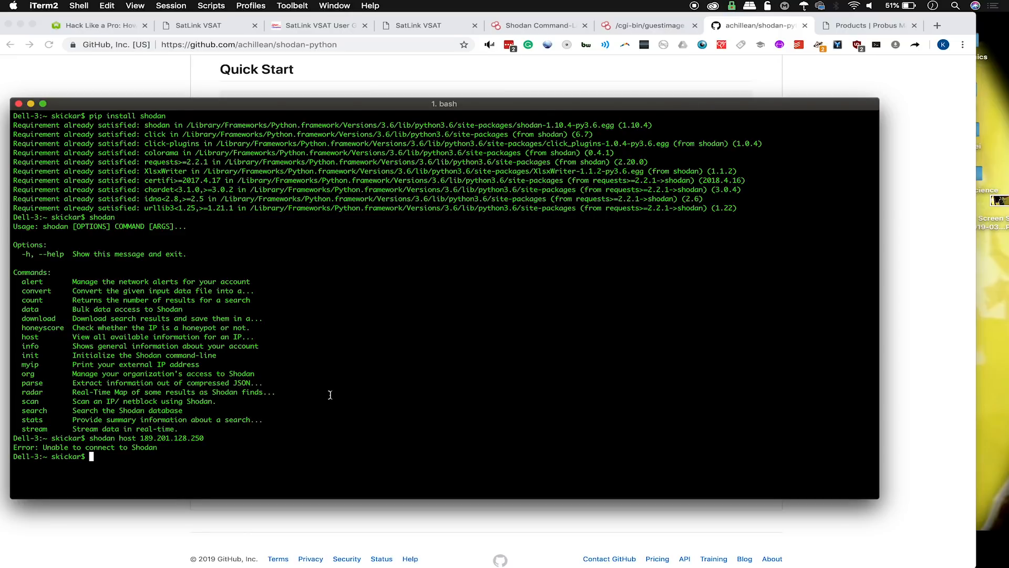
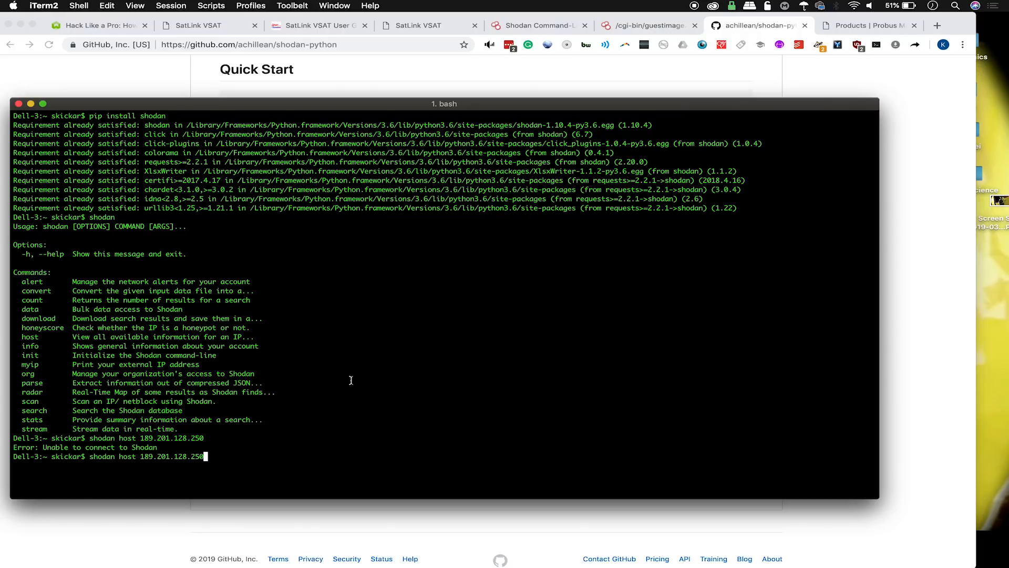
key("Return")
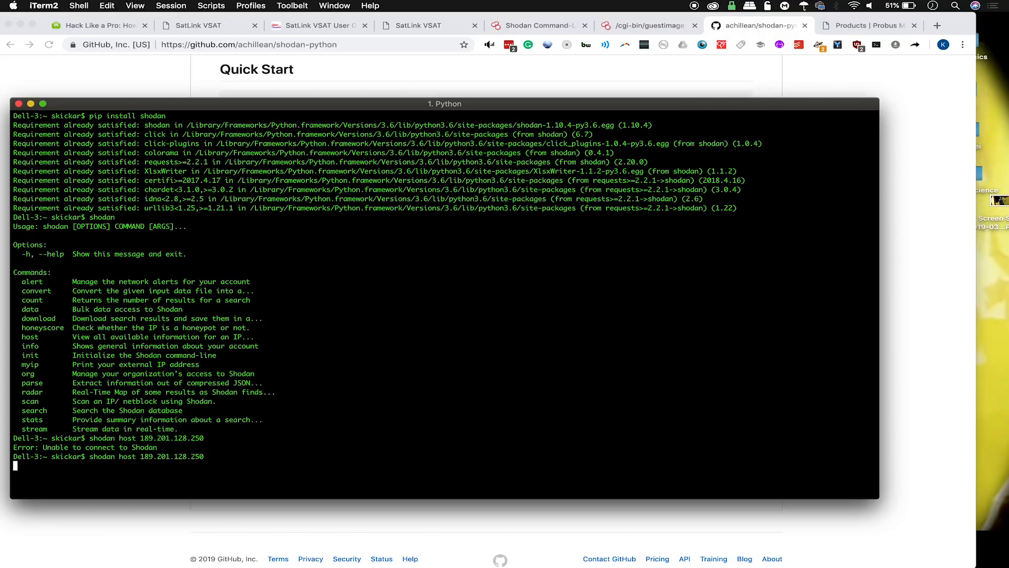
key("Return")
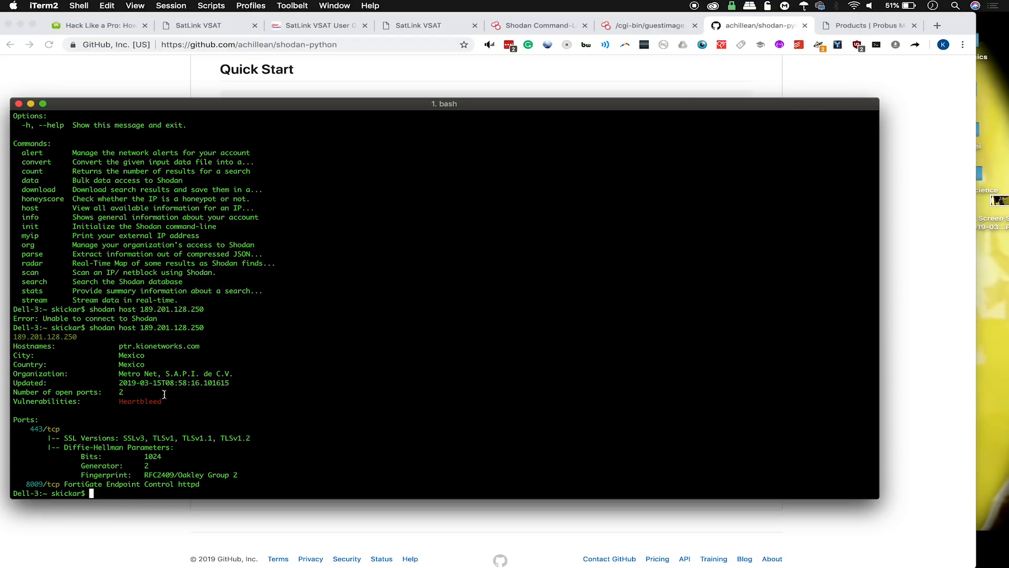
mouse_move(130, 444)
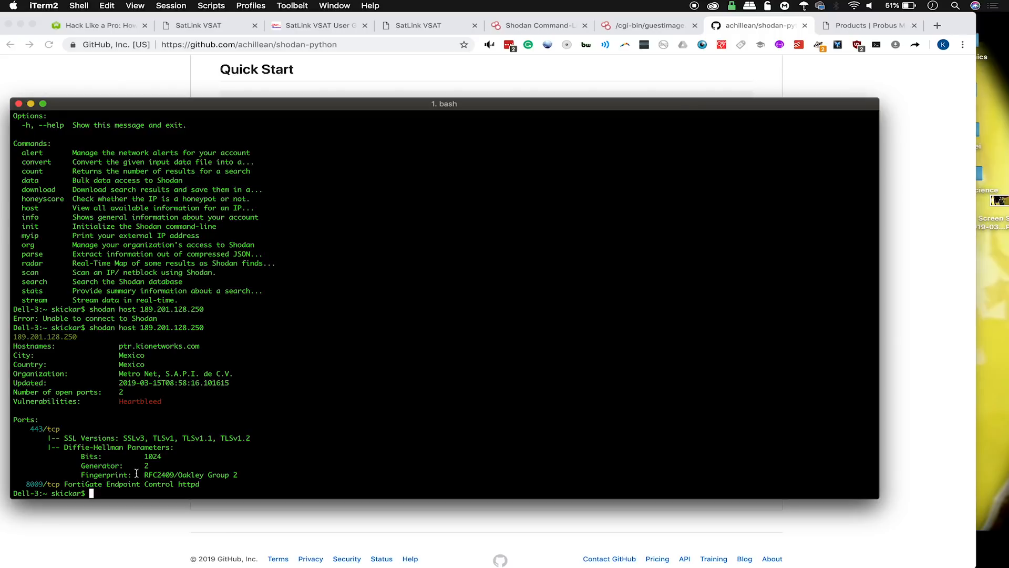
mouse_move(84, 444)
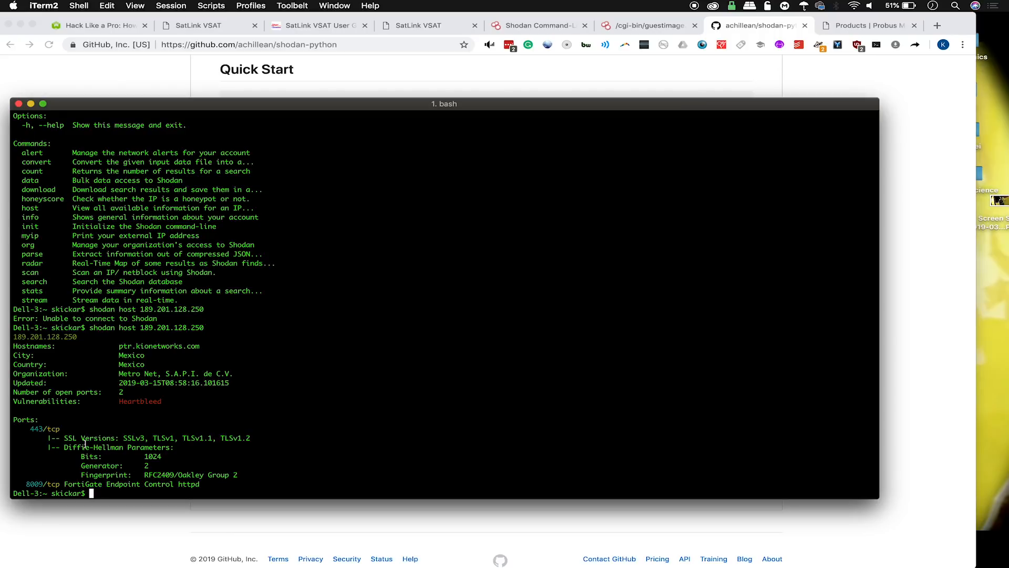
mouse_move(400, 401)
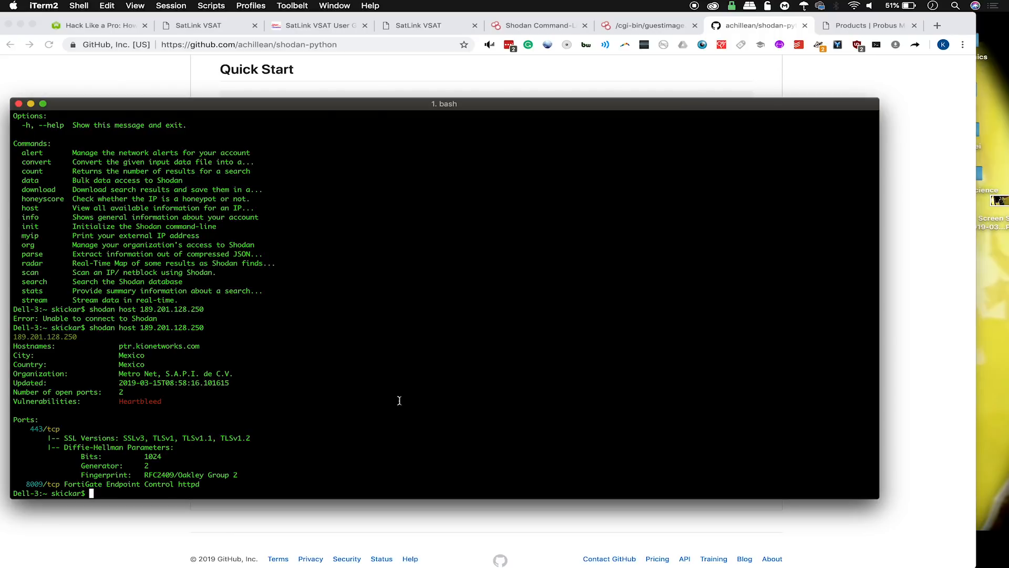
mouse_move(498, 415)
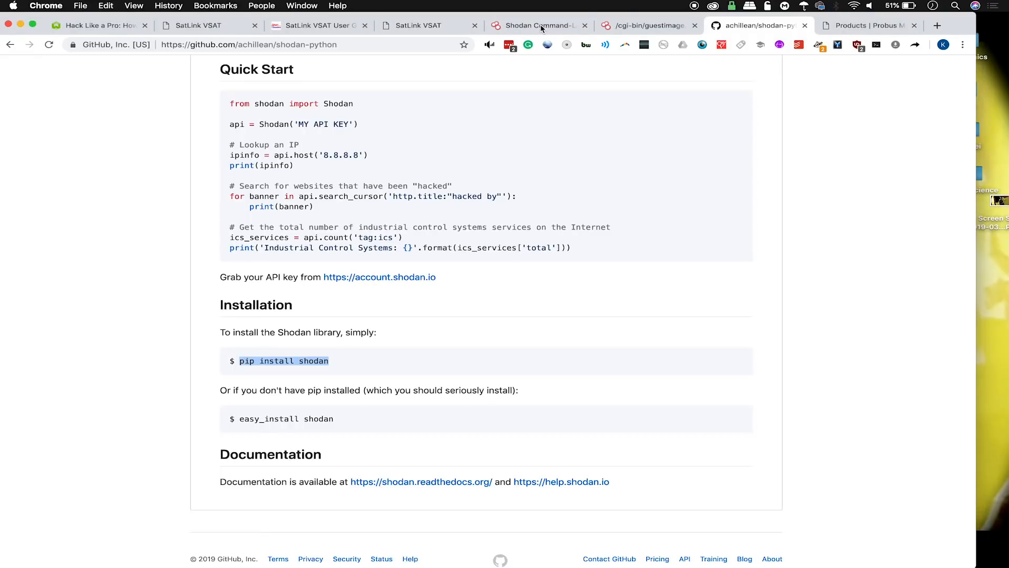
- Return to the /cgi-bin/guestimage.html Shodan results and clear the search field
left_click(647, 25)
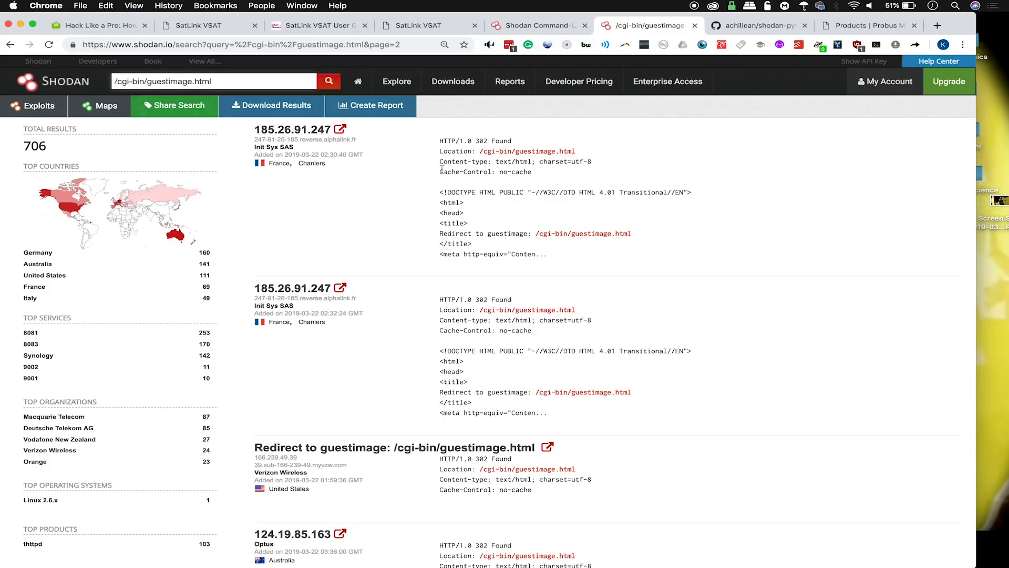
left_click(212, 81)
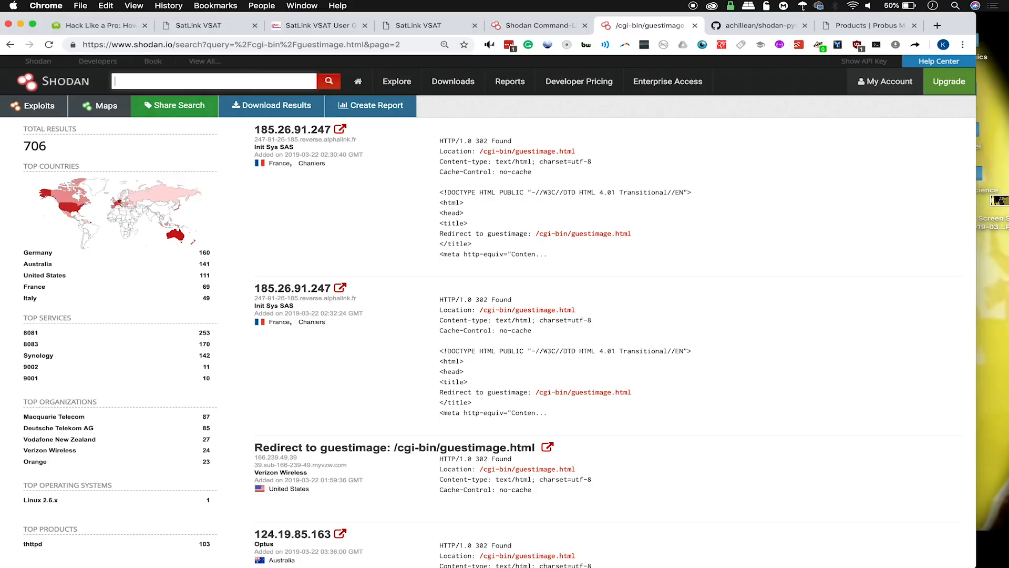
mouse_move(337, 308)
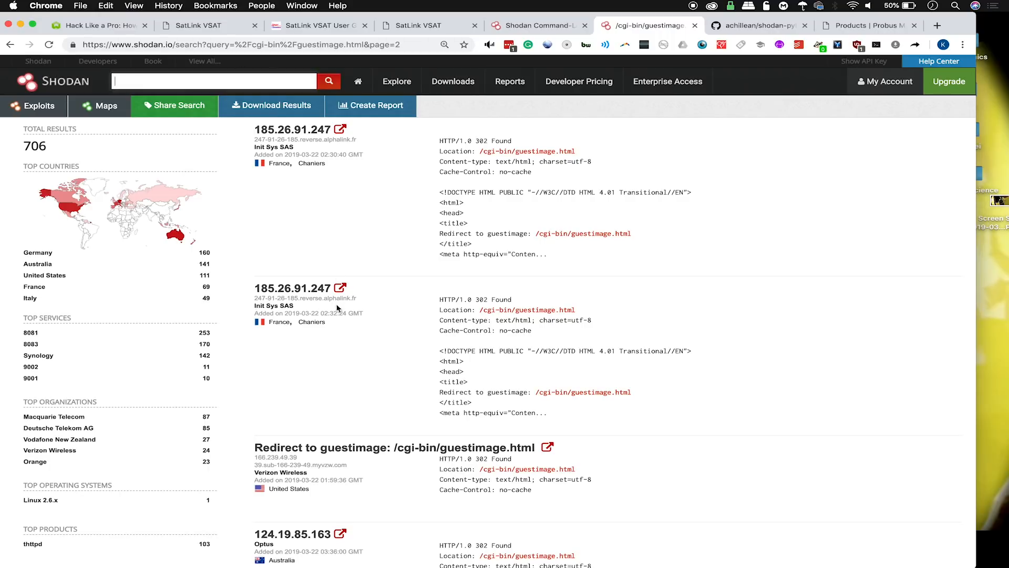
mouse_move(348, 375)
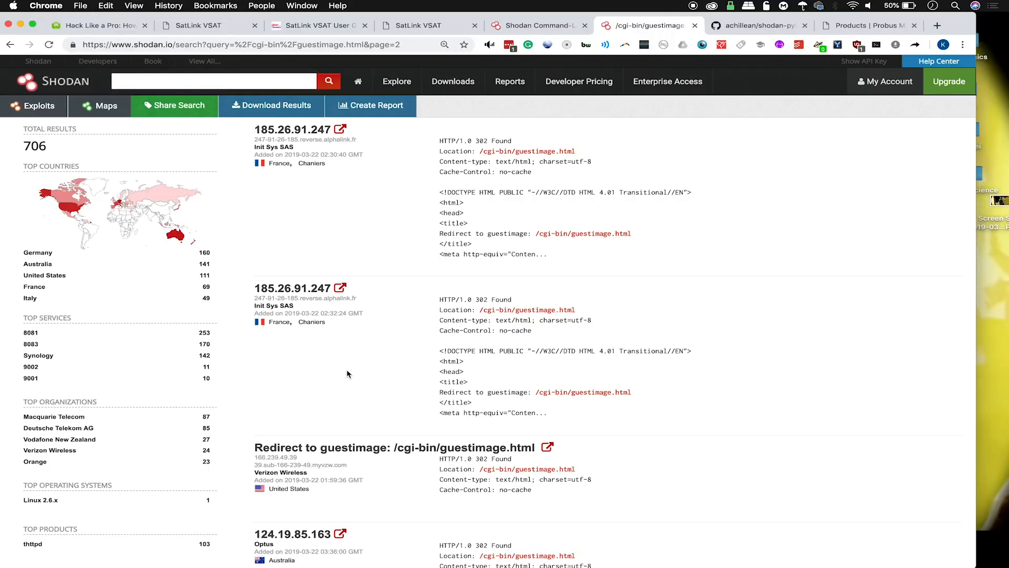
mouse_move(320, 186)
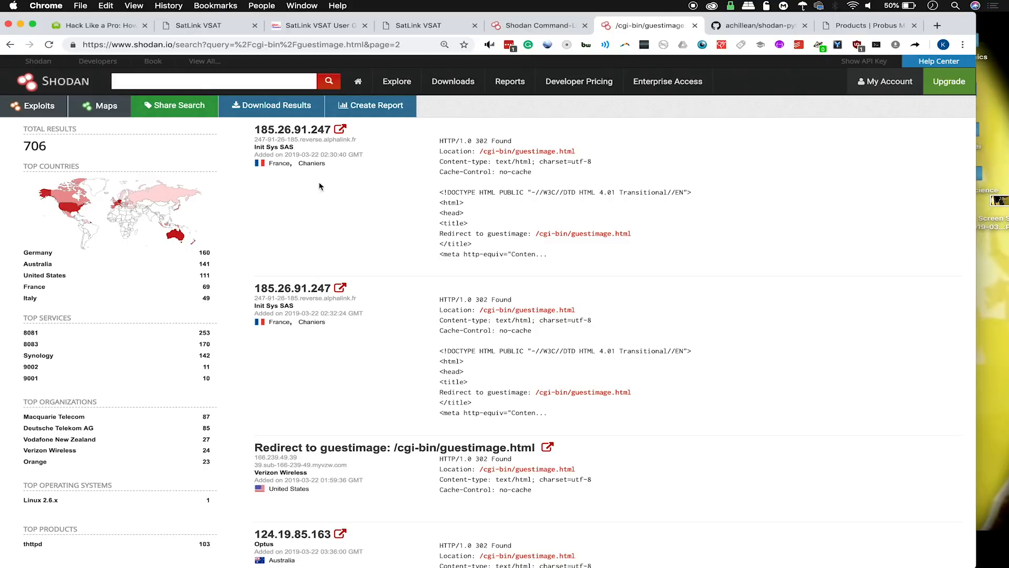